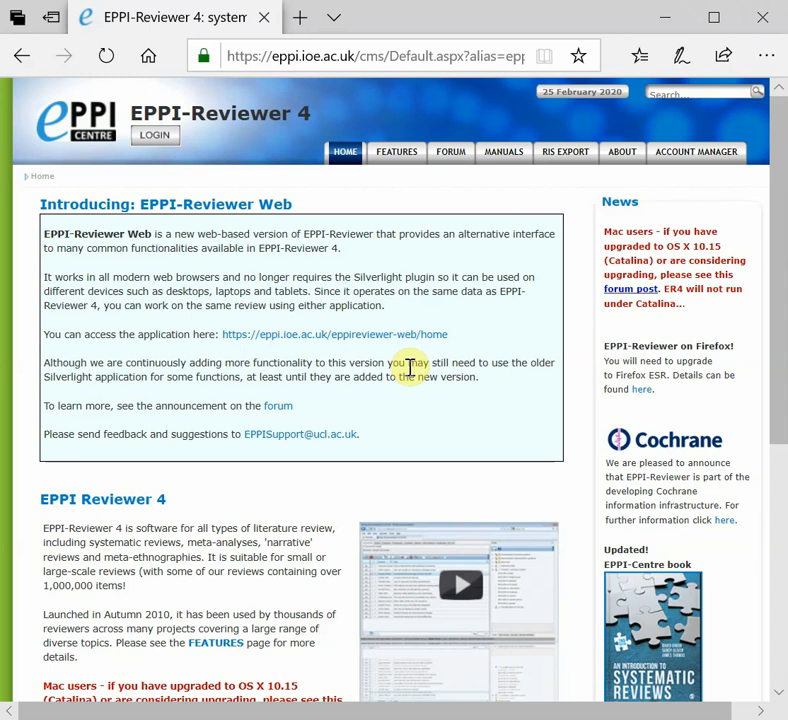
mouse_move(400, 342)
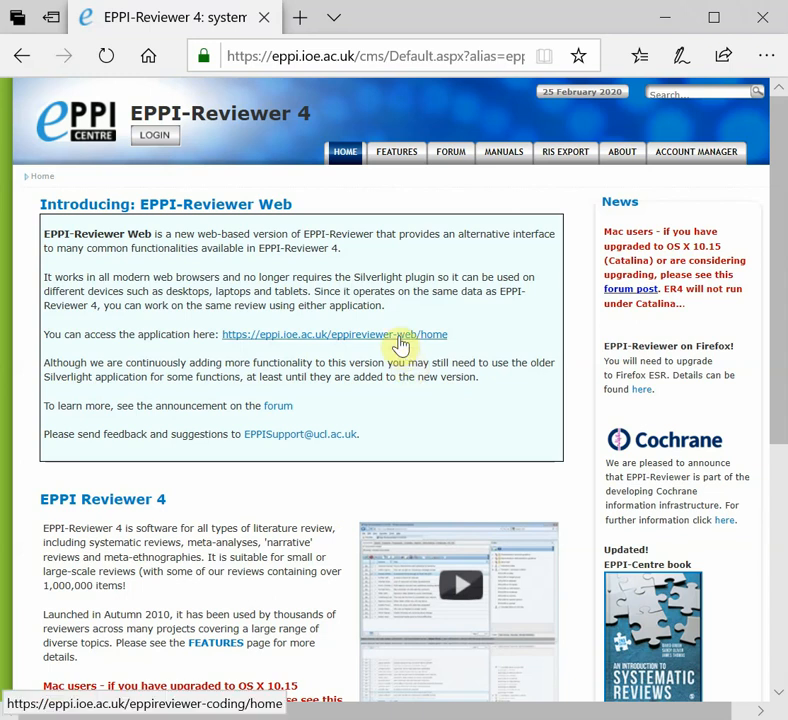
- Open the EPPI-Reviewer Web login page from the EPPI-Reviewer 4 homepage link
click(336, 334)
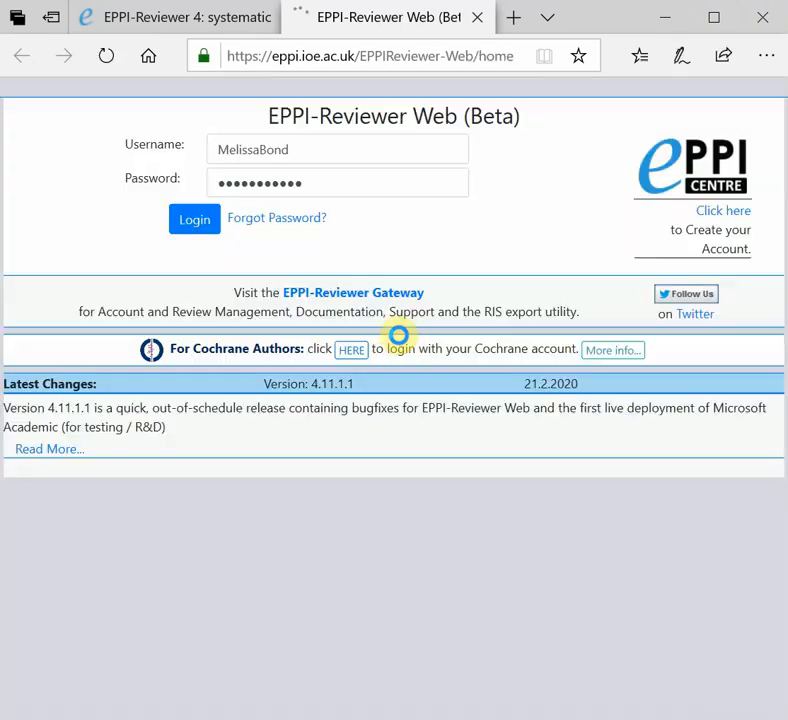
mouse_move(332, 270)
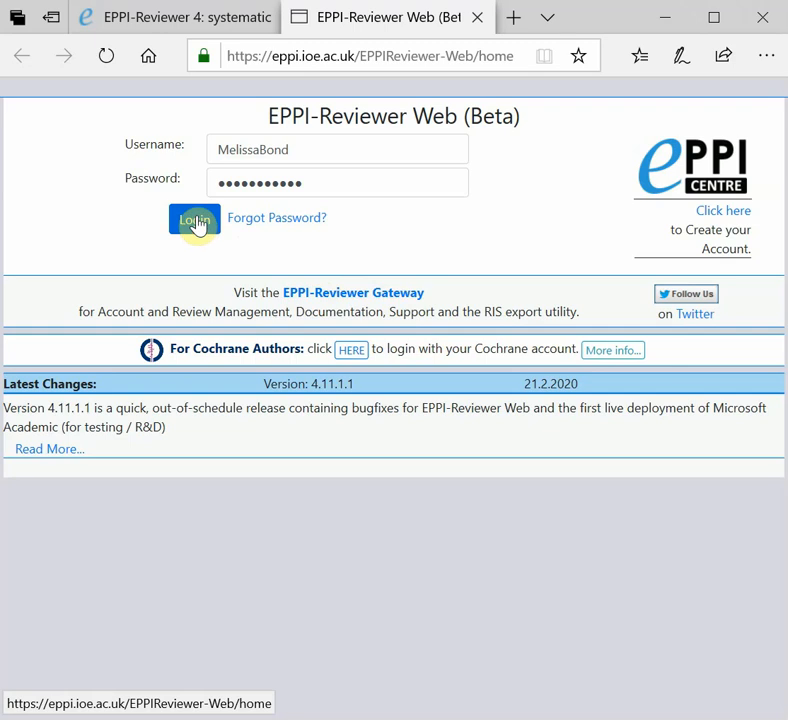
- Log in and create a new review named 'My new review'
click(194, 220)
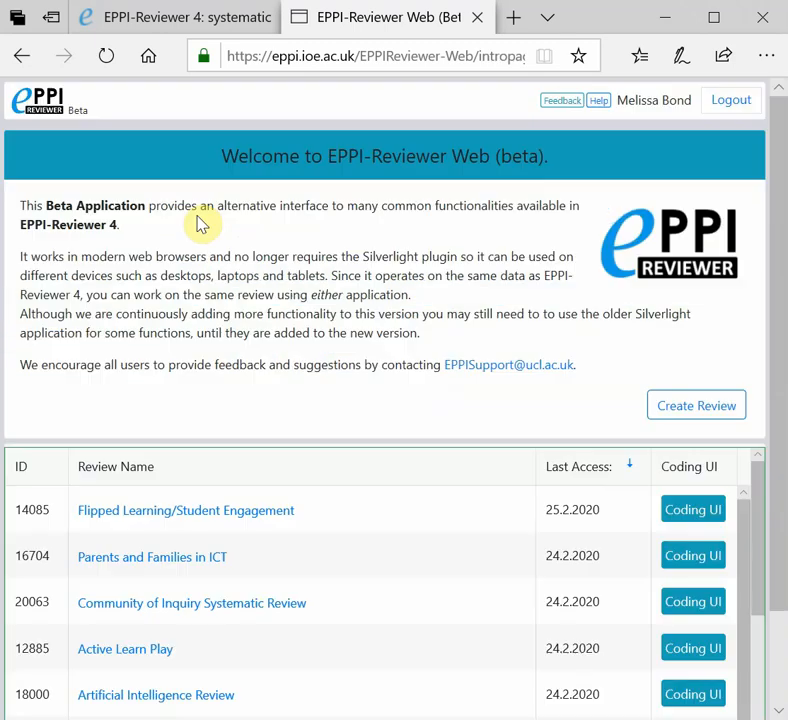
mouse_move(656, 578)
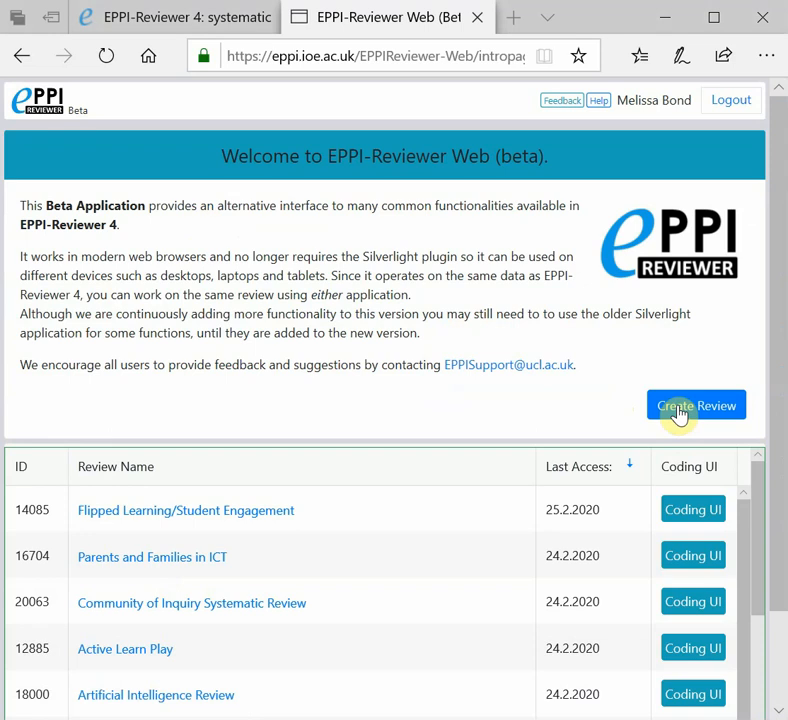
click(696, 404)
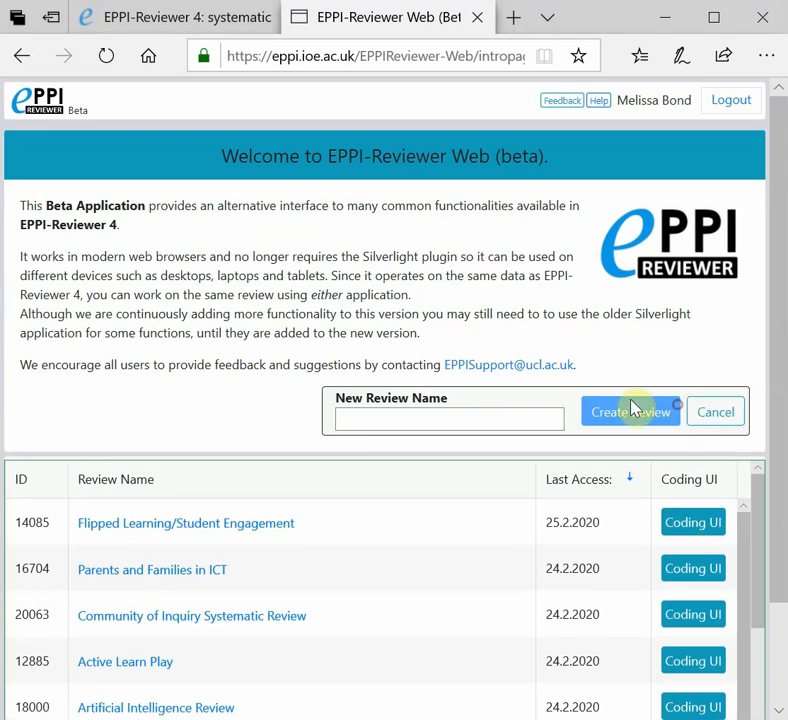
text(M)
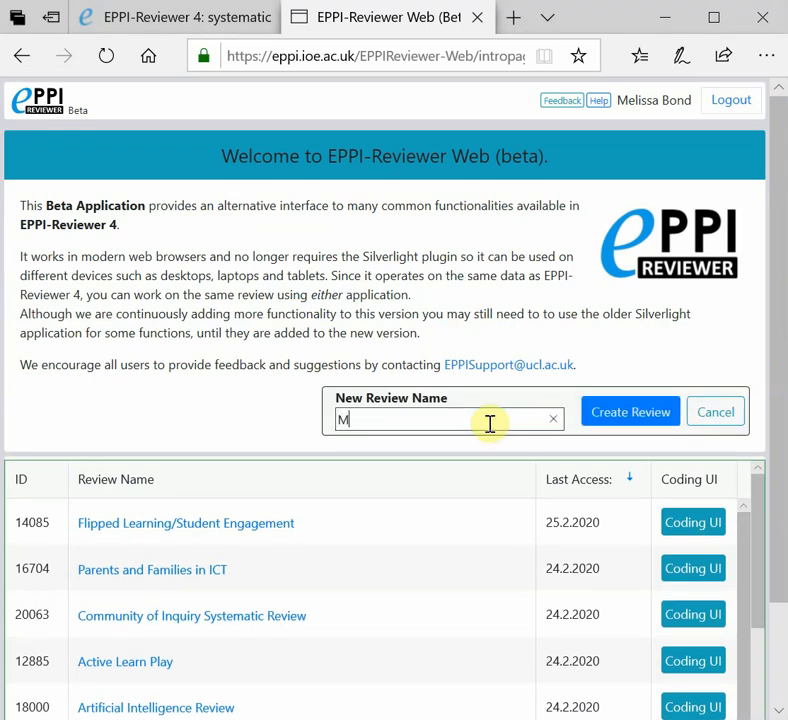
text(y new review)
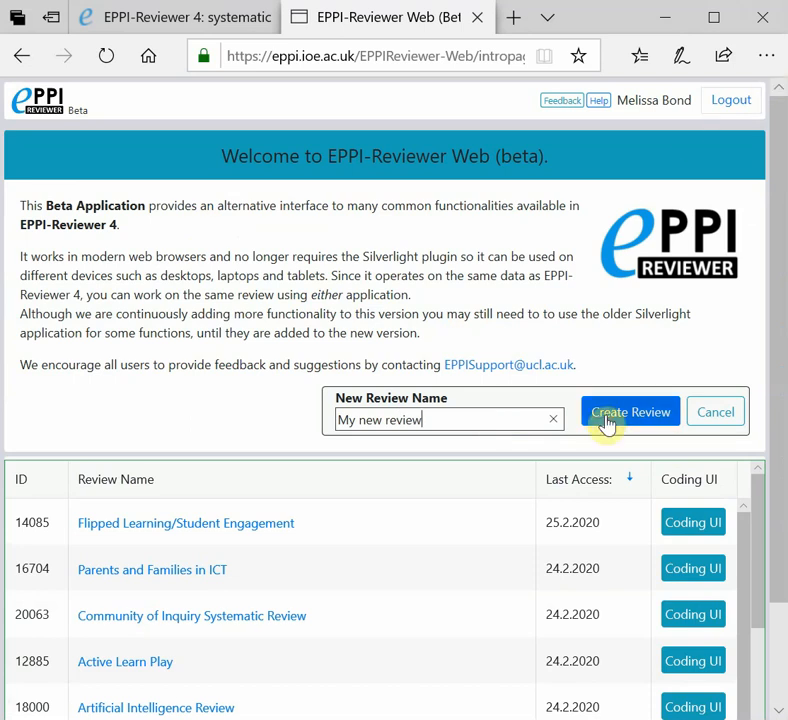
click(630, 412)
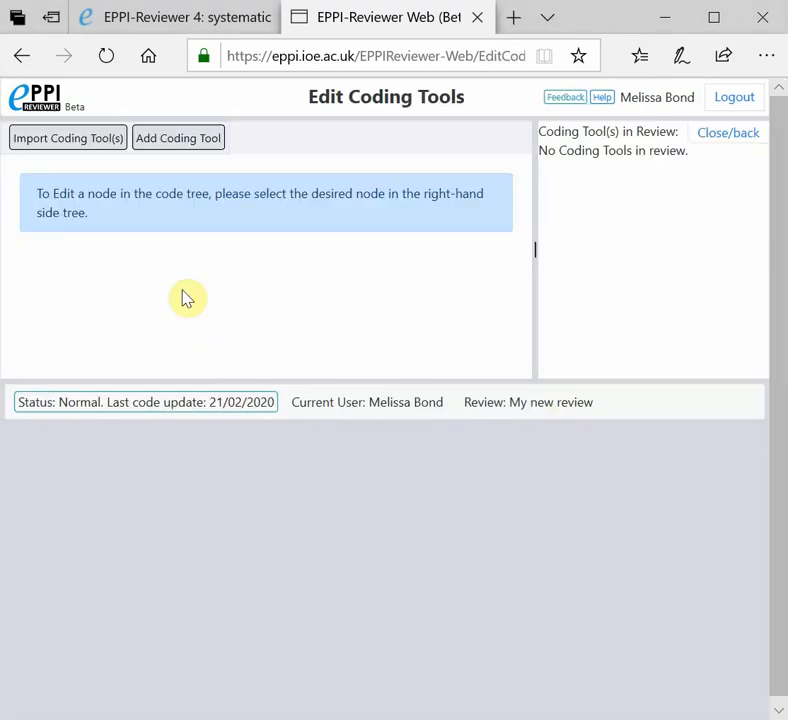
mouse_move(118, 180)
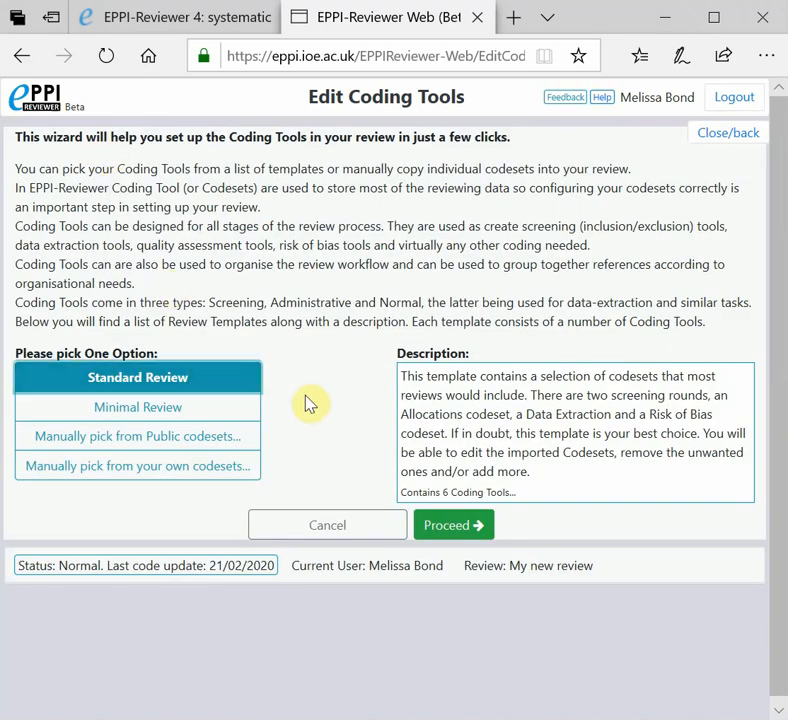
- Apply the Standard Review template to add screening, standard and administration coding tools
click(452, 524)
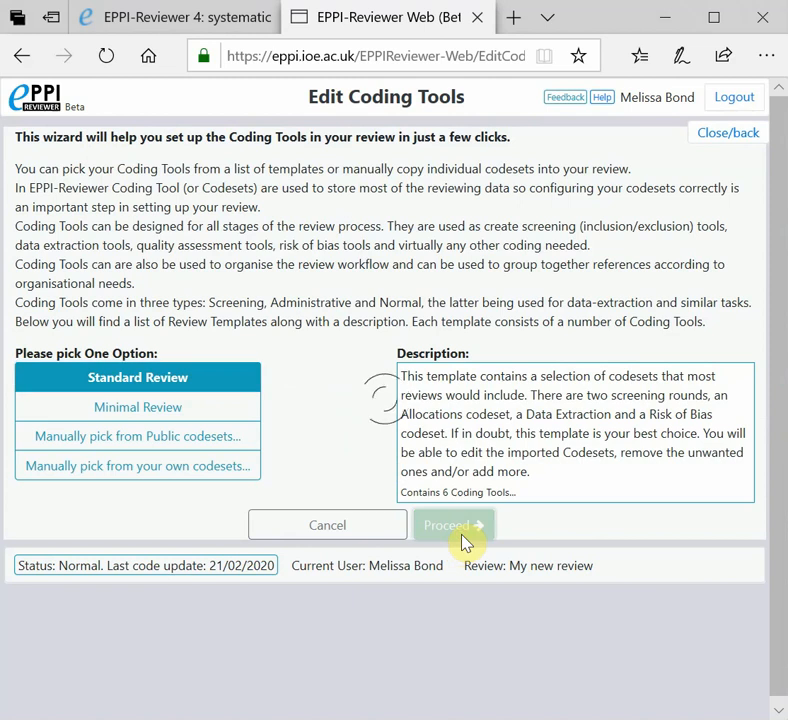
click(452, 524)
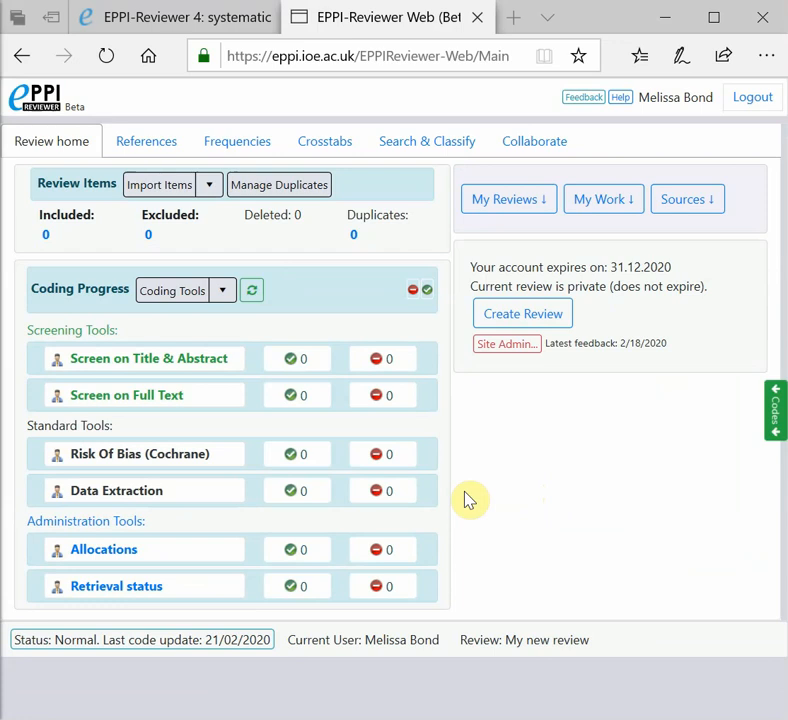
mouse_move(470, 492)
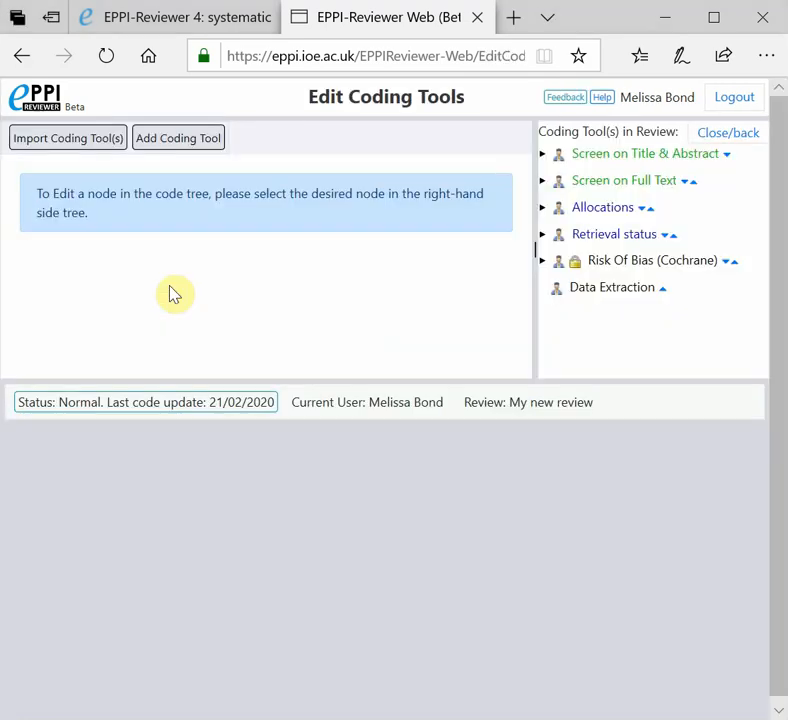
- Change the data entry mode of the Screen on Title & Abstract tool from Normal
click(648, 152)
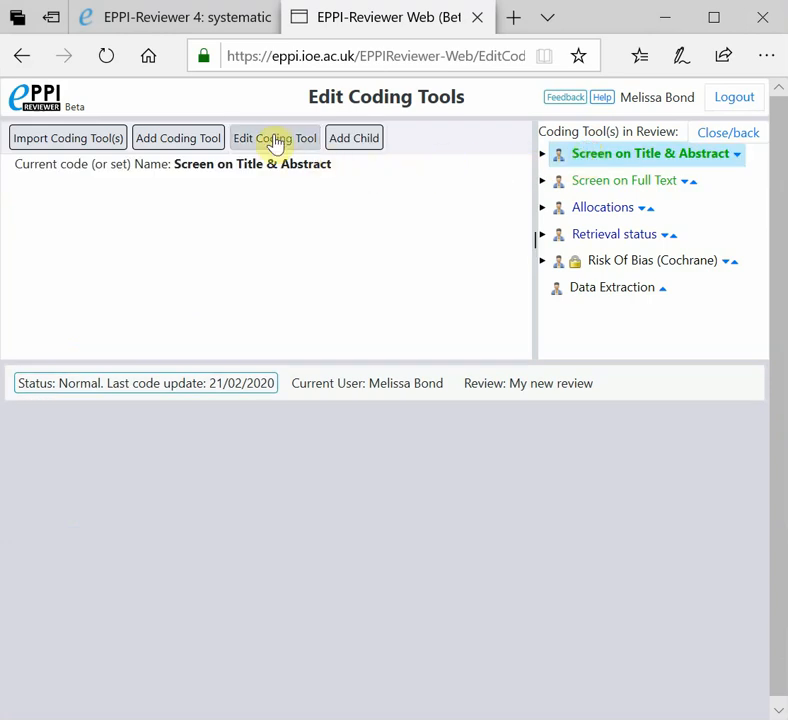
click(274, 138)
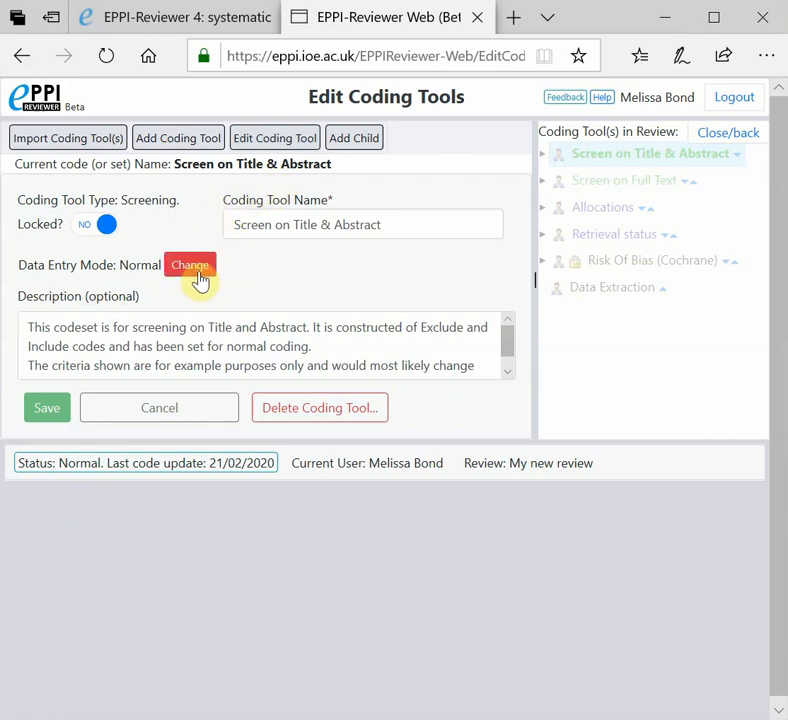
click(190, 264)
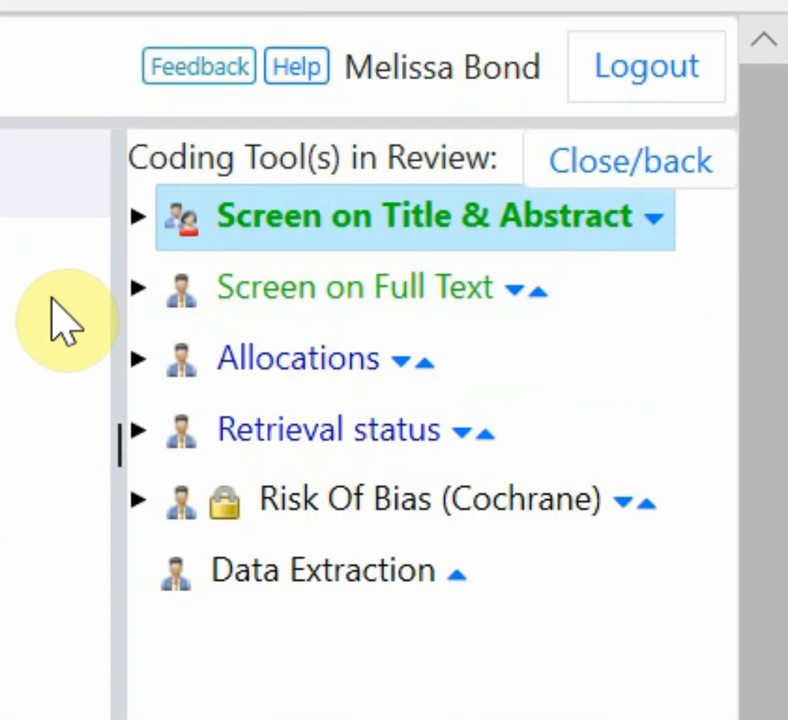
mouse_move(660, 210)
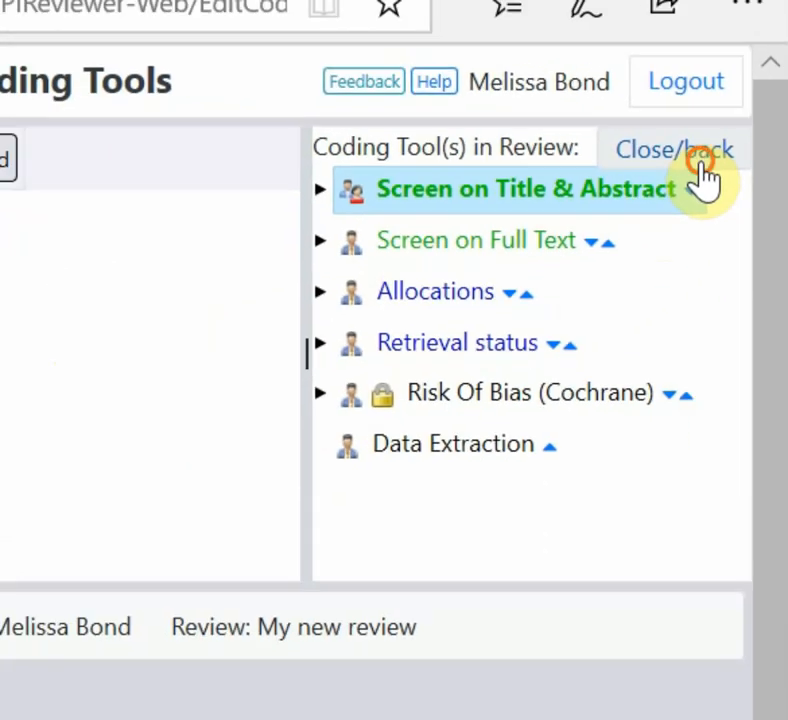
- Rename the 'EXCLUDE on date' code to 'EXCLUDE before 2007' and update it
click(672, 148)
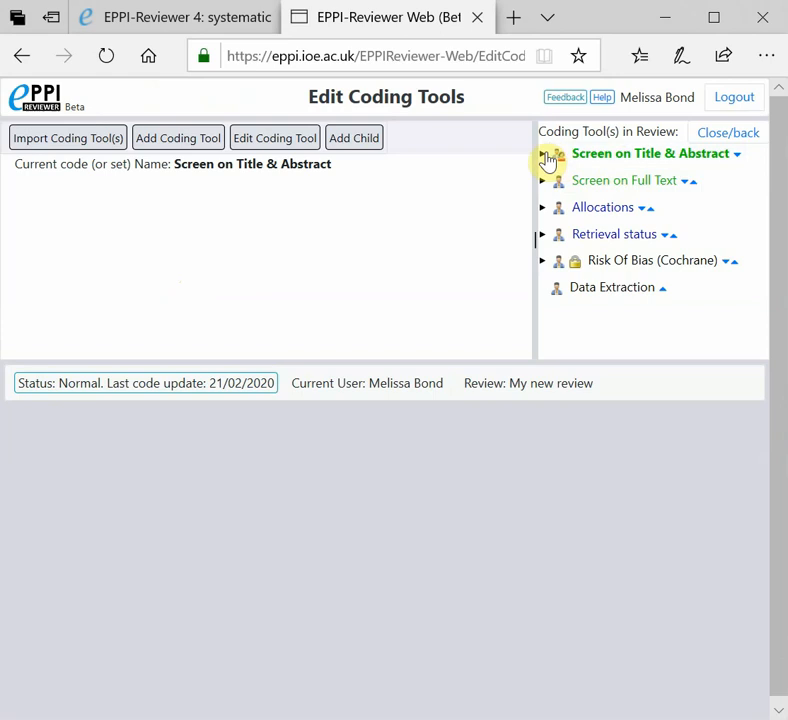
click(544, 152)
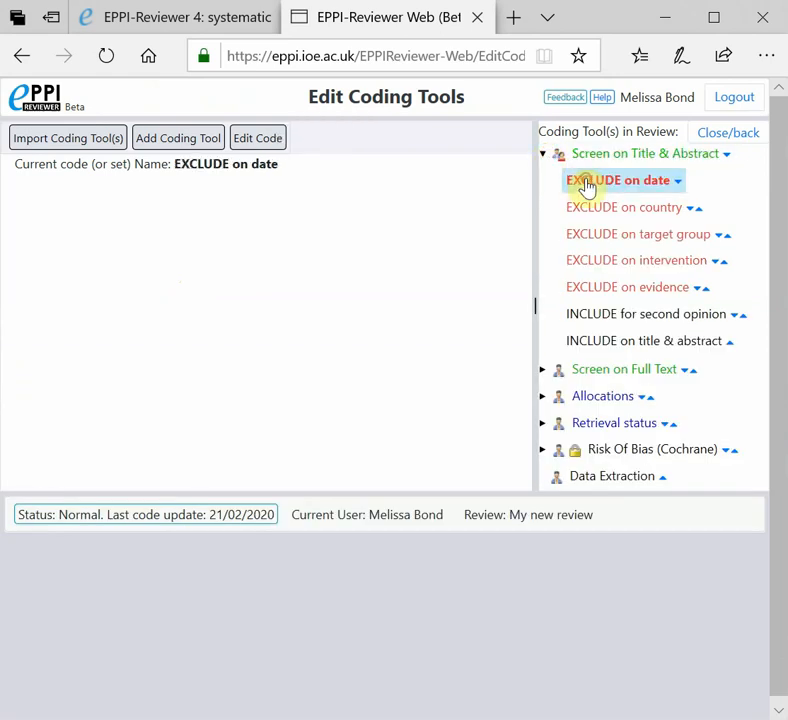
click(620, 180)
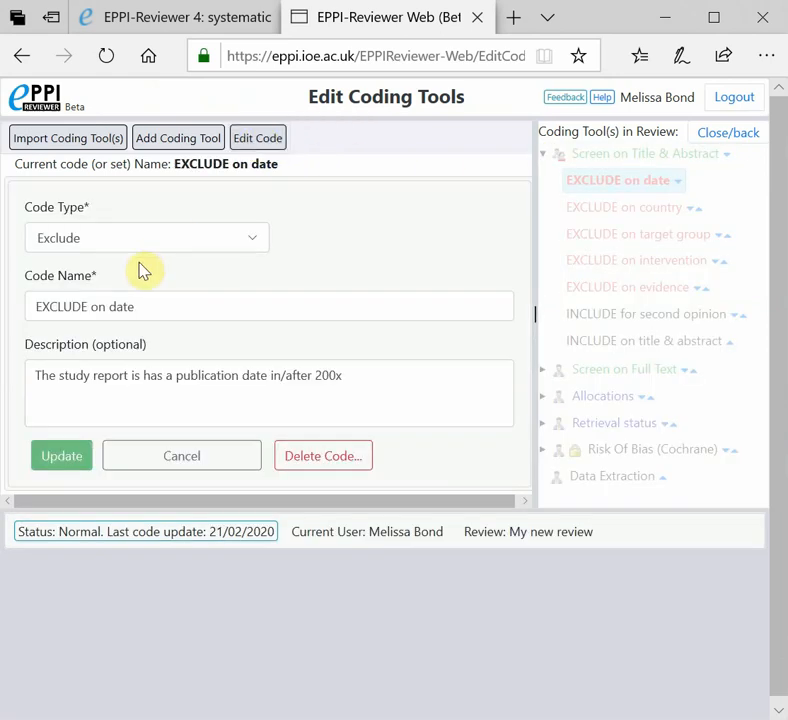
double_click(110, 306)
text(befor)
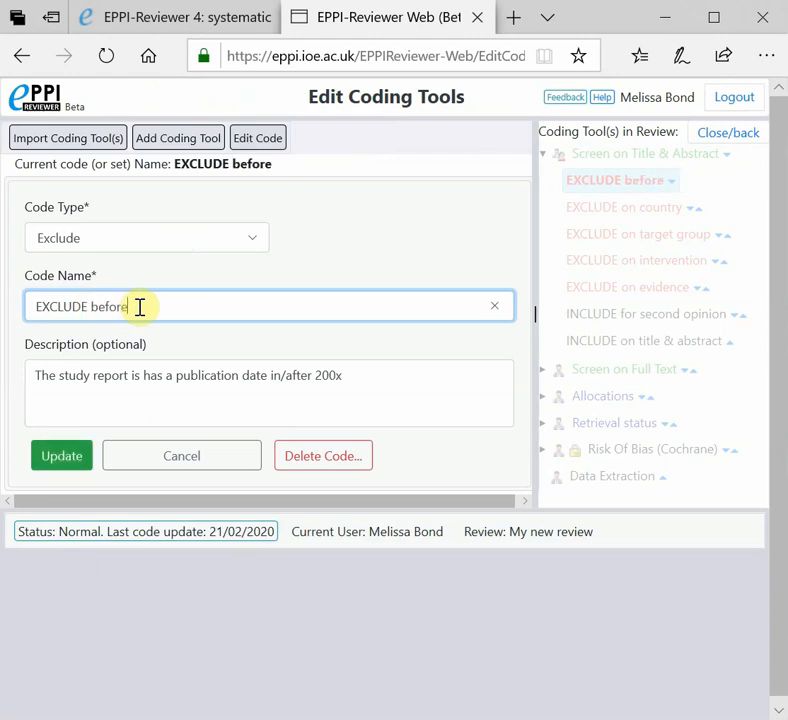
text(2007)
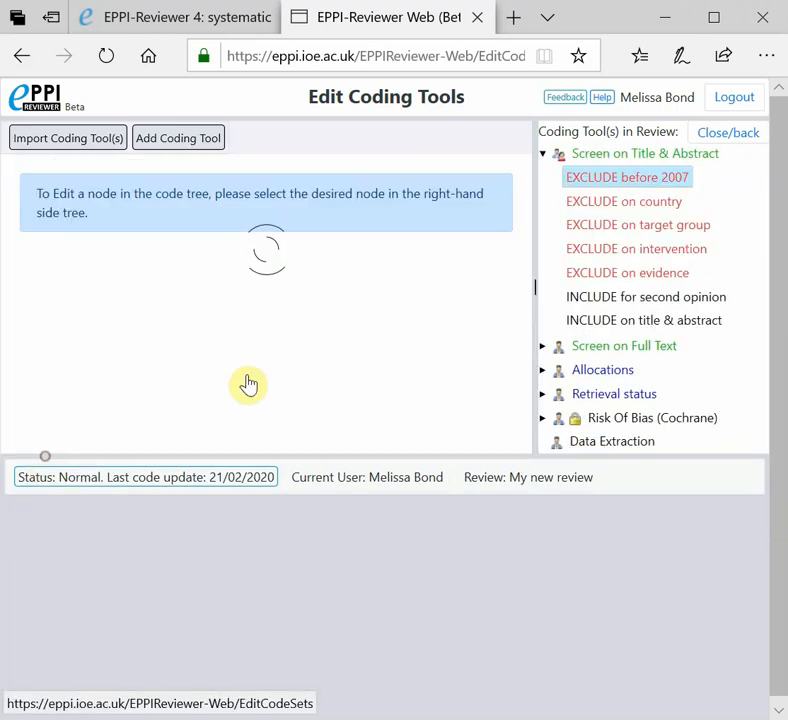
click(626, 176)
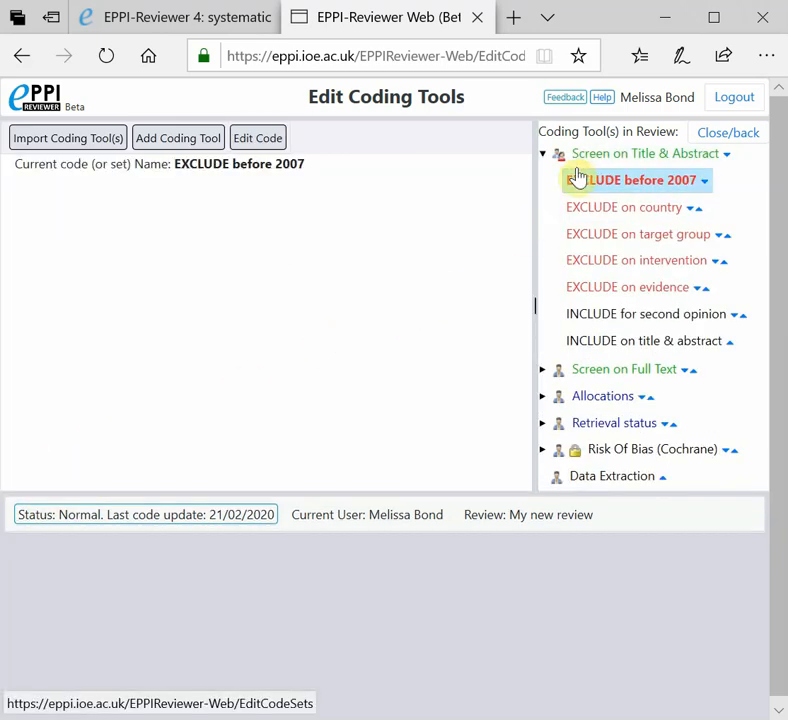
- Add an exclude-type child code named 'EXCLUDE duplicate' under Screen on Title & Abstract
click(648, 152)
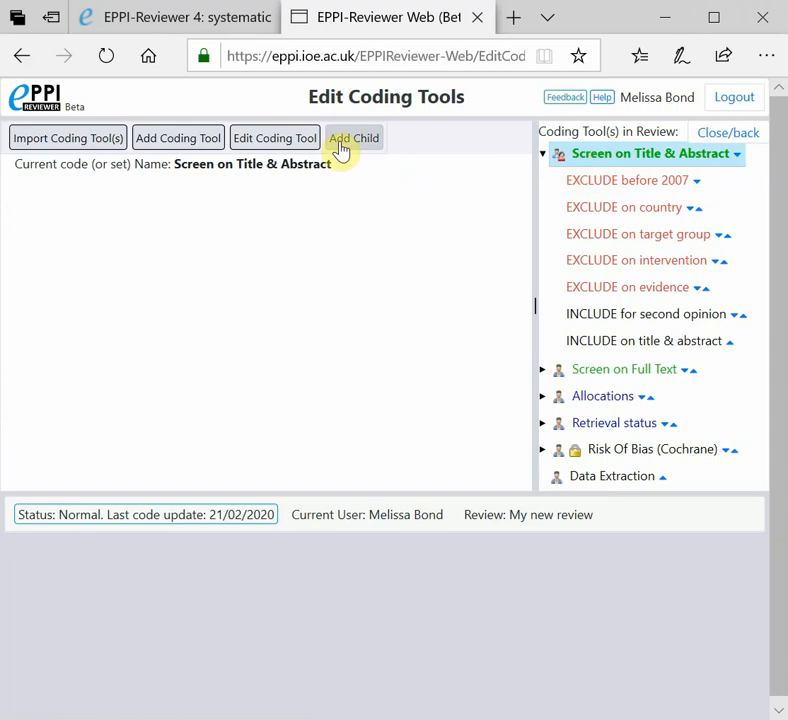
mouse_move(352, 192)
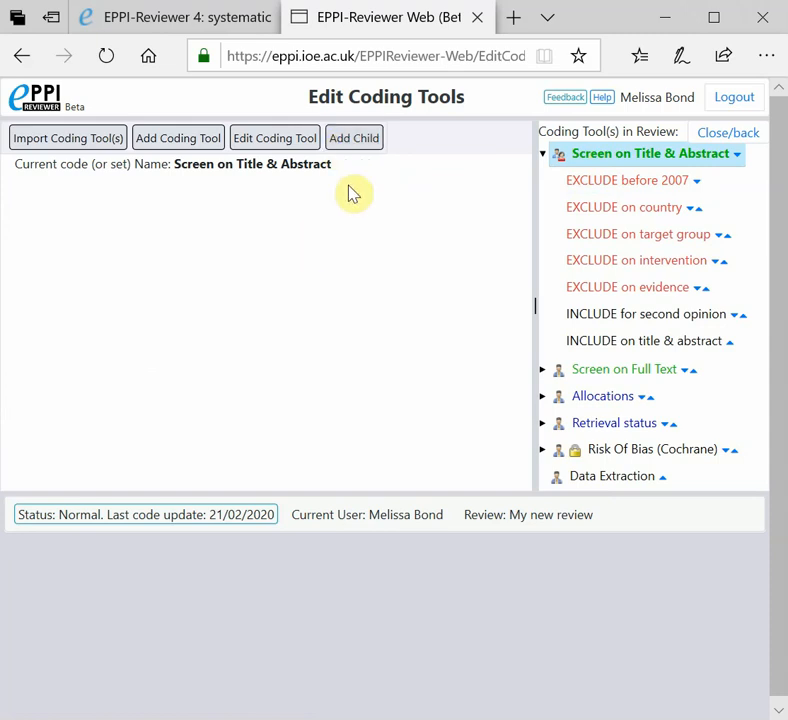
click(354, 136)
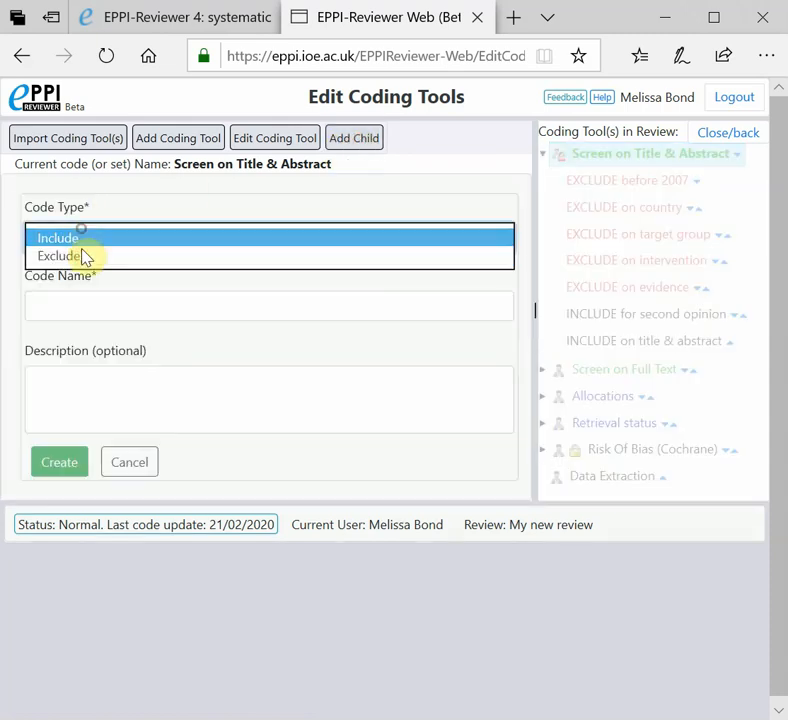
click(58, 256)
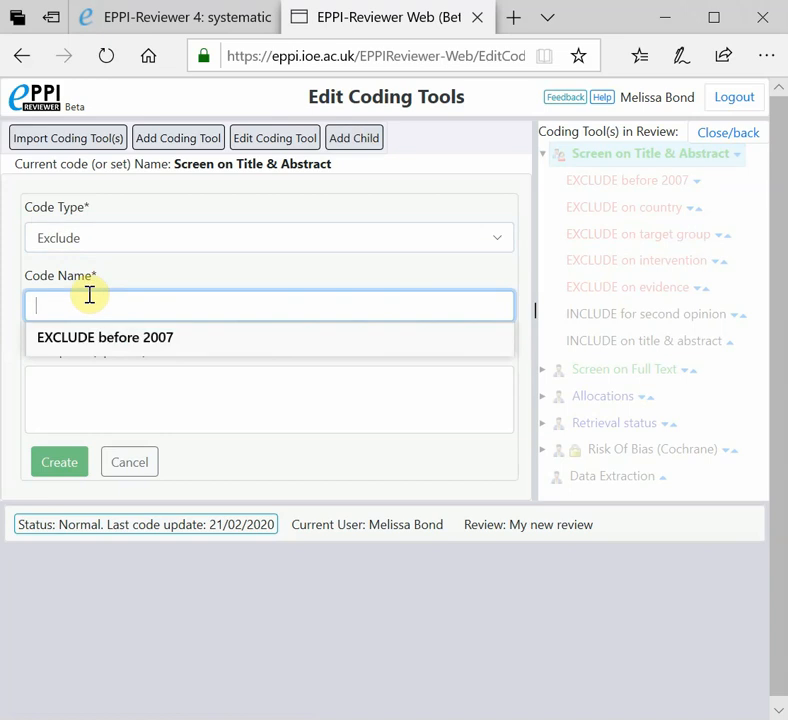
text(EXC)
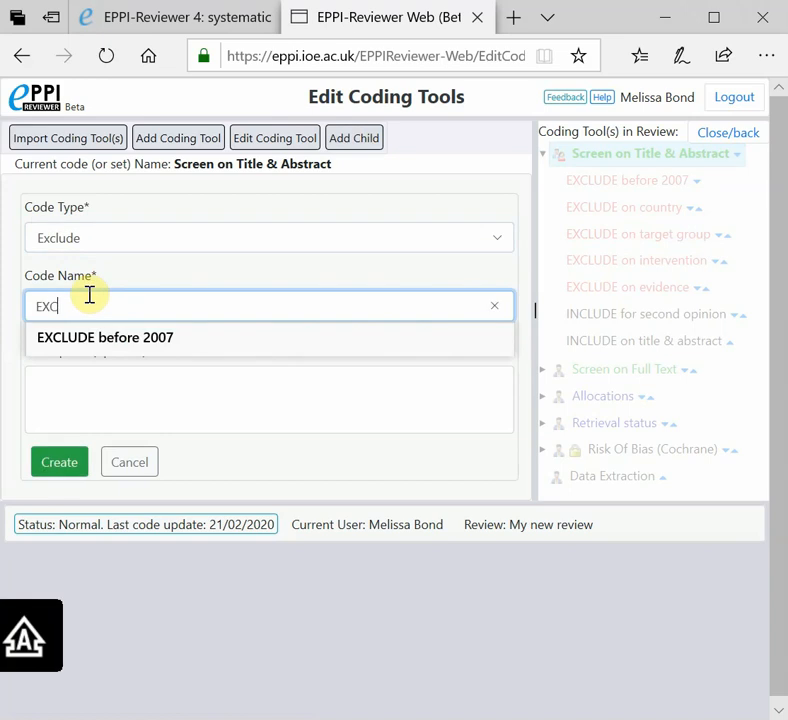
text(LUDE d)
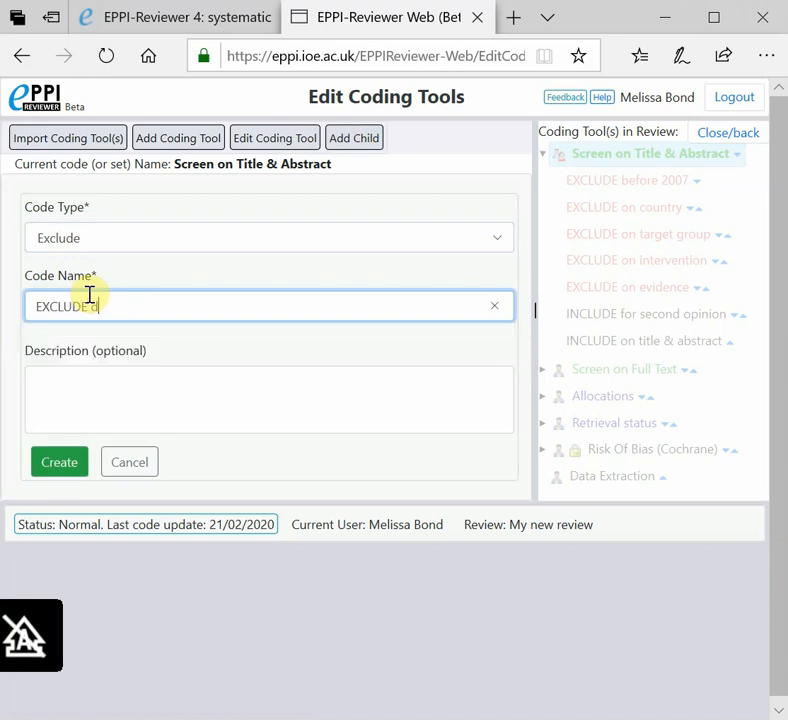
text(duplicate)
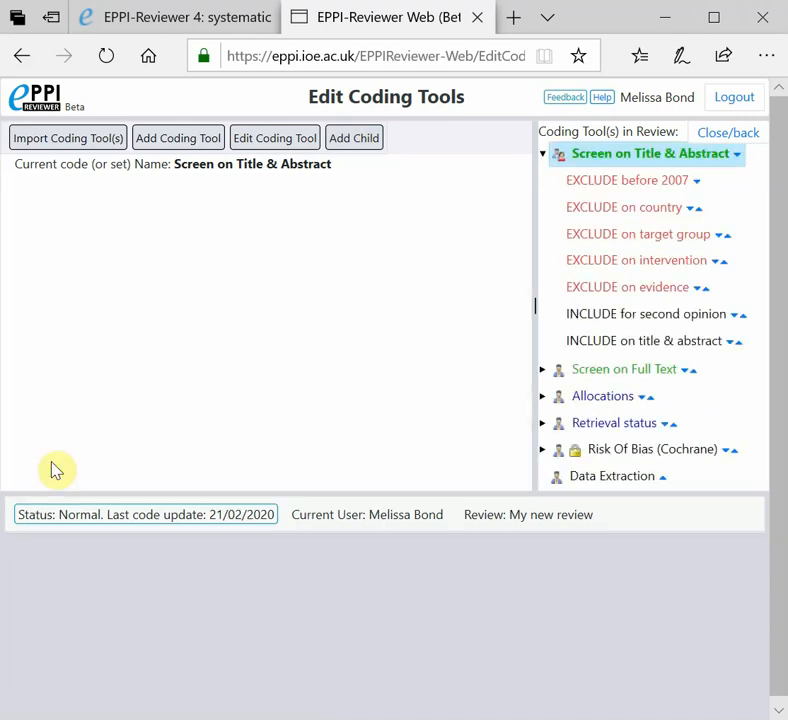
mouse_move(556, 328)
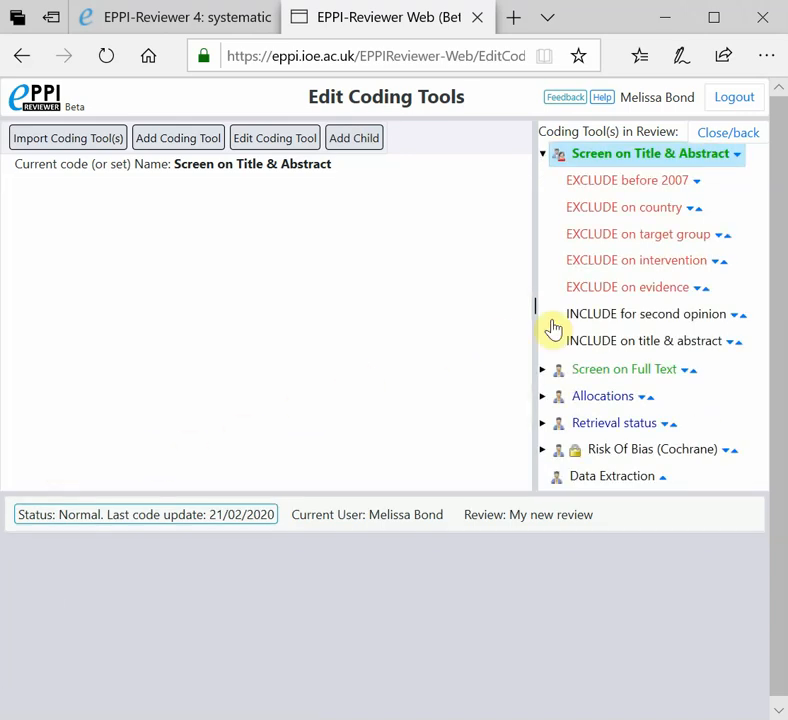
mouse_move(640, 318)
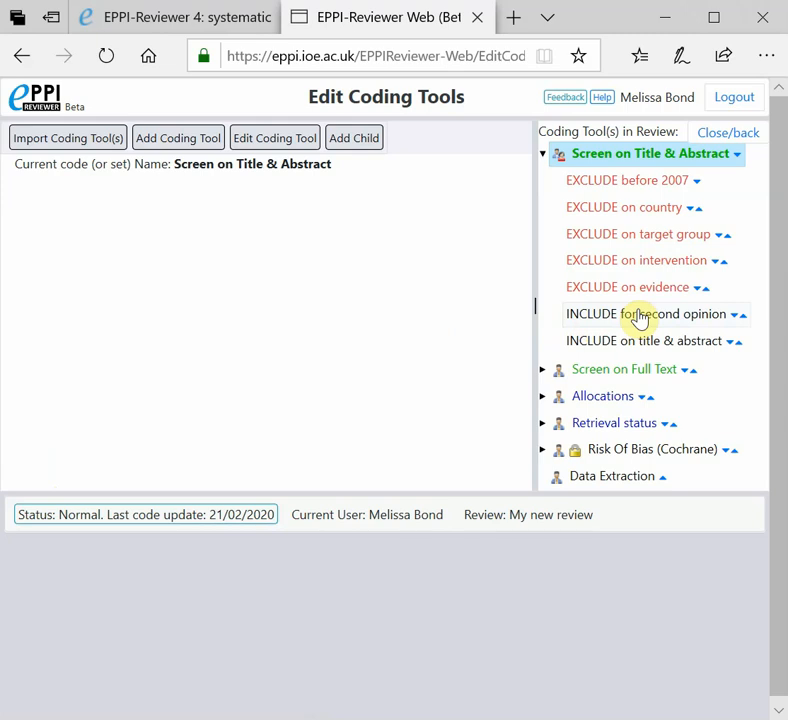
mouse_move(638, 536)
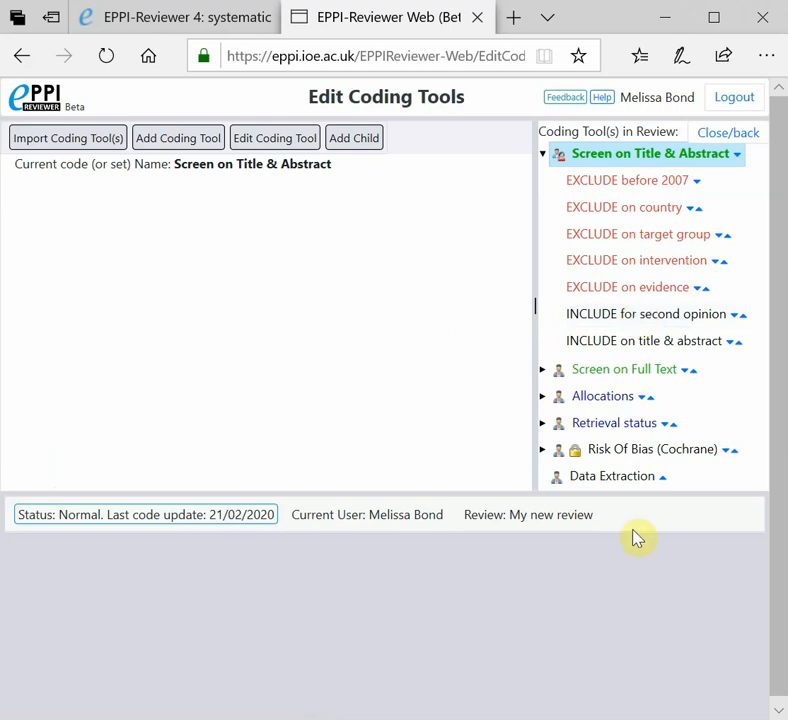
- Move 'EXCLUDE duplicate' up to sit with the other exclude codes above the INCLUDE codes
click(544, 152)
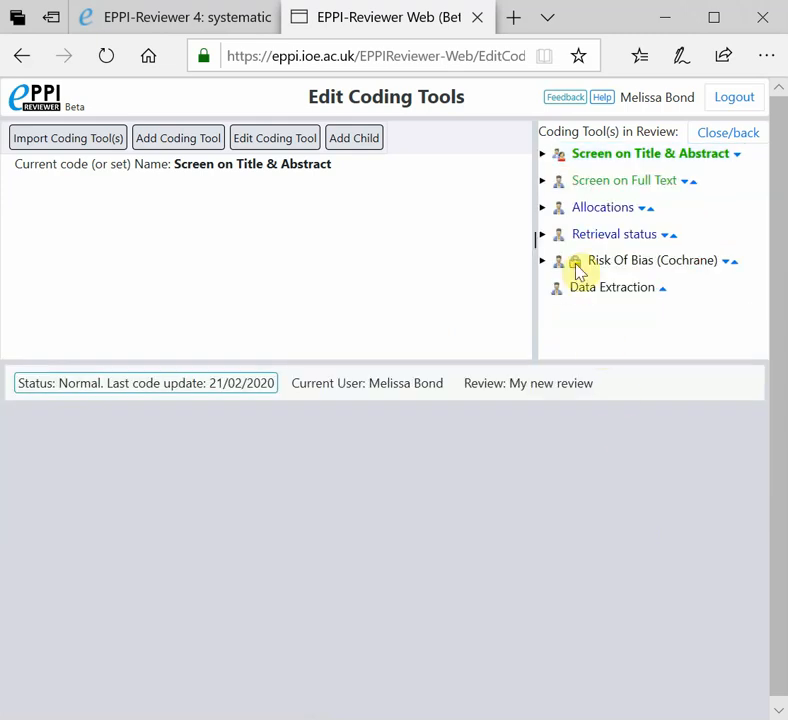
click(544, 152)
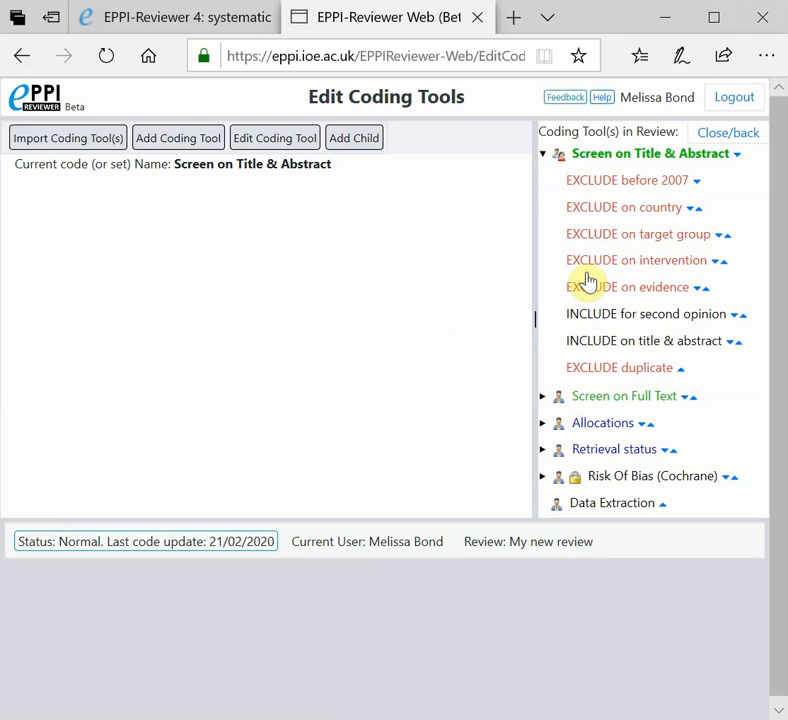
click(620, 340)
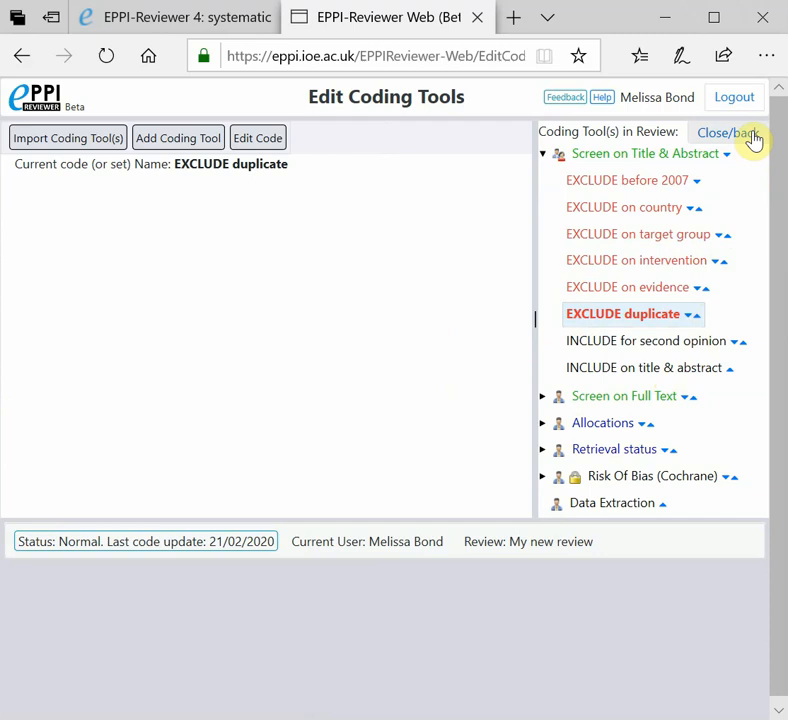
- Close the coding tool editor and return to the review home page
click(730, 132)
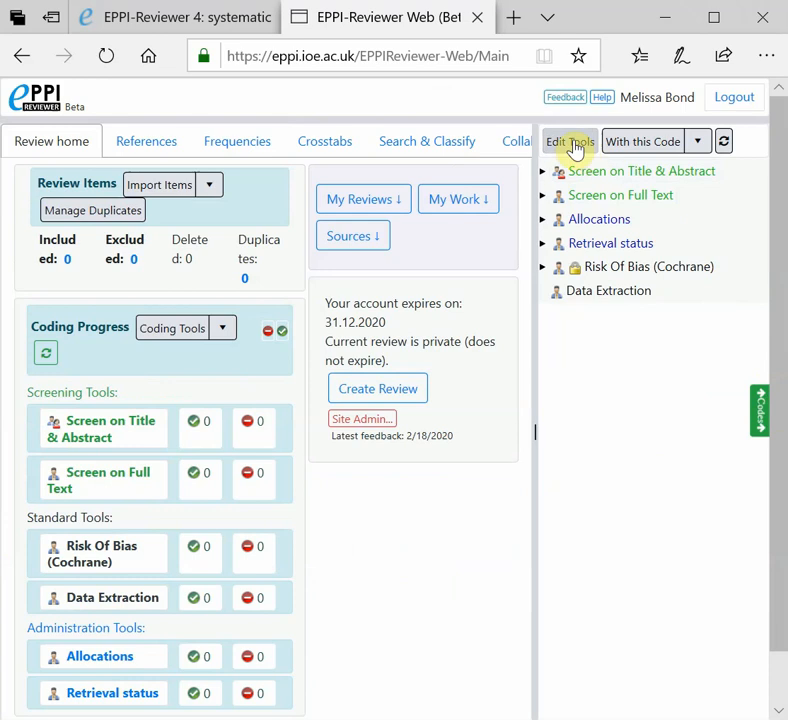
click(570, 140)
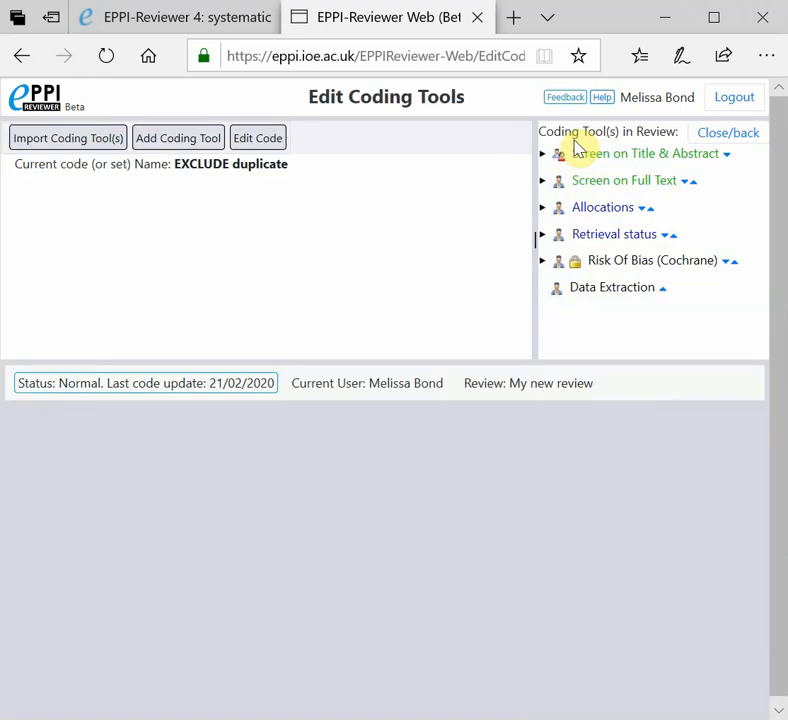
mouse_move(730, 148)
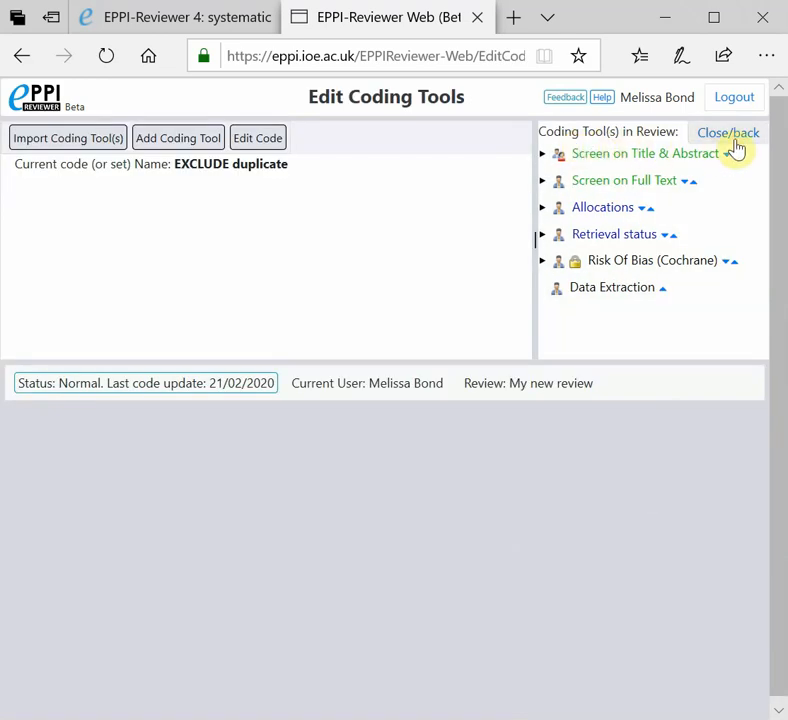
click(728, 132)
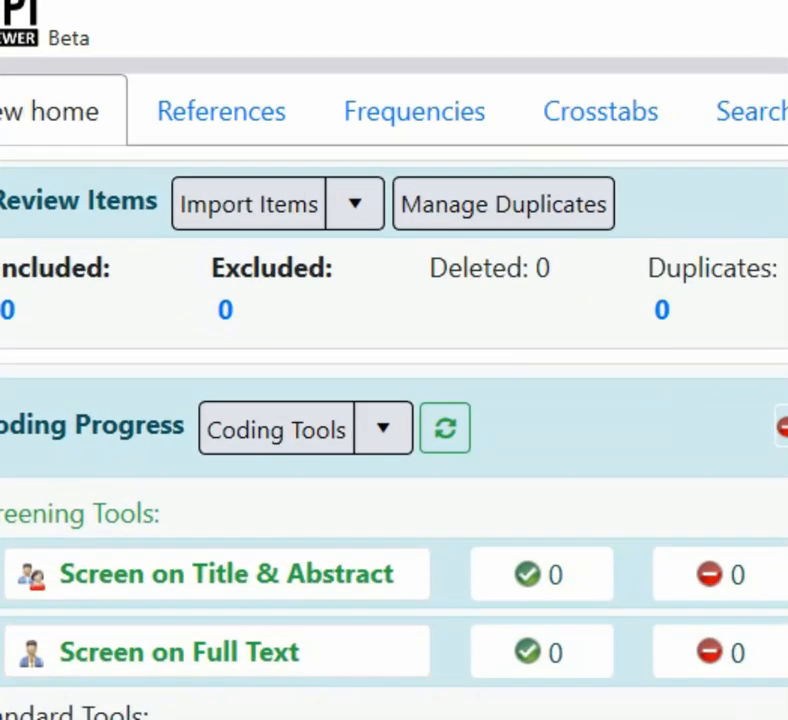
mouse_move(304, 268)
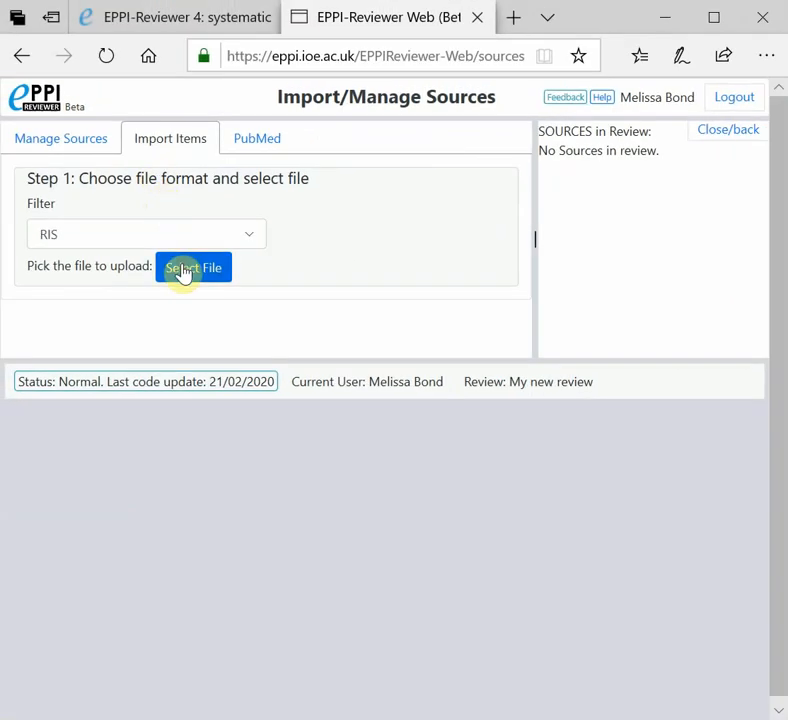
- Select 'E cigs and Smoking Cessation.txt' for import, previewing 183 references
click(194, 268)
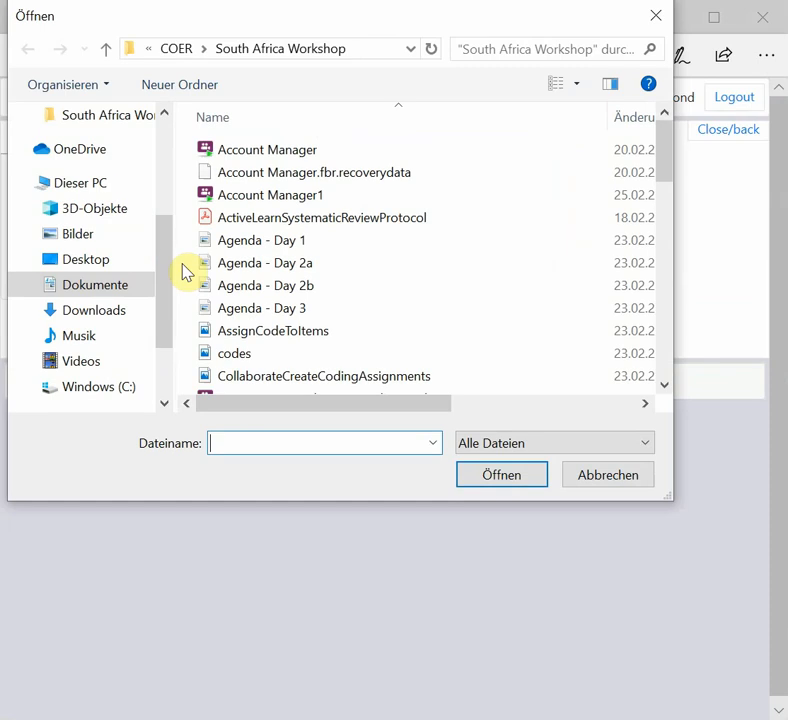
mouse_move(196, 270)
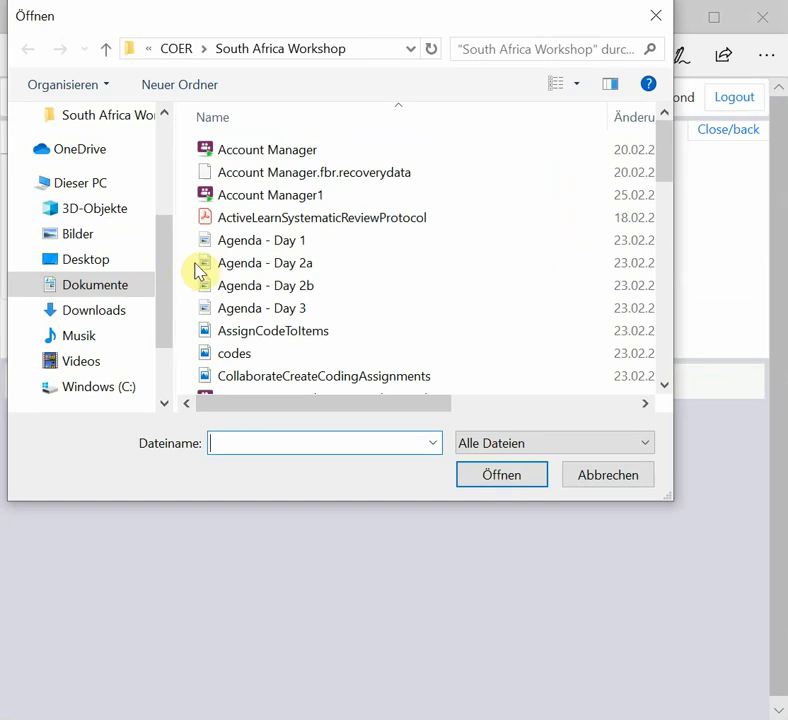
scroll(down, 3)
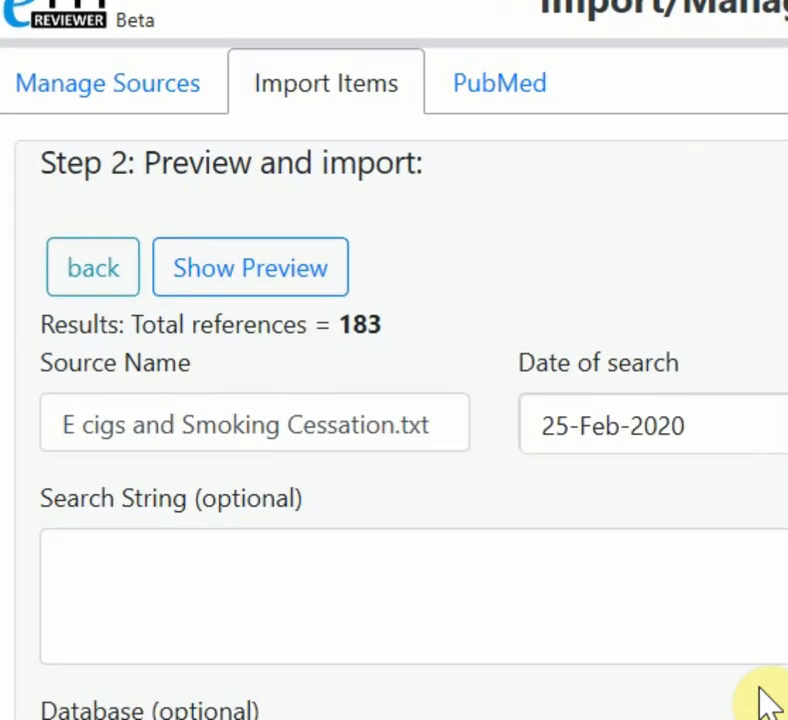
mouse_move(628, 456)
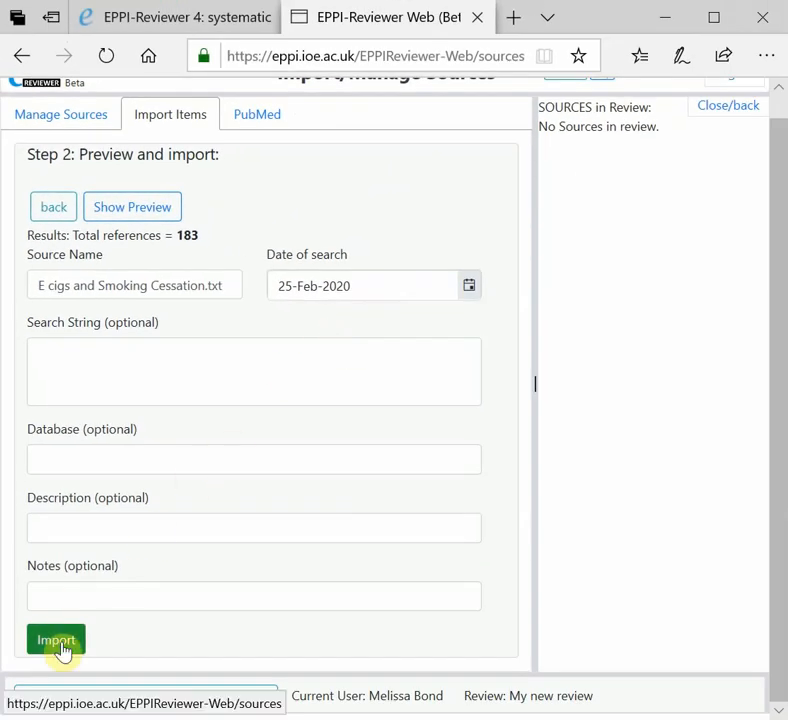
- Import the 183 references so 'E cigs and Smoking Cessation.txt' is listed as a source
click(56, 640)
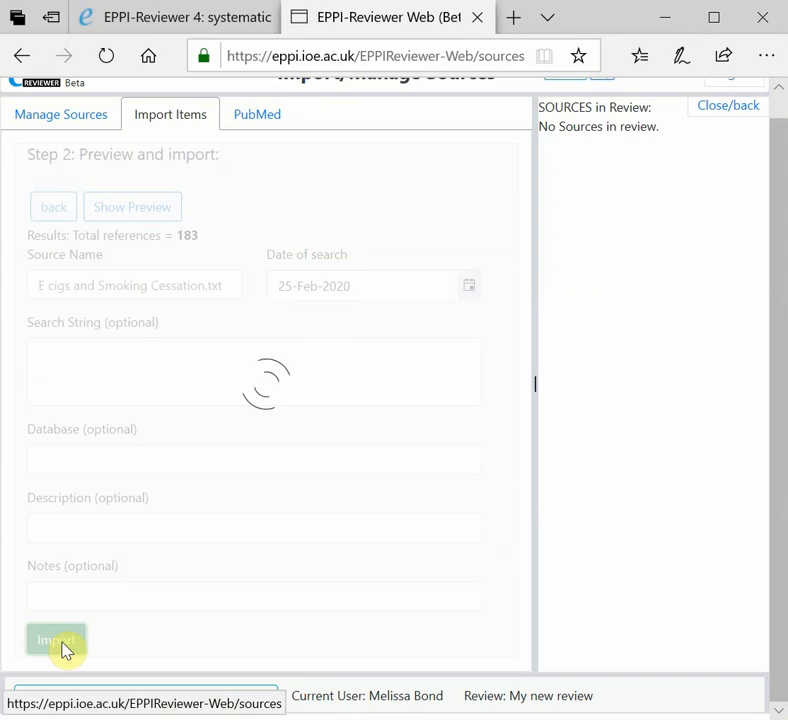
click(56, 640)
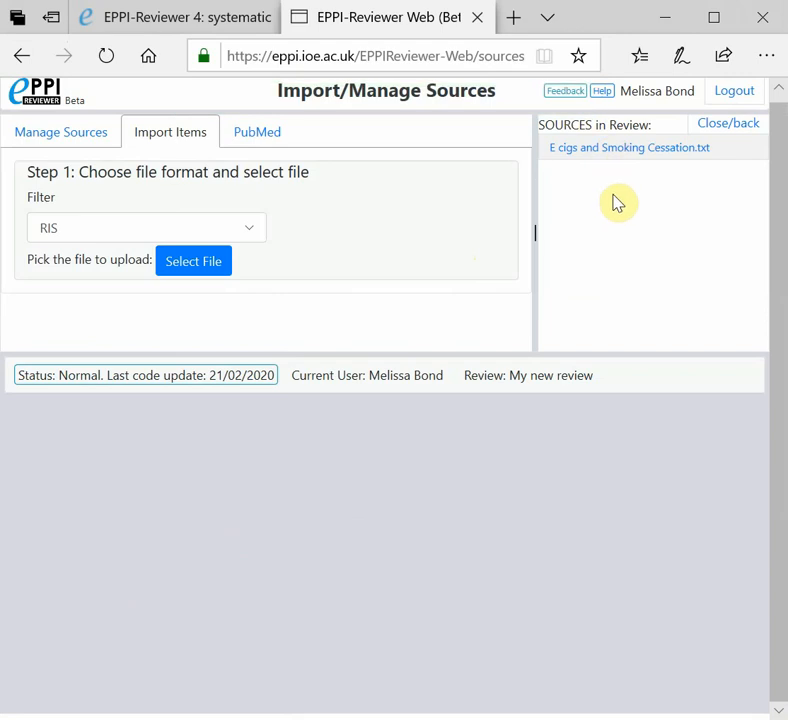
mouse_move(748, 160)
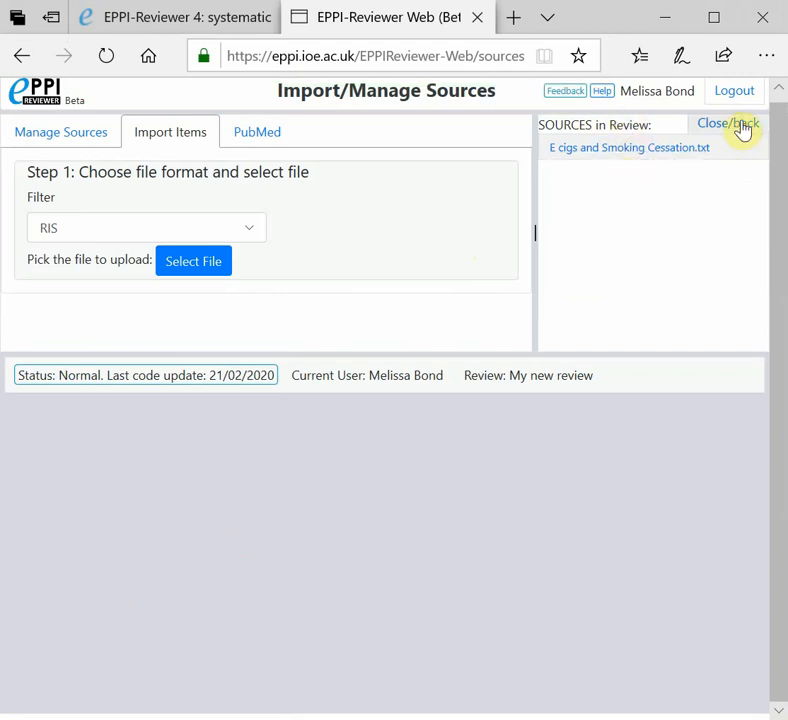
- Run Get New Duplicates from Manage Duplicates, loading the first group of possible duplicates
click(728, 124)
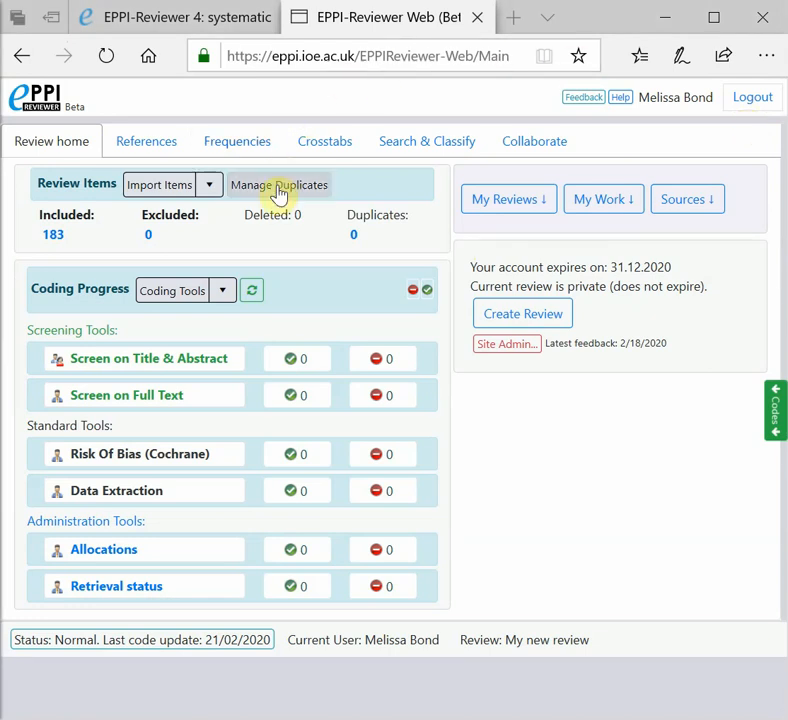
click(278, 184)
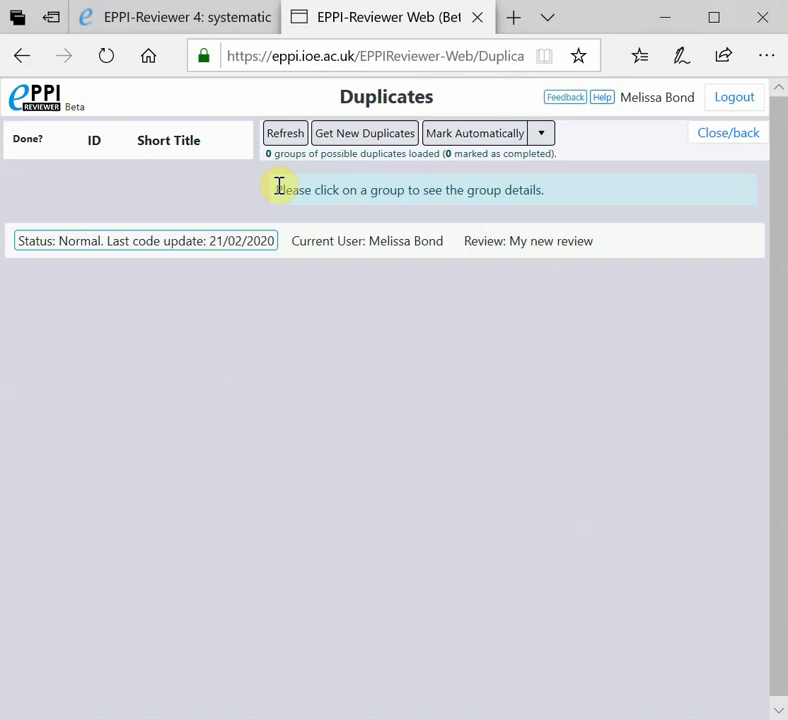
mouse_move(324, 170)
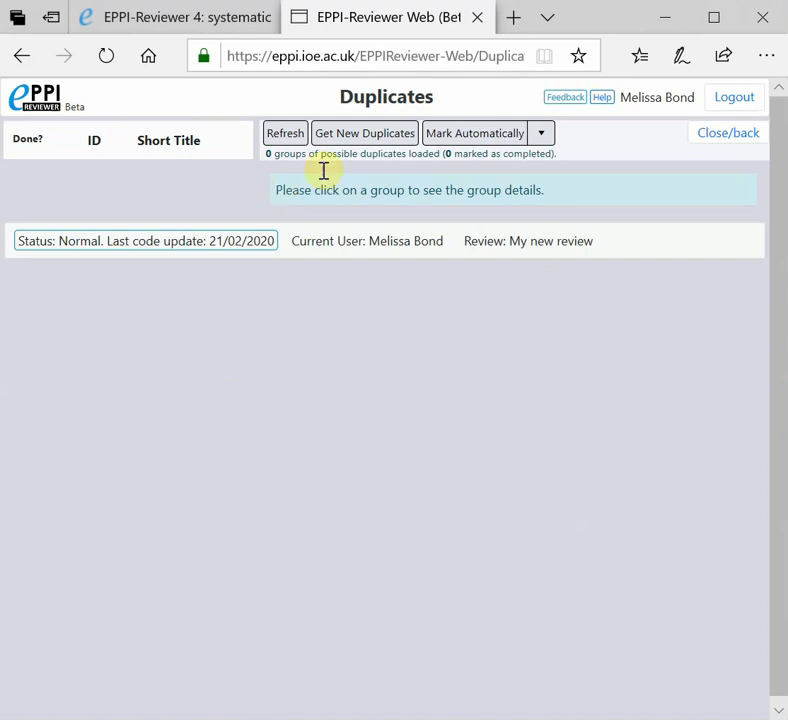
click(364, 132)
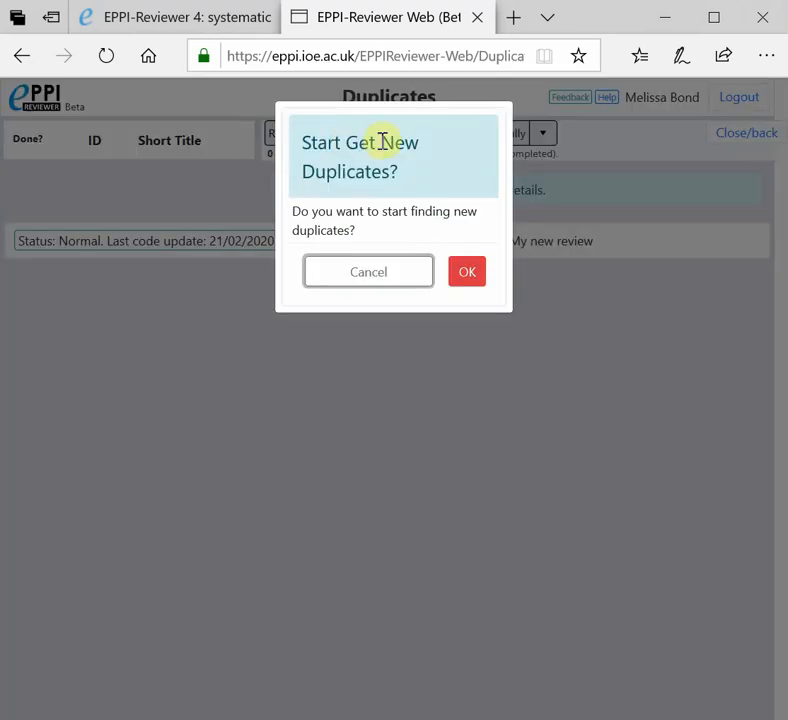
click(466, 272)
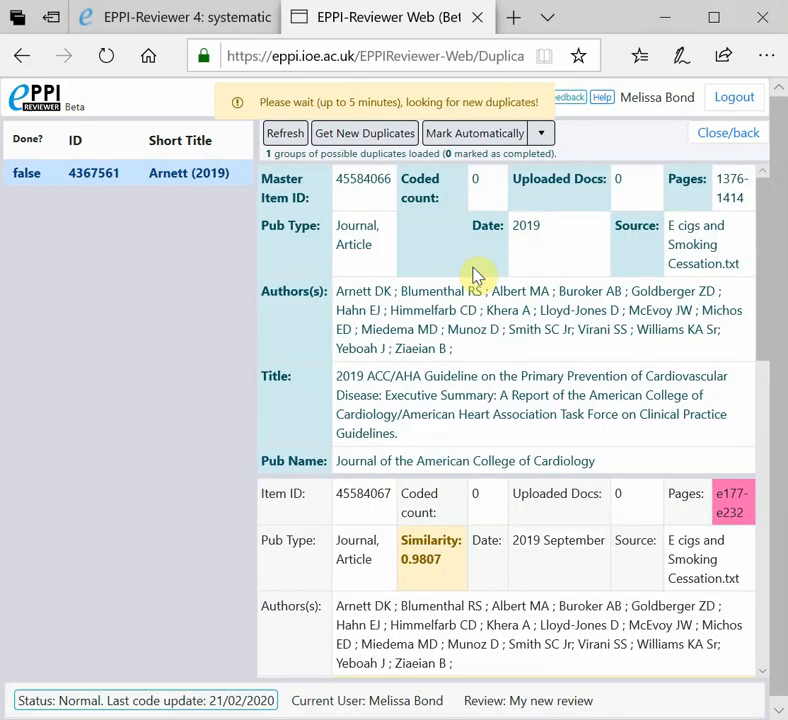
mouse_move(540, 310)
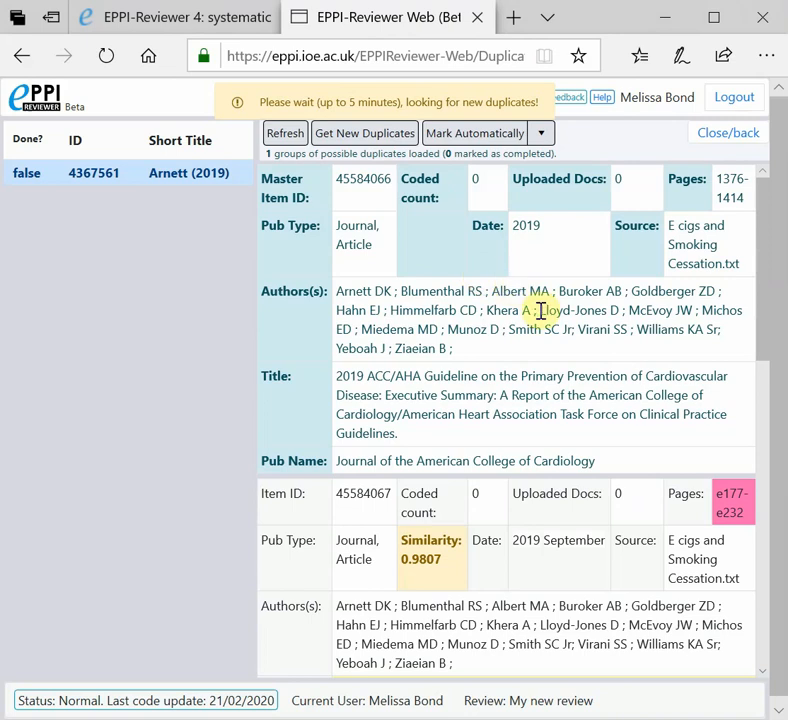
mouse_move(448, 584)
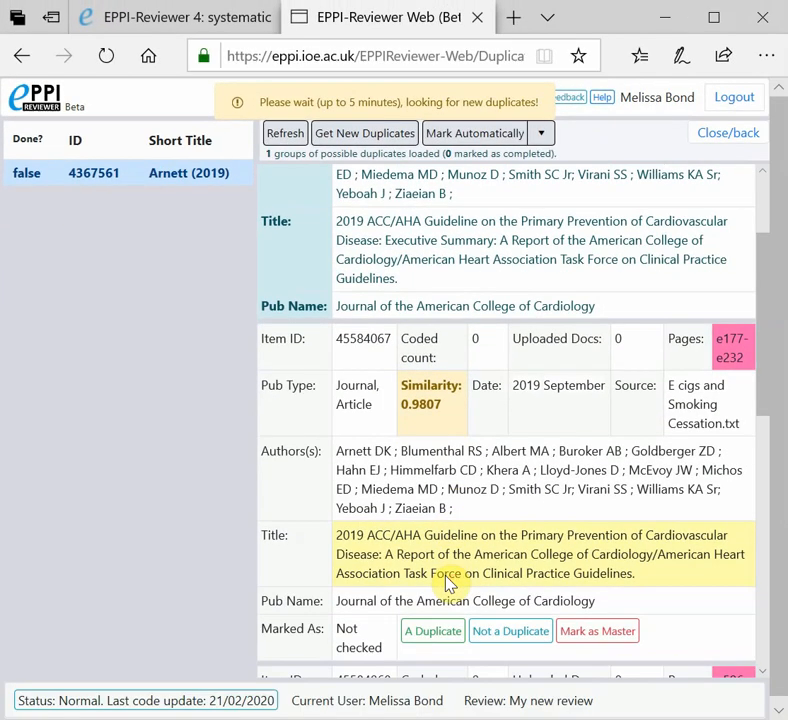
- Mark the second Arnett (2019) record in the group as a duplicate
scroll(down, 3)
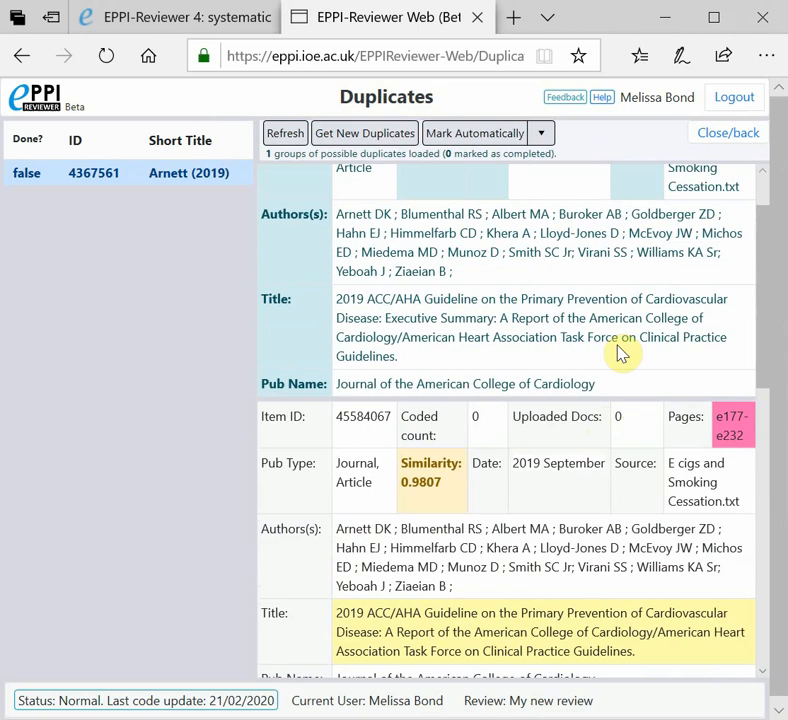
scroll(down, 3)
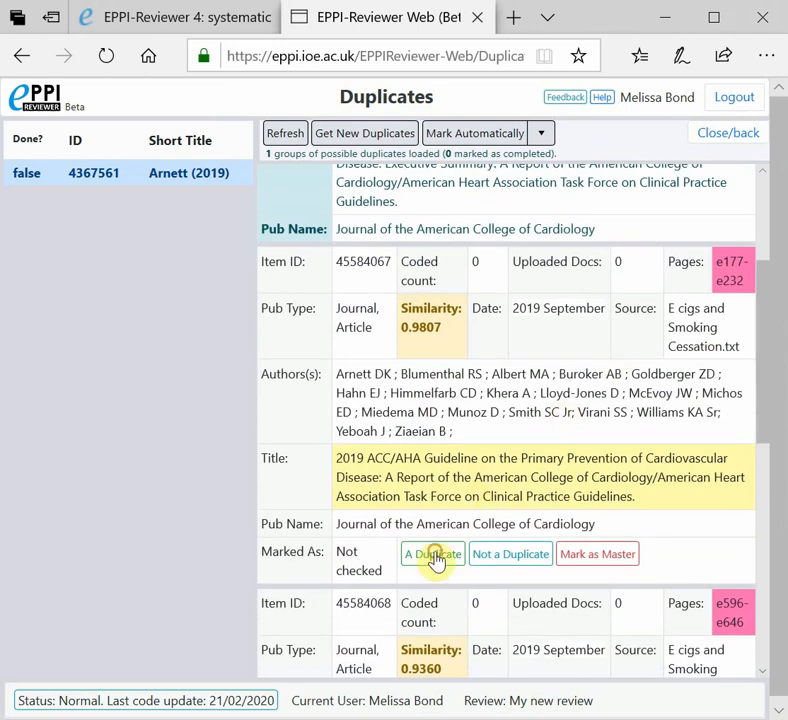
click(432, 554)
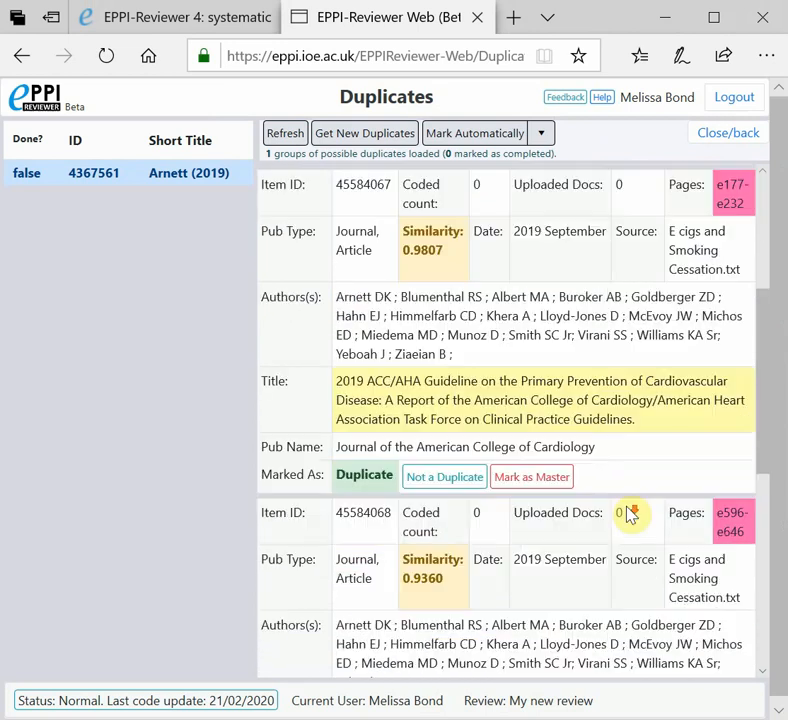
- Mark the executive summary record further down as a duplicate, completing the group
scroll(down, 3)
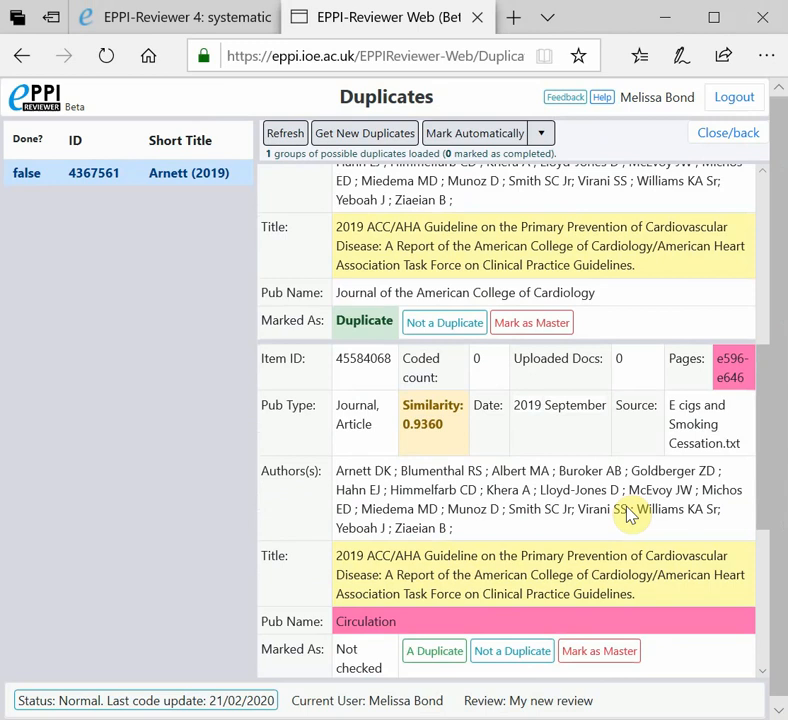
mouse_move(620, 564)
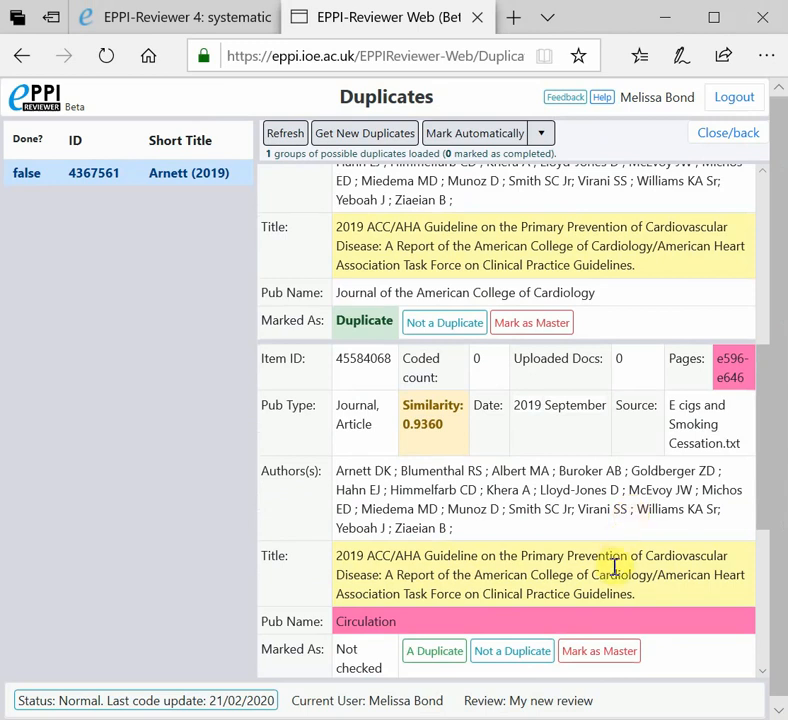
scroll(down, 3)
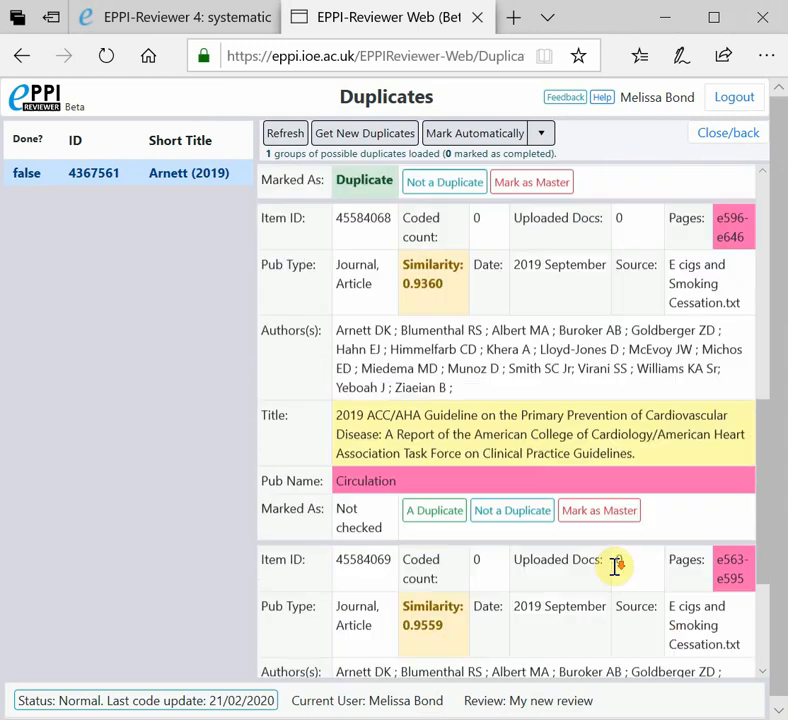
scroll(down, 3)
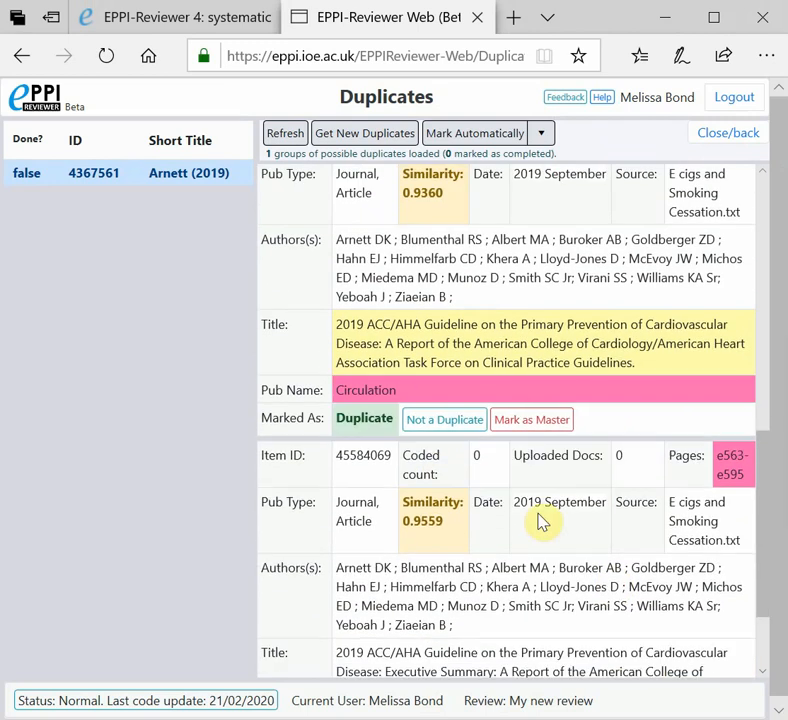
scroll(down, 3)
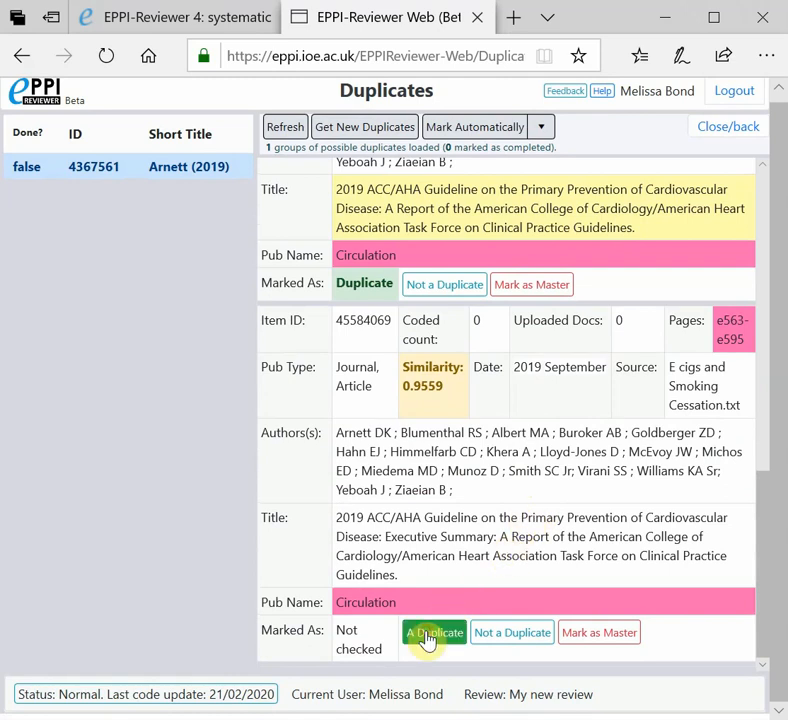
click(434, 636)
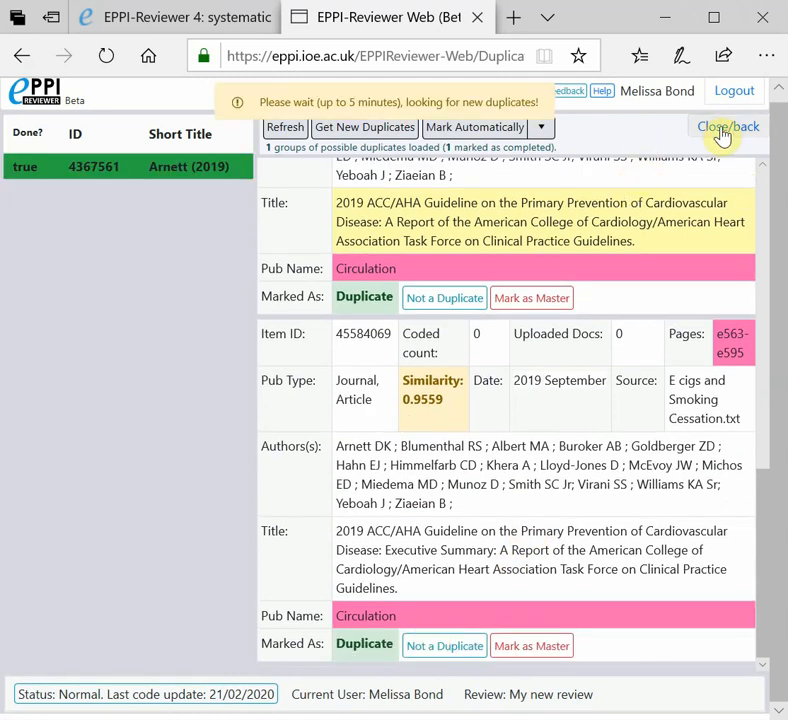
- Return to the review home, now showing 180 included items and 3 duplicates
click(728, 128)
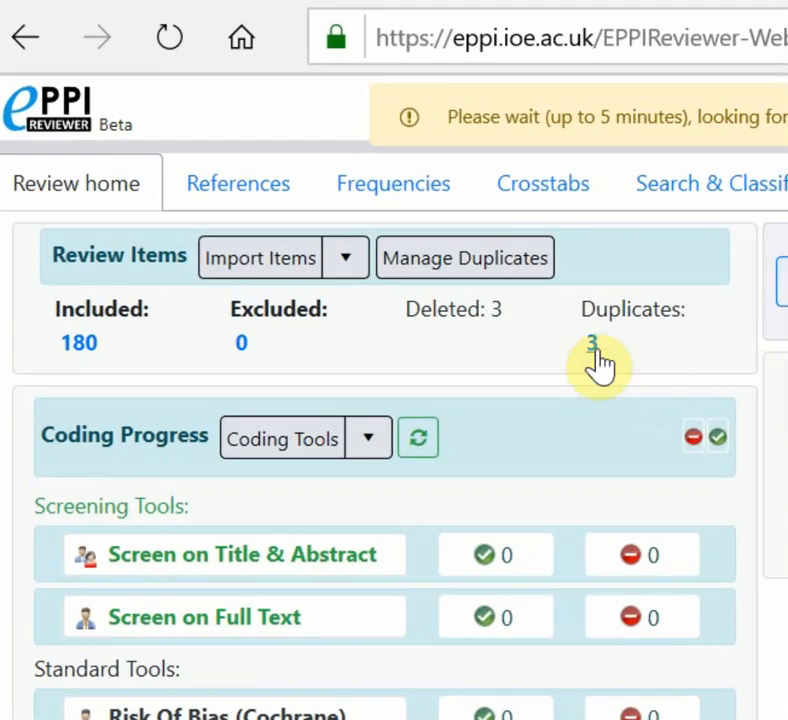
mouse_move(80, 342)
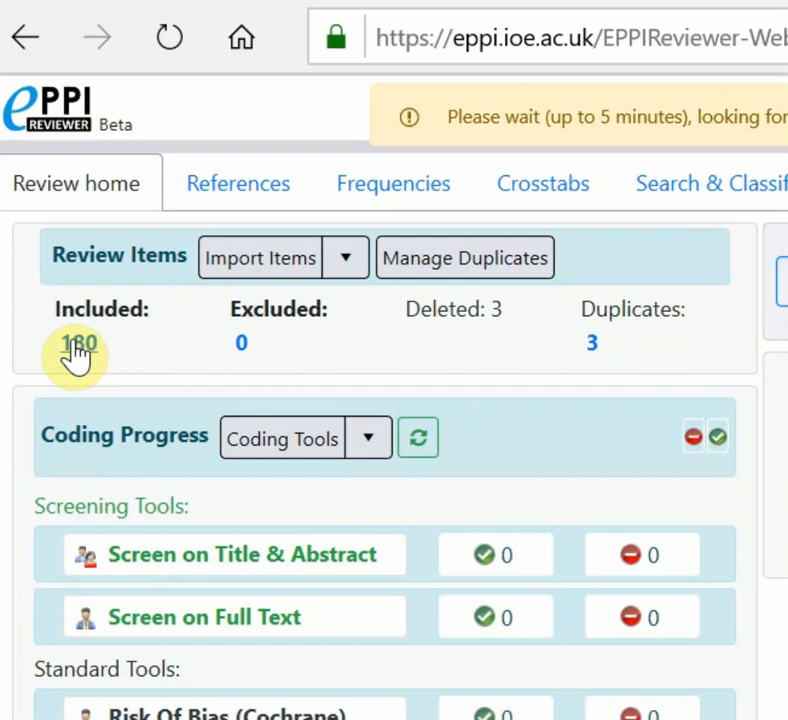
mouse_move(640, 384)
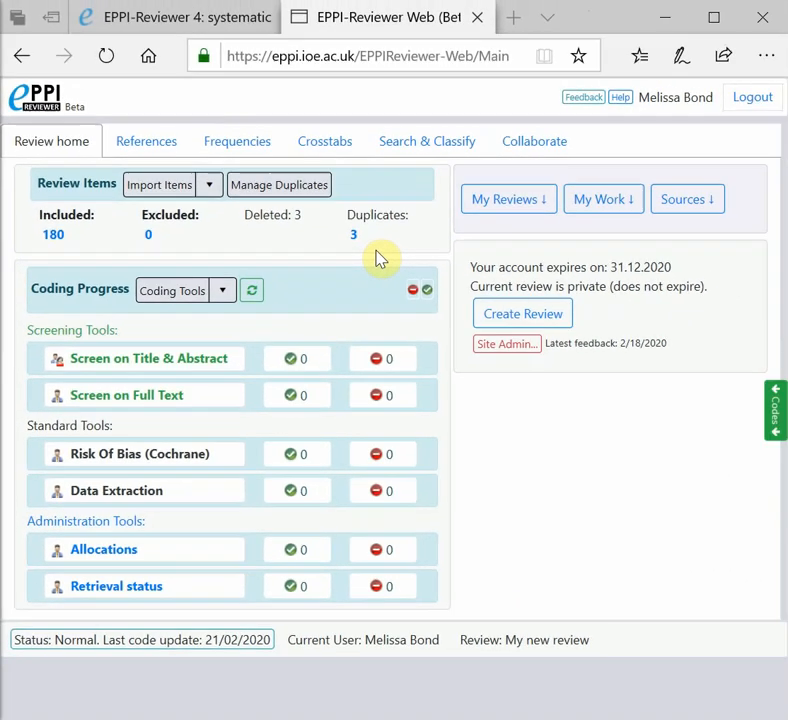
- Under Collaborate, begin creating reference groups with the number of groups set to 6
click(534, 140)
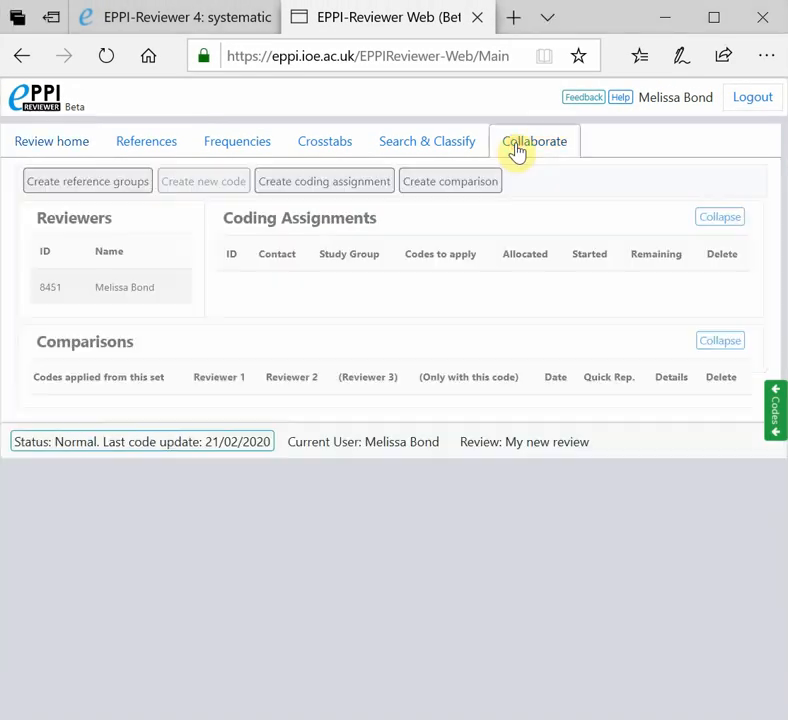
mouse_move(164, 196)
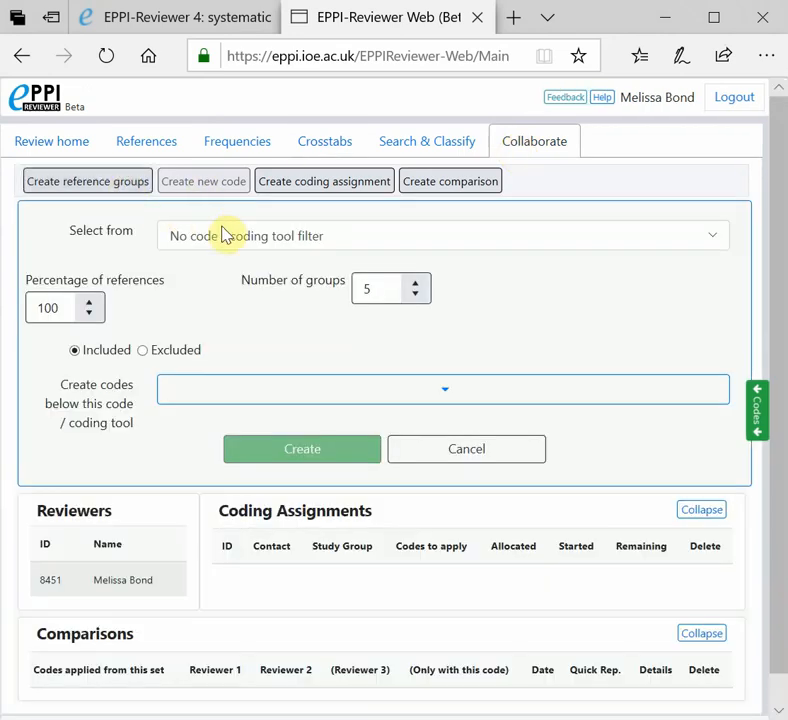
mouse_move(288, 250)
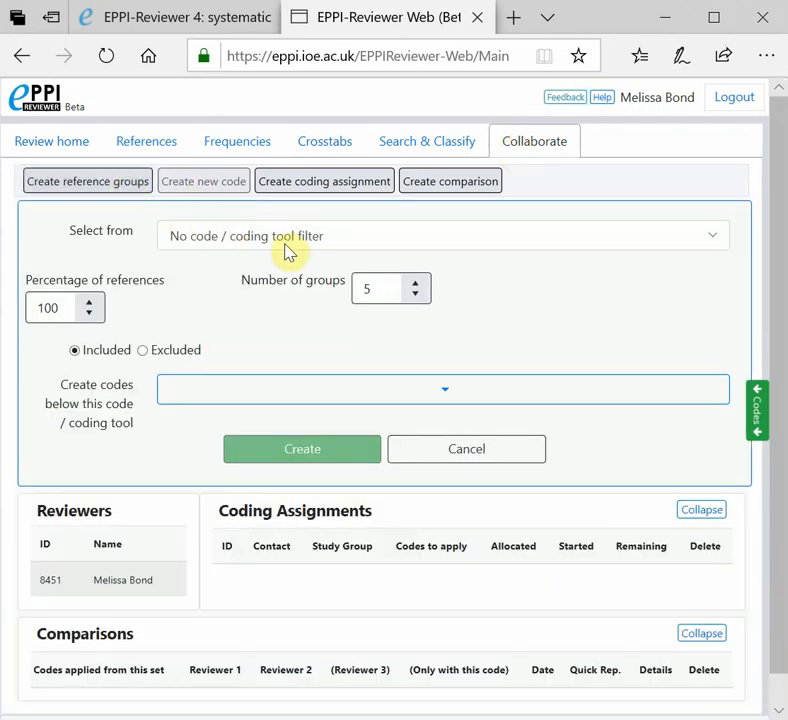
click(416, 284)
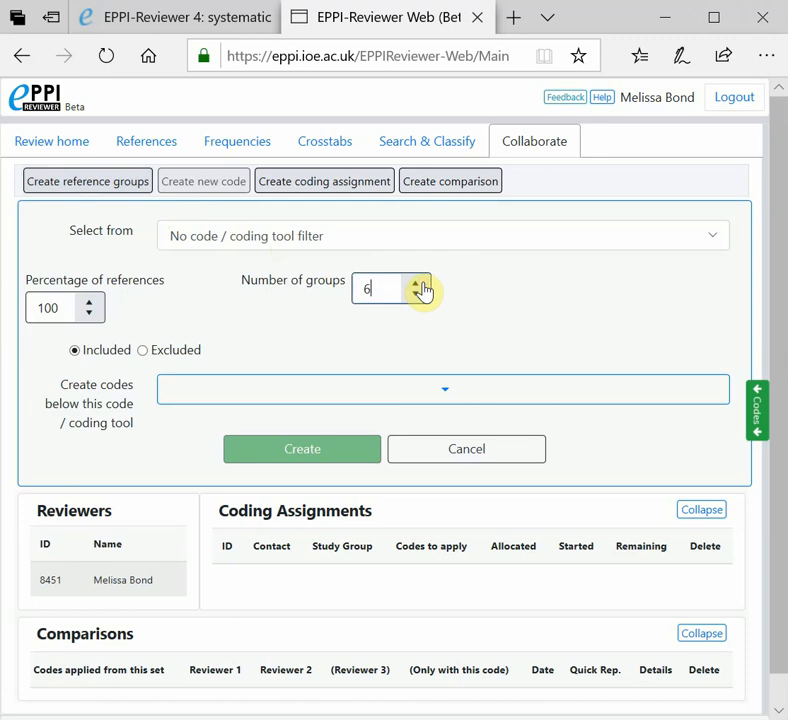
mouse_move(148, 308)
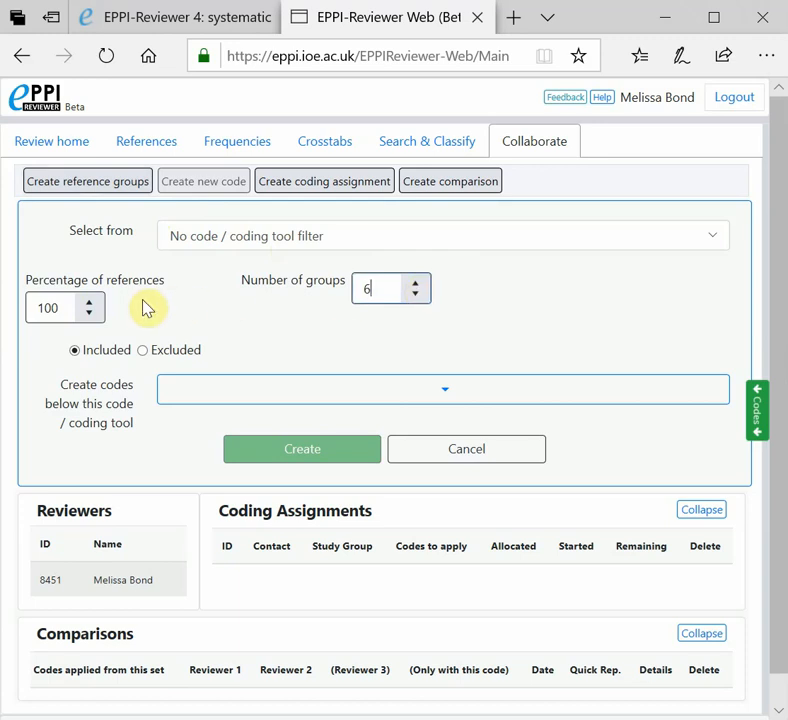
click(444, 388)
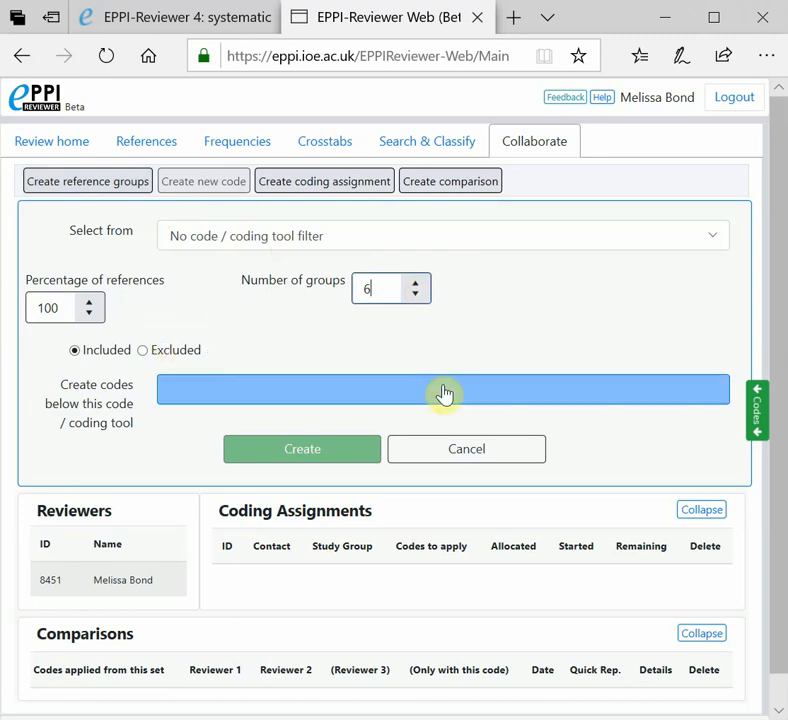
- Place the new group codes under Allocations > Screening Title and Abstract
click(444, 388)
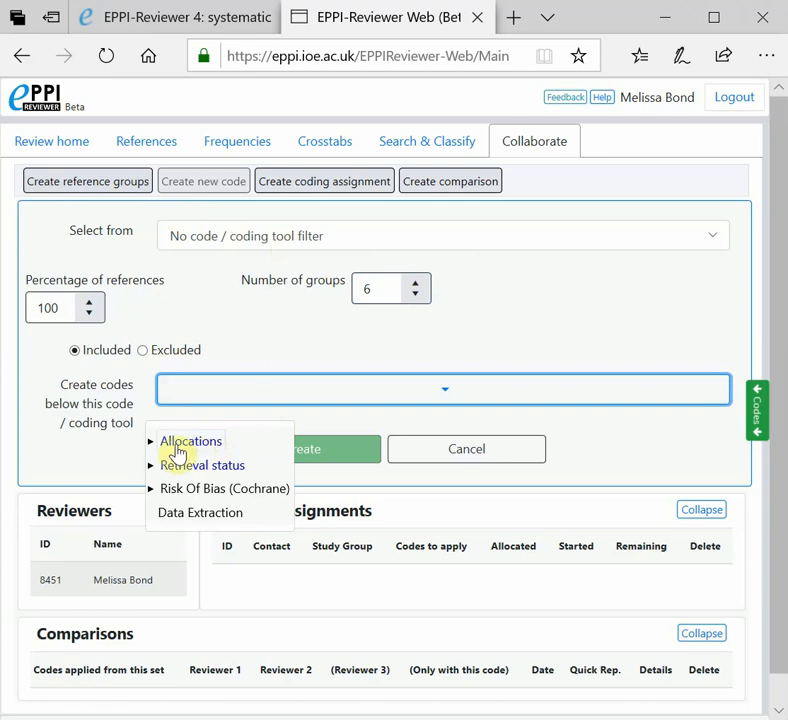
click(150, 442)
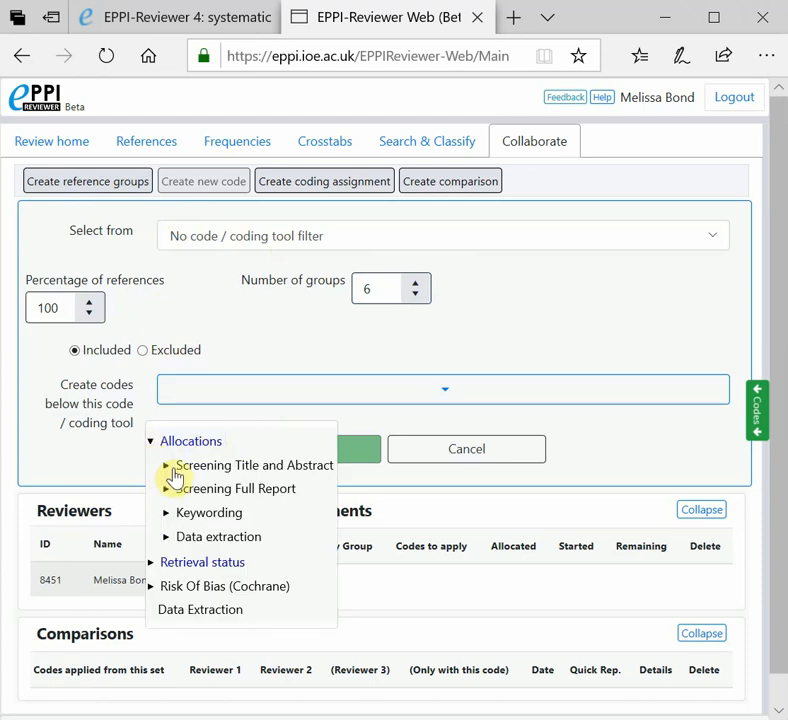
click(256, 464)
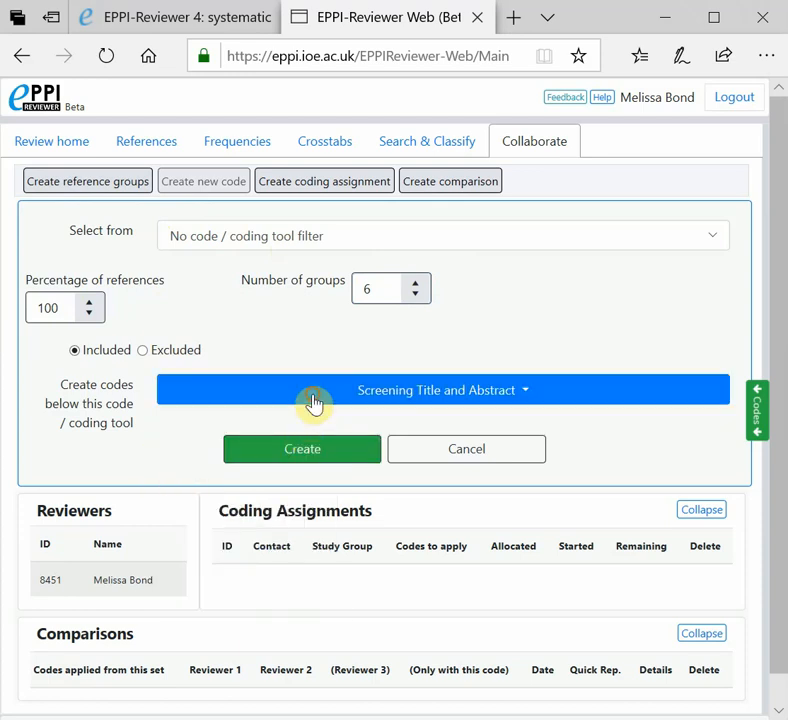
click(444, 390)
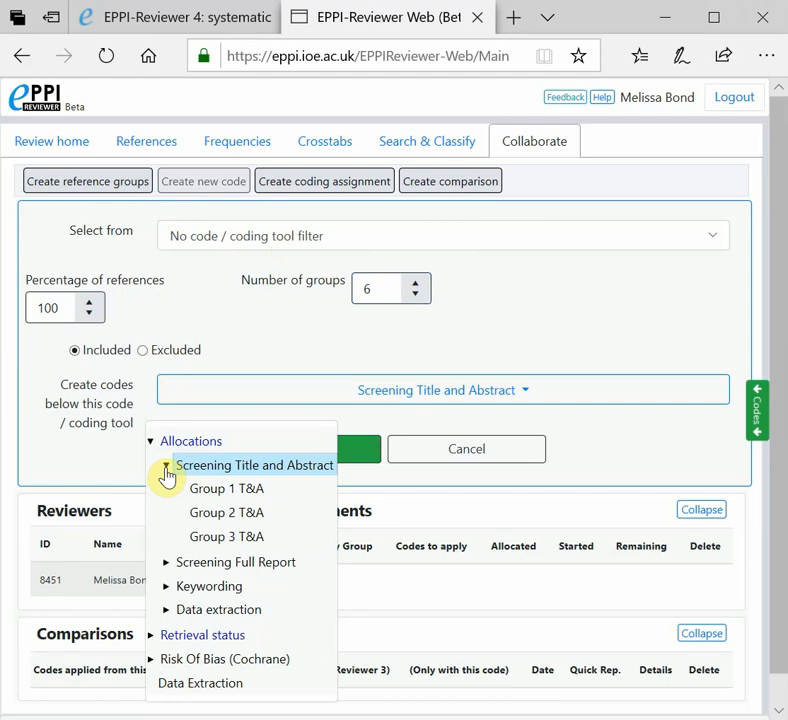
click(166, 464)
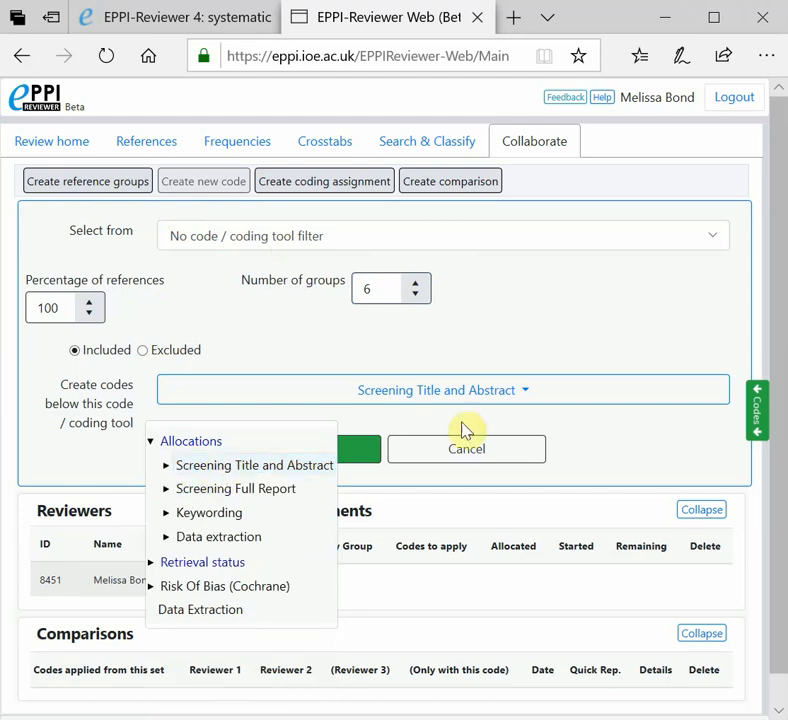
mouse_move(240, 480)
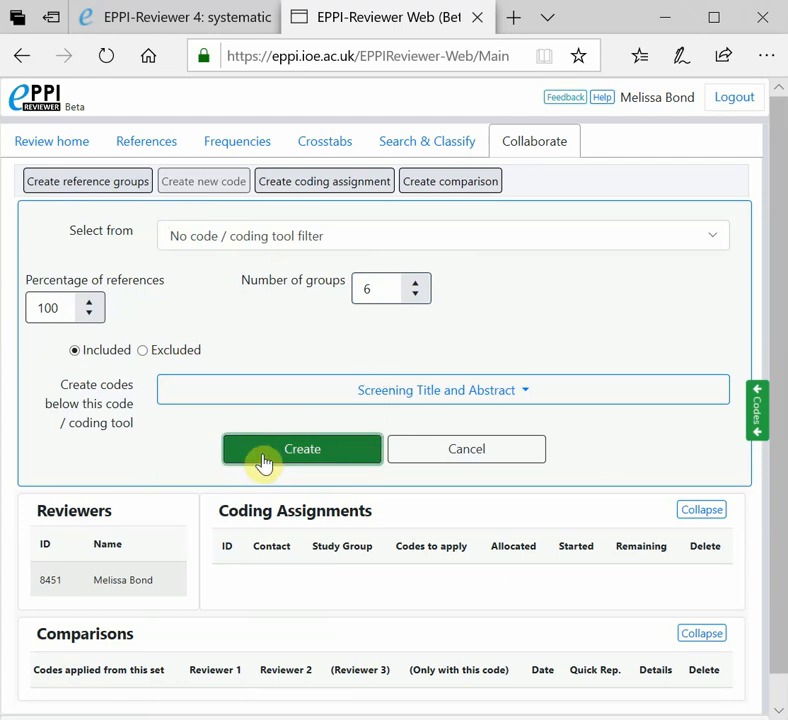
mouse_move(466, 448)
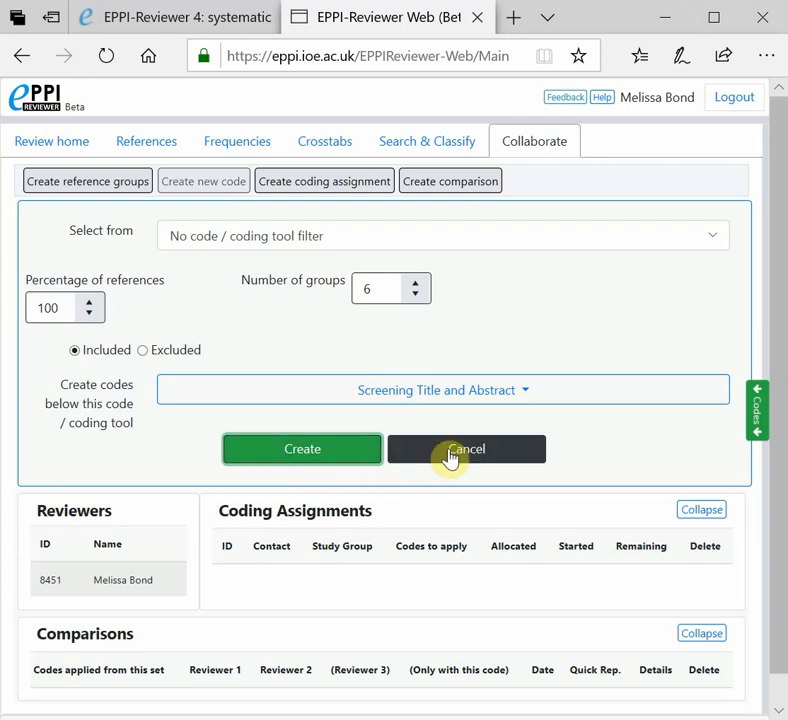
- Show the coding tools tree beside the form with Allocations expanded
click(758, 410)
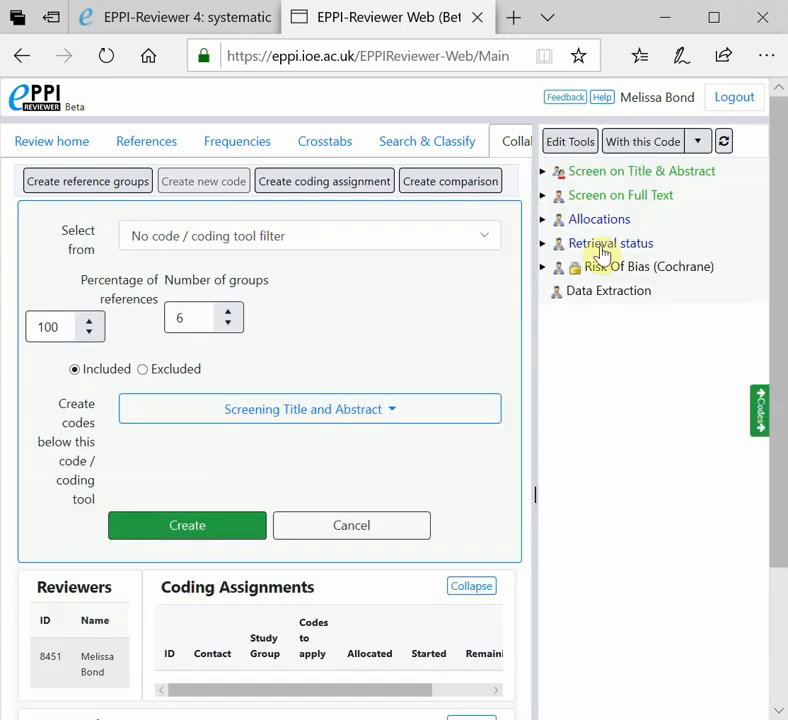
click(544, 218)
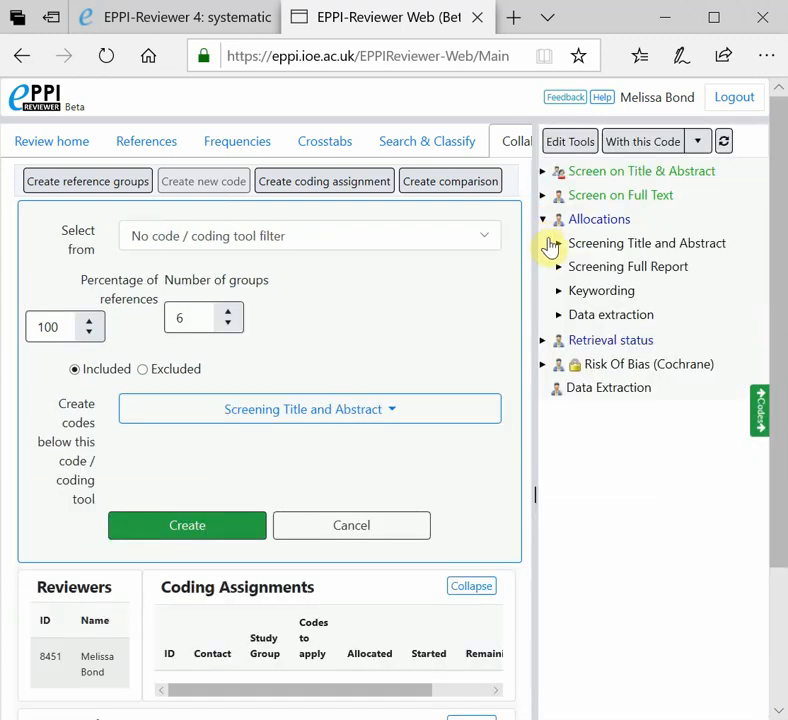
- Rename the Group 1 code to 'Group 1 Screen on T&A'
click(558, 244)
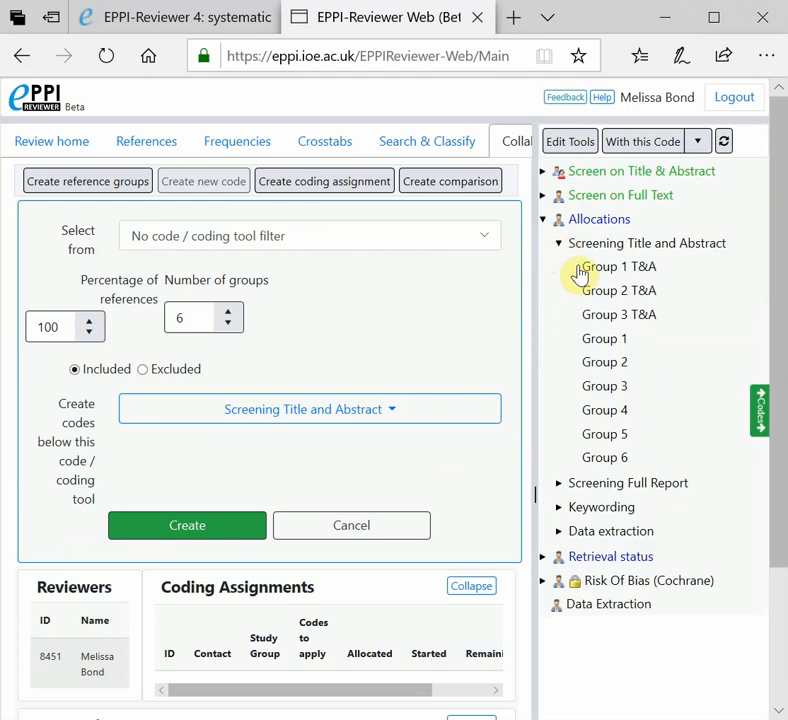
mouse_move(610, 390)
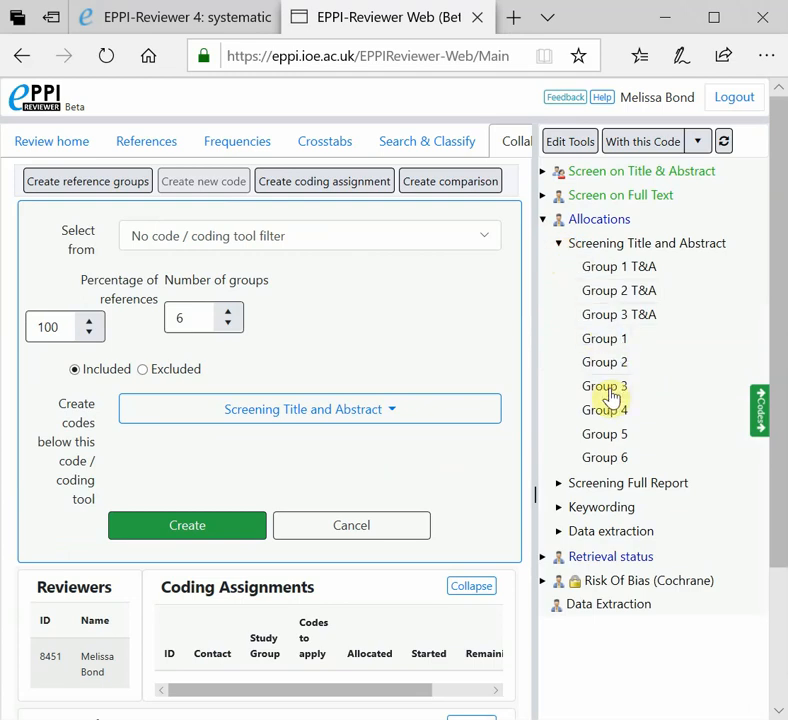
mouse_move(608, 272)
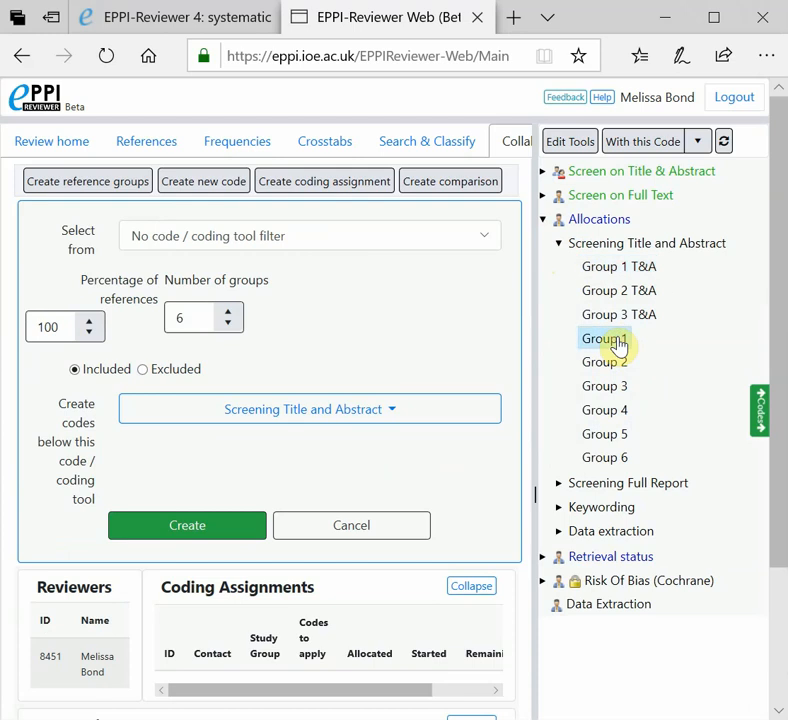
click(604, 338)
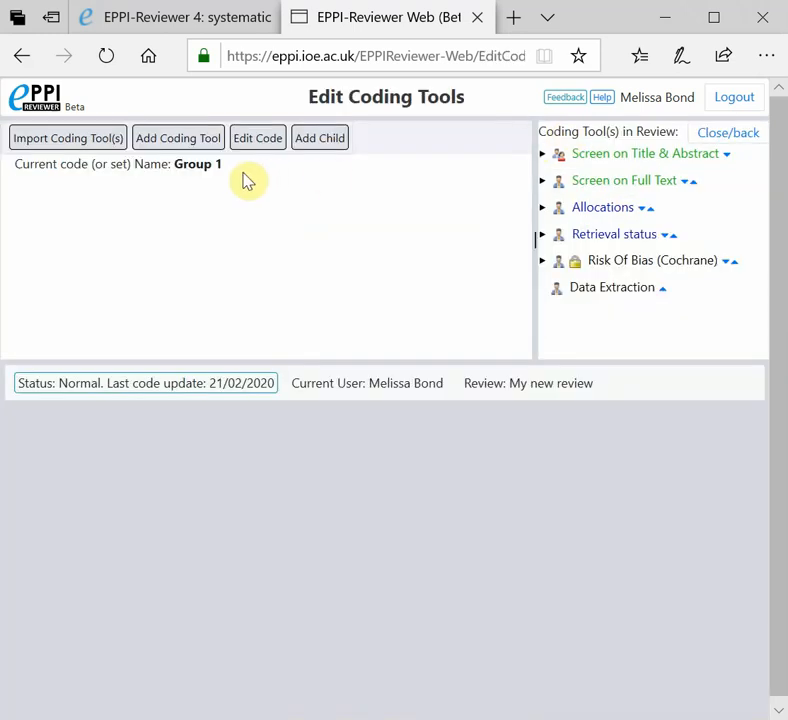
click(256, 136)
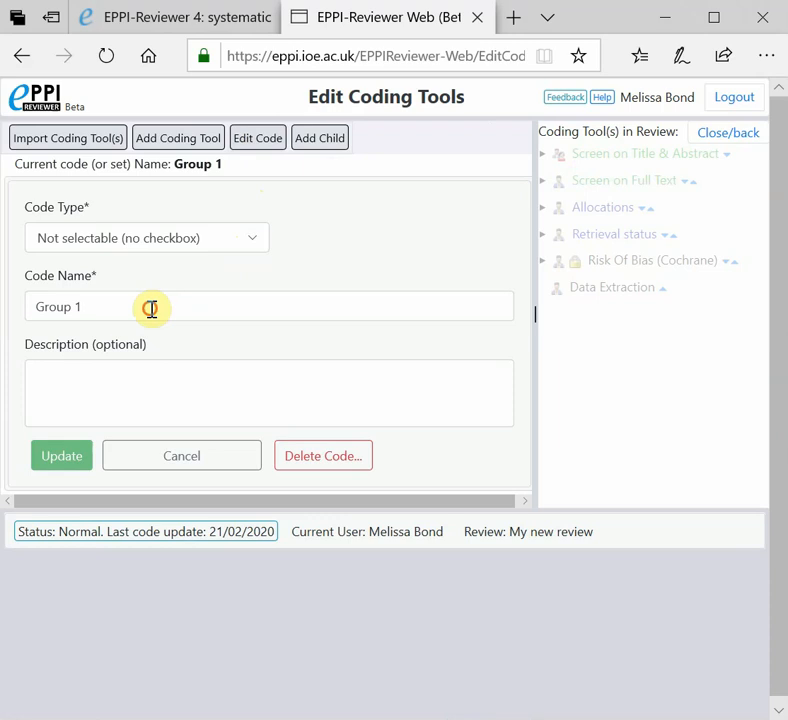
text(<)
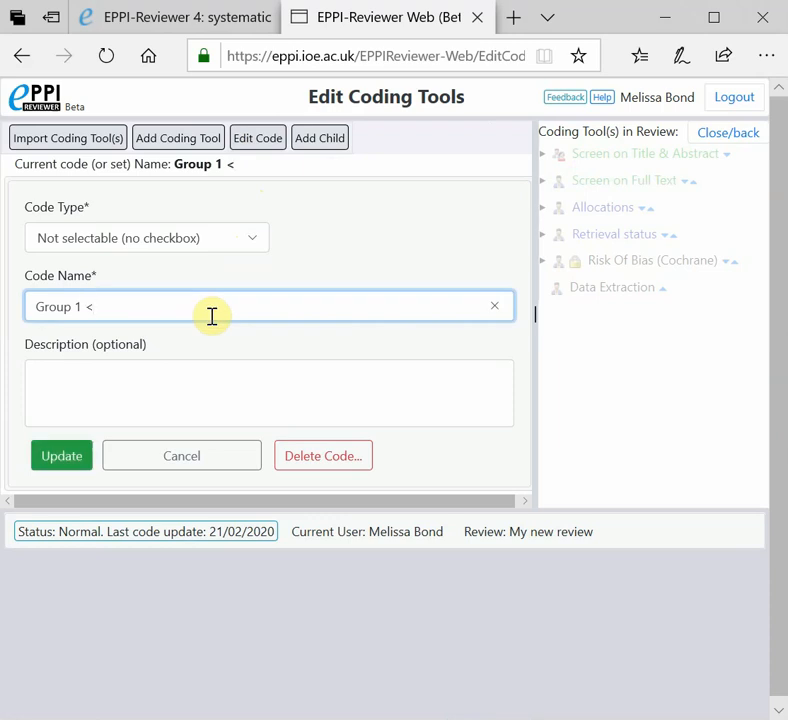
text(Screen on >T)
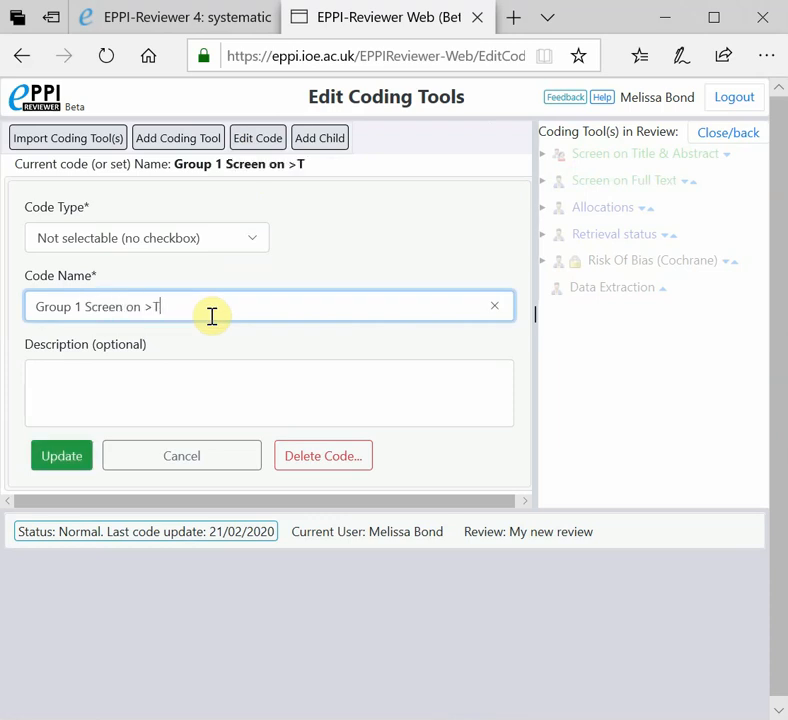
text(&A)
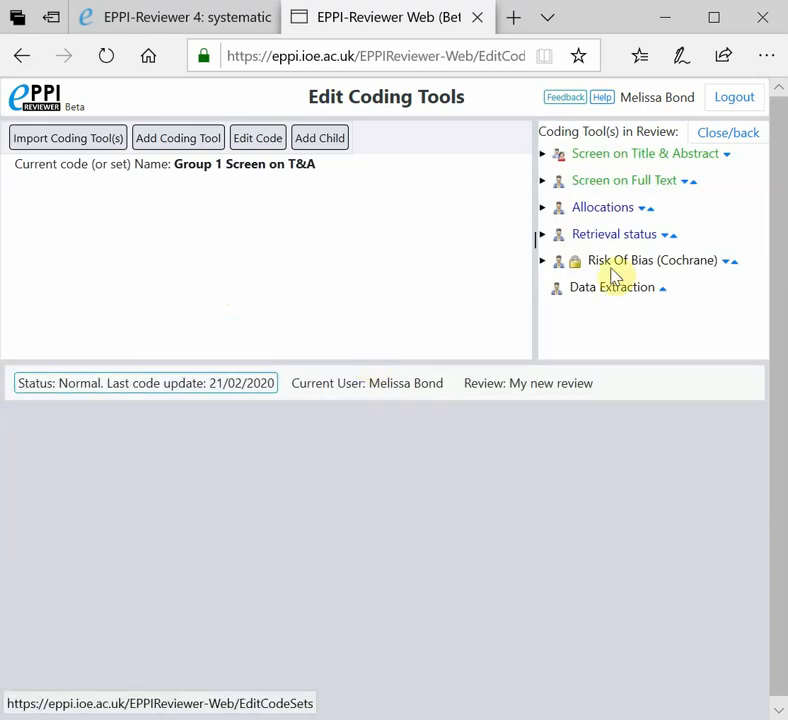
- Delete the old Group 1 T&A code under Screening Title and Abstract
click(544, 206)
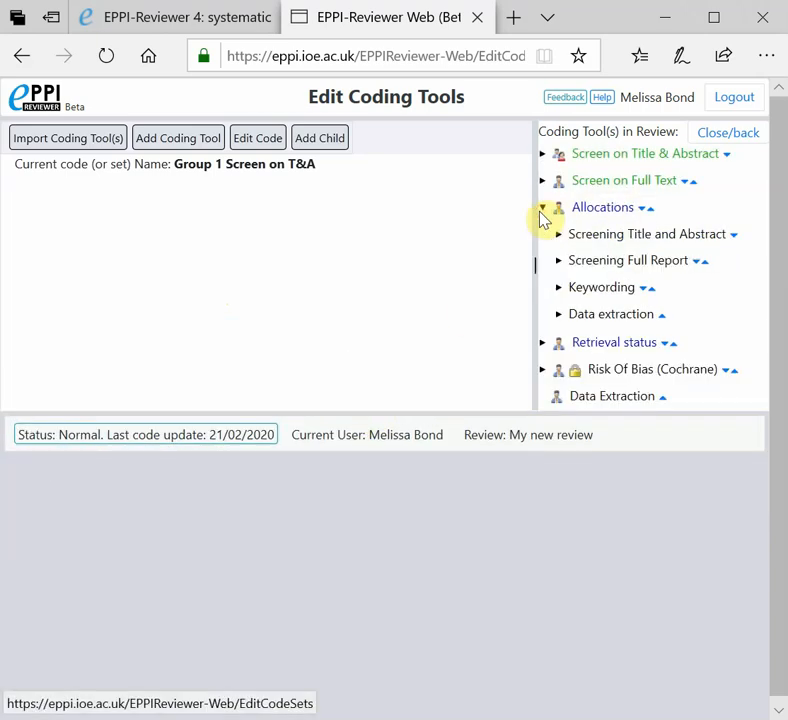
click(558, 232)
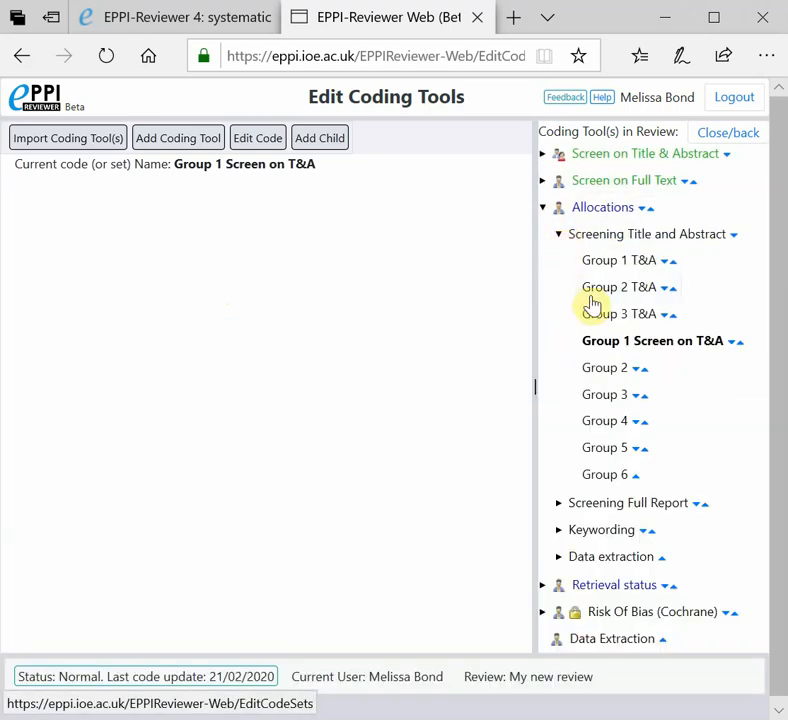
click(618, 260)
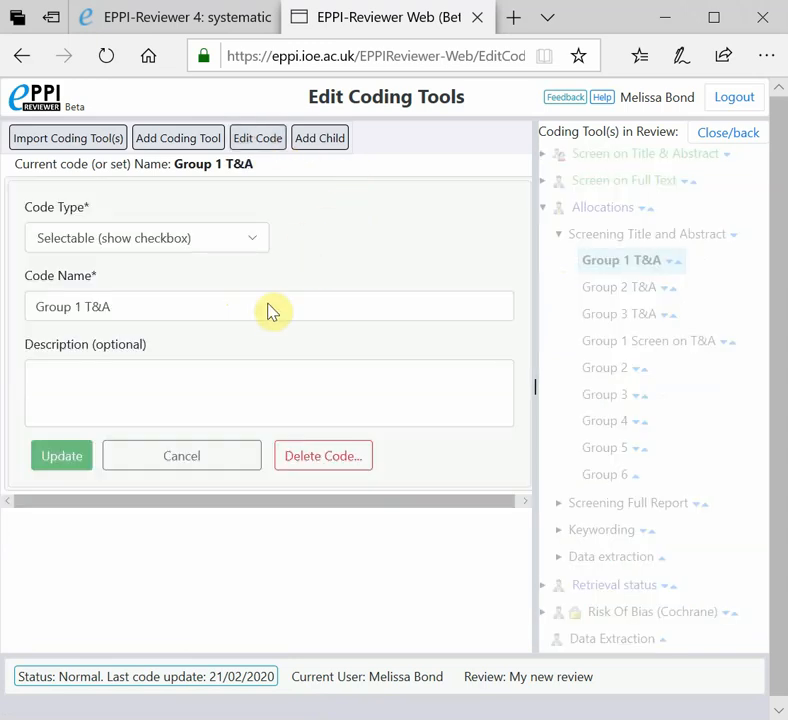
click(324, 456)
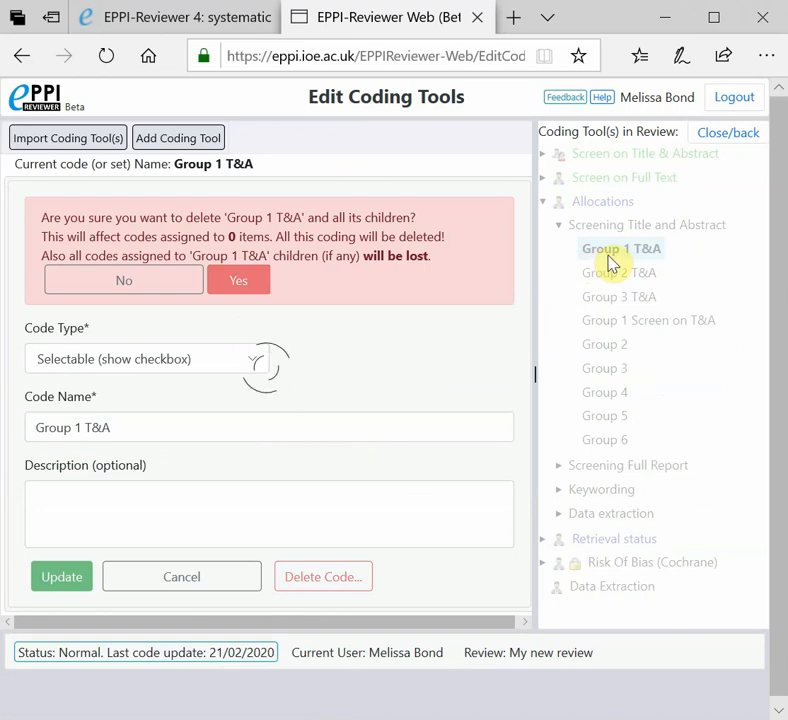
click(238, 280)
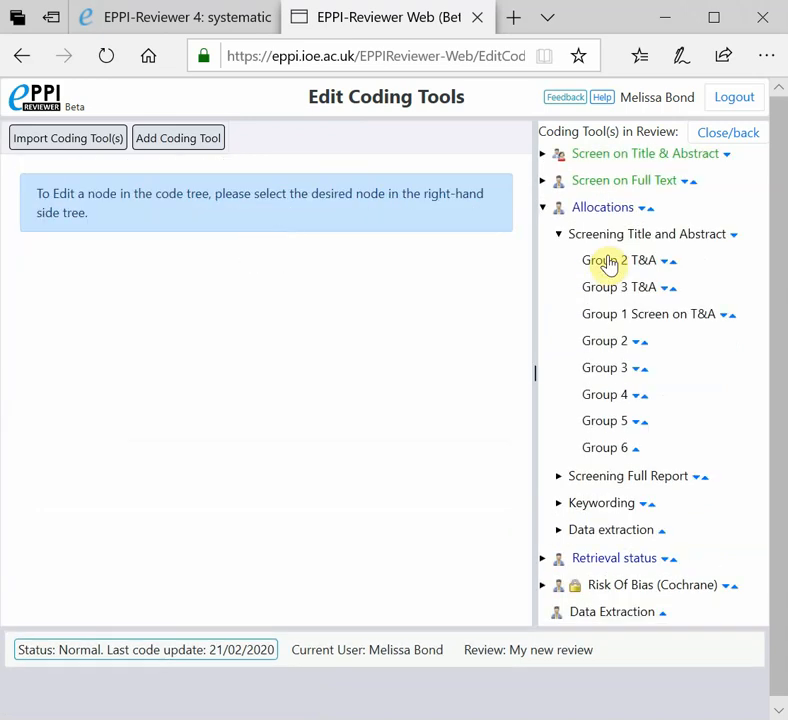
- Delete the Group 2 and Group 3 T&A codes and return to the collaboration area
click(606, 260)
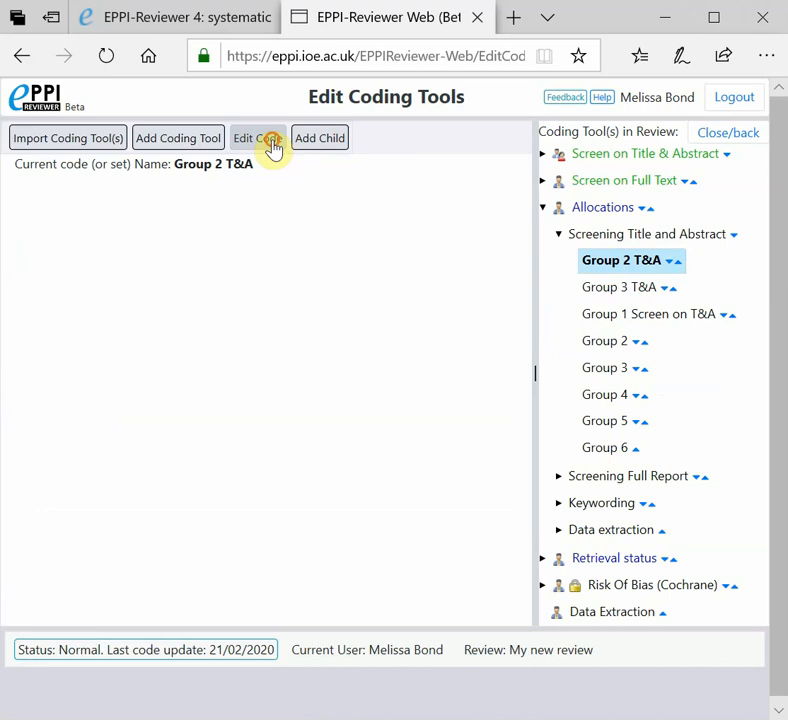
click(256, 138)
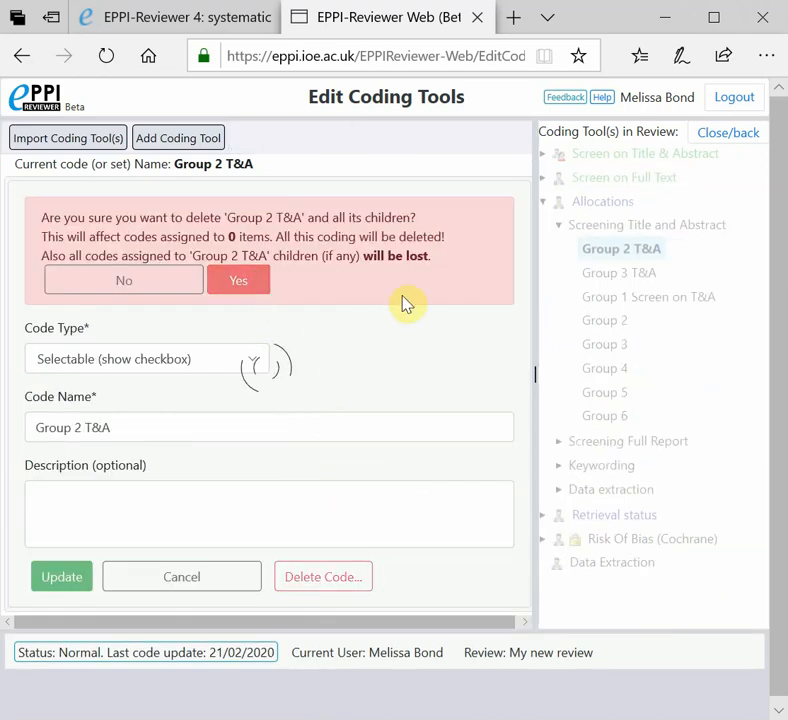
click(238, 280)
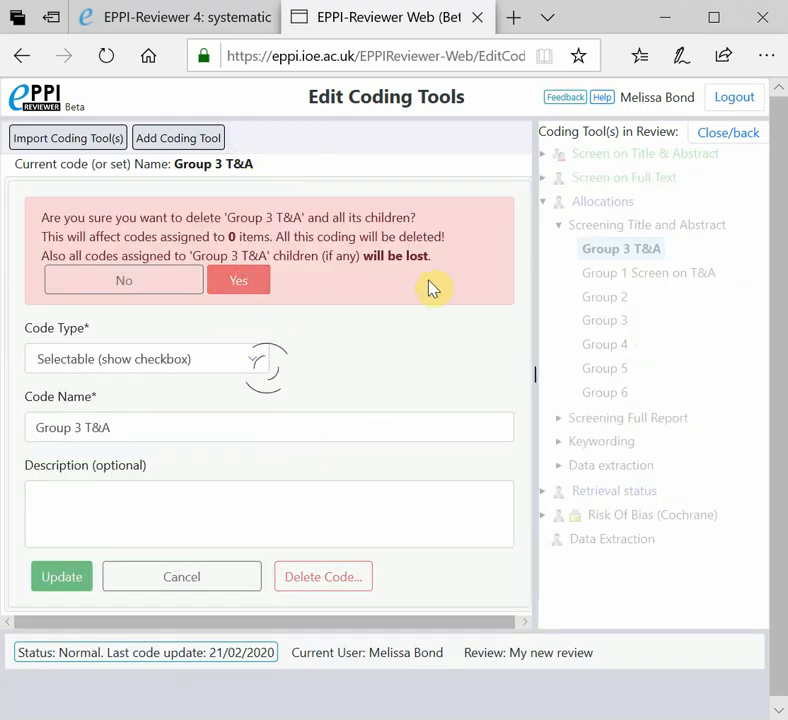
click(238, 280)
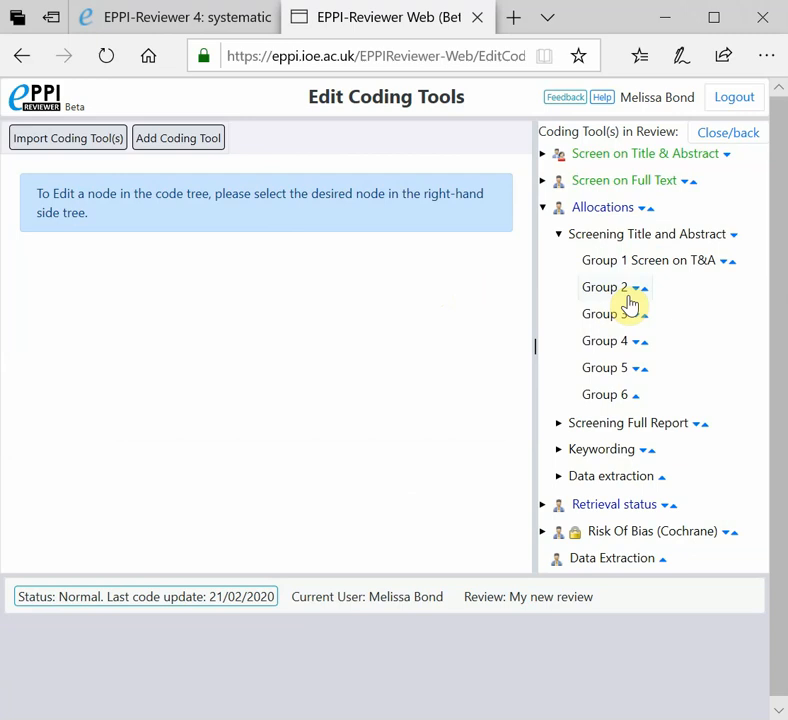
click(604, 394)
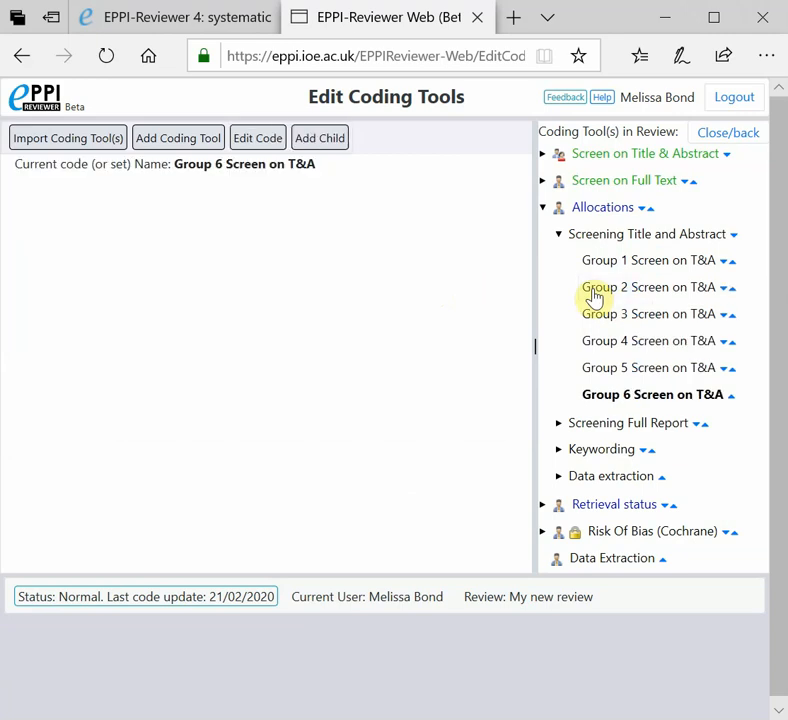
mouse_move(670, 352)
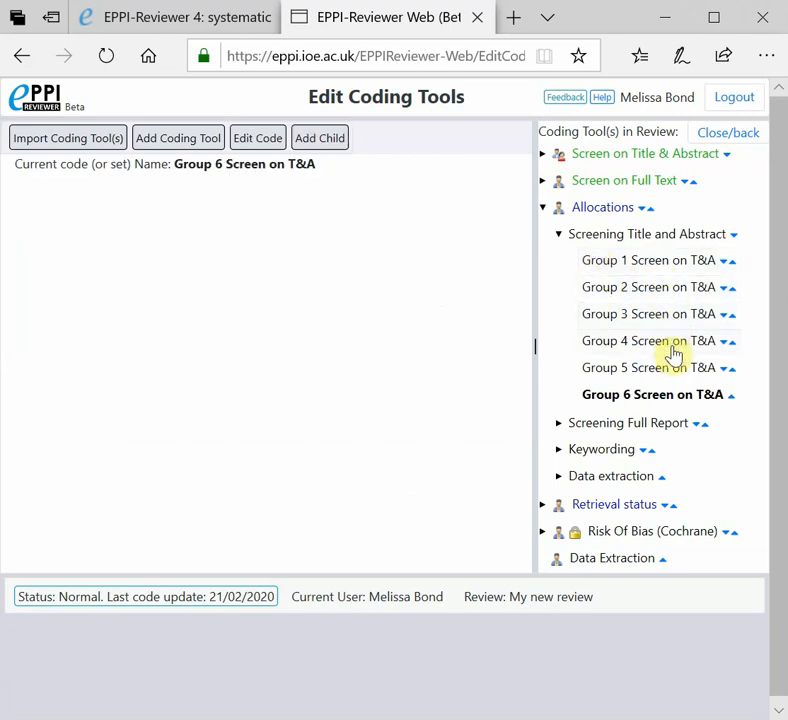
mouse_move(676, 240)
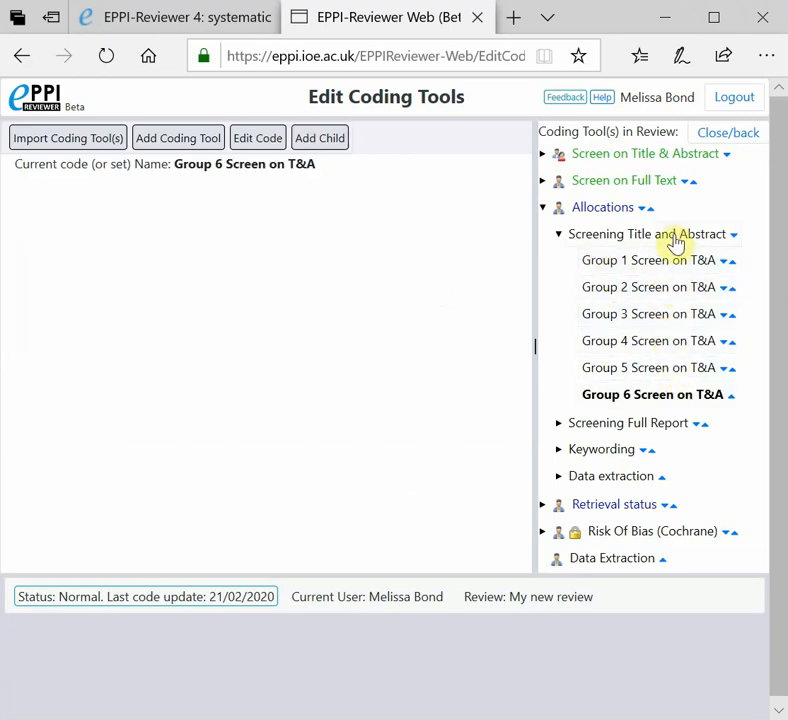
click(728, 132)
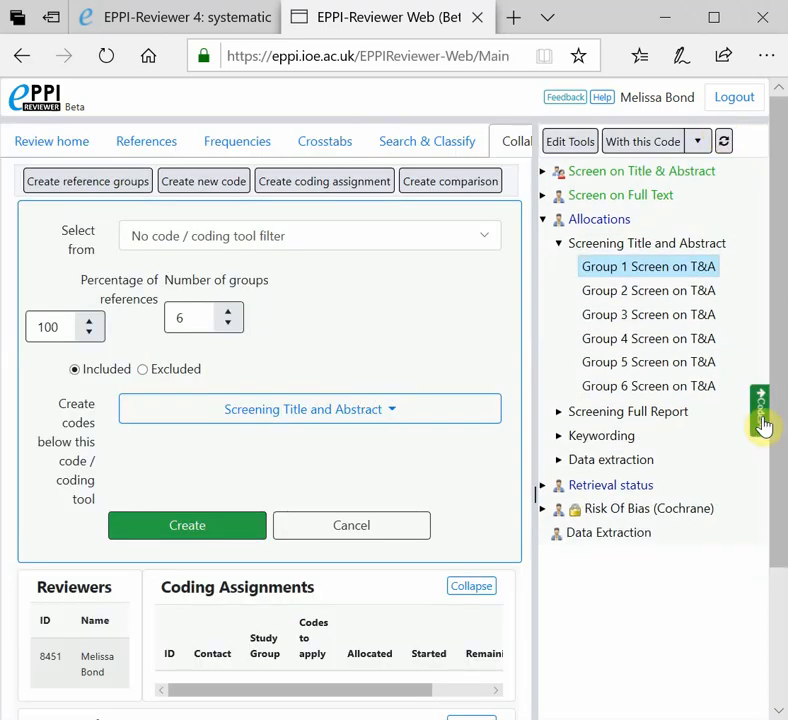
click(758, 410)
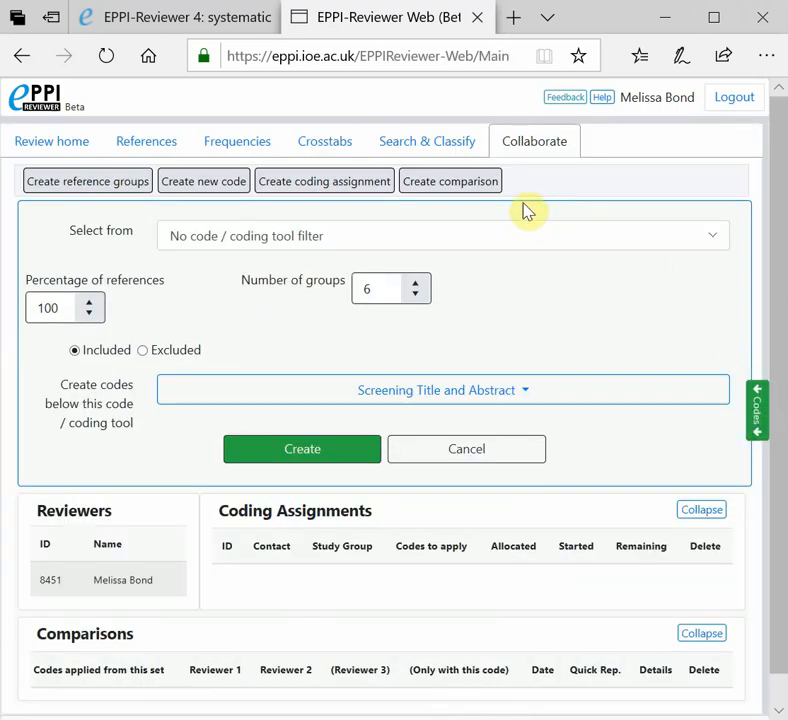
mouse_move(434, 206)
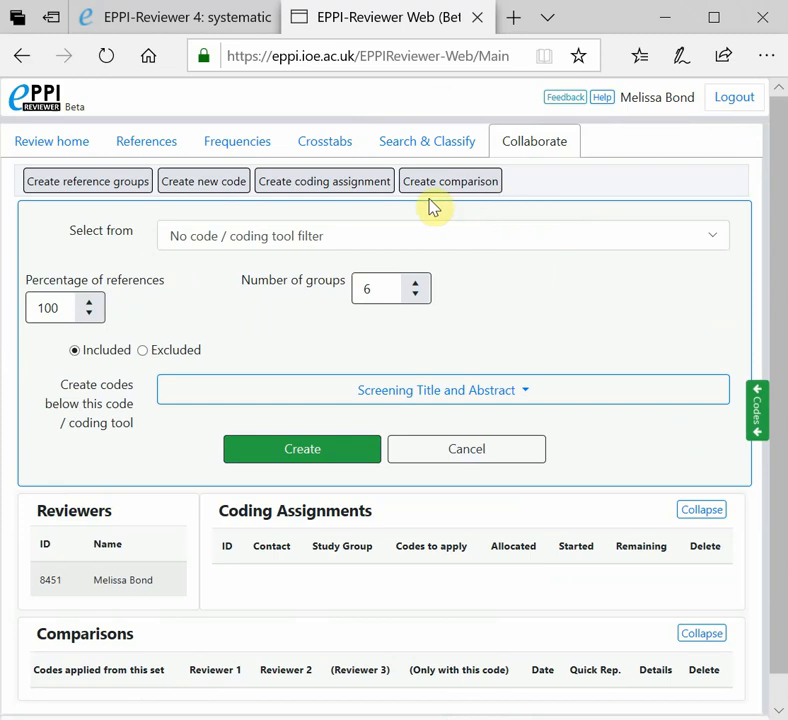
click(324, 180)
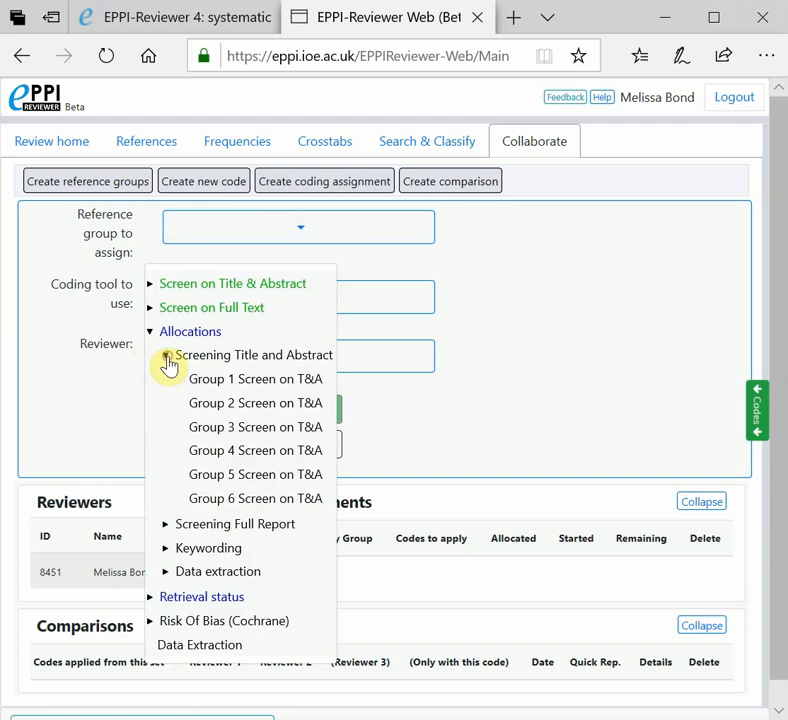
click(256, 378)
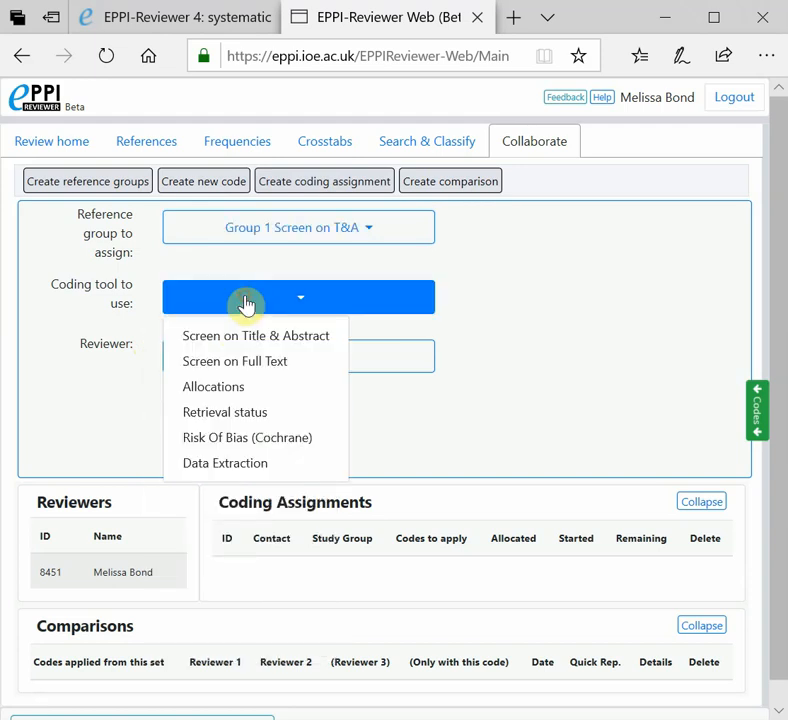
click(256, 336)
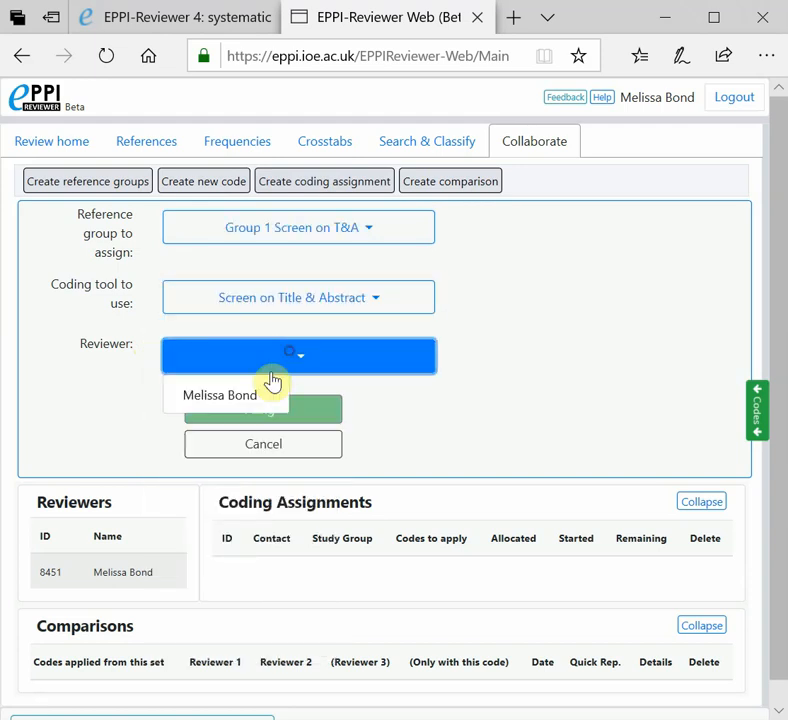
click(218, 396)
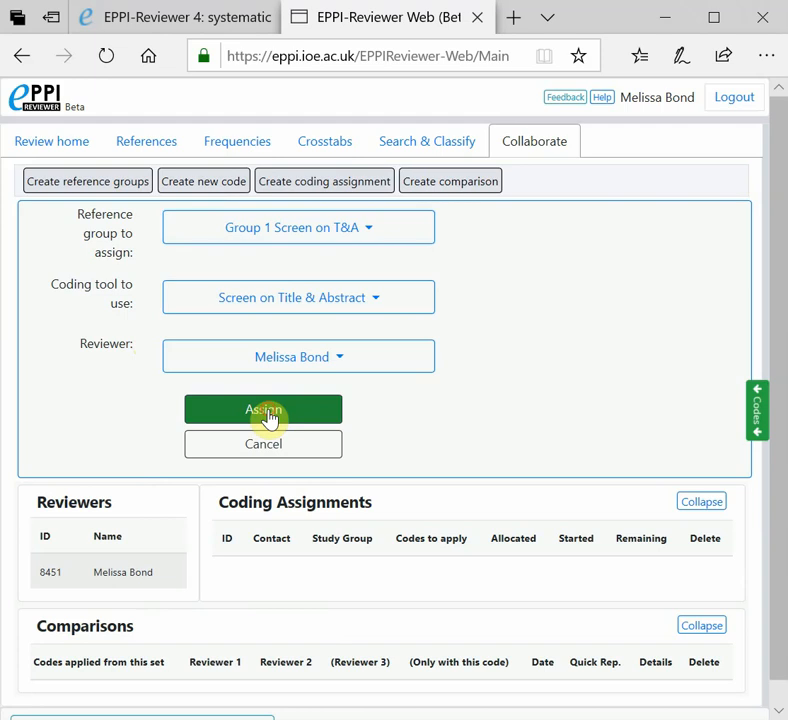
click(264, 410)
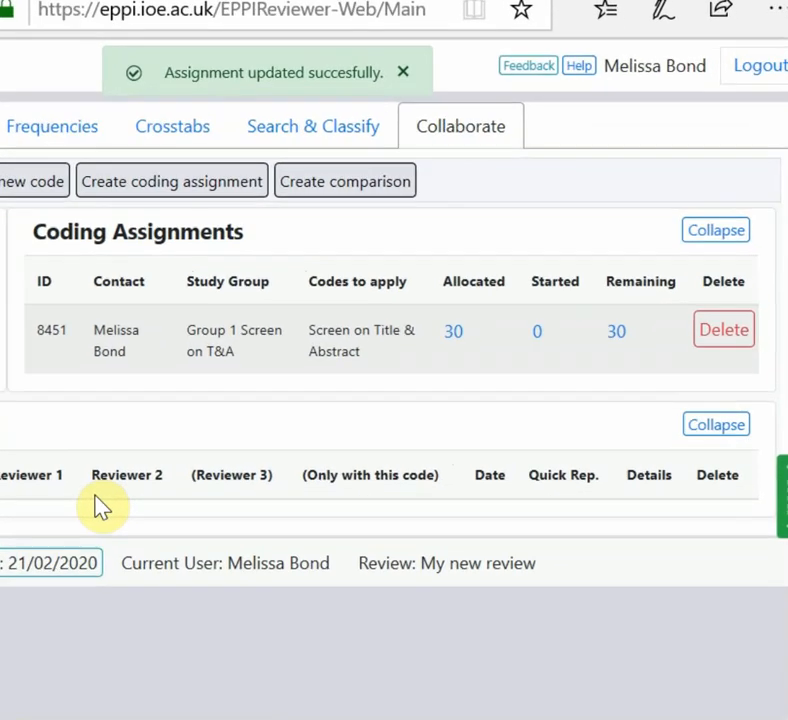
mouse_move(352, 436)
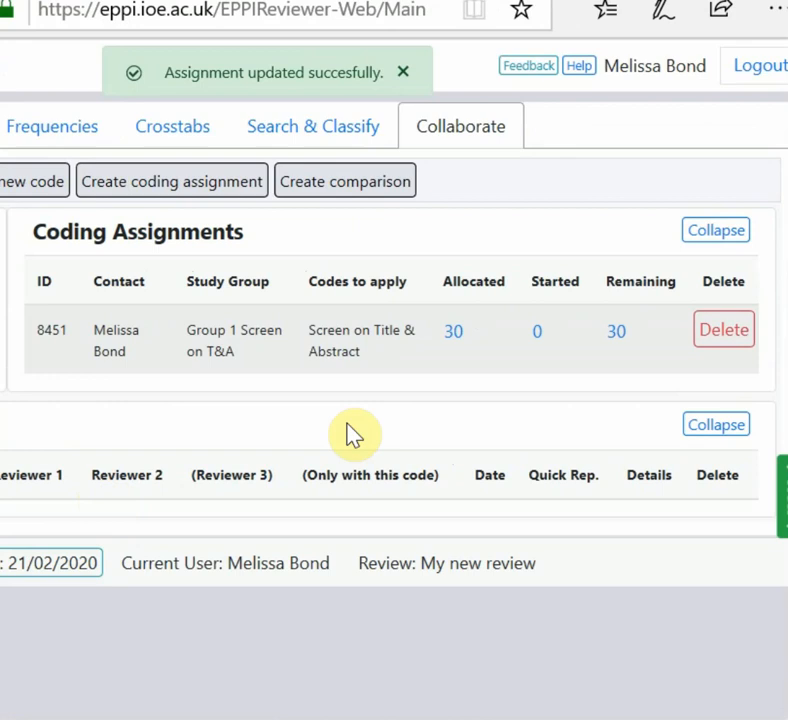
mouse_move(624, 406)
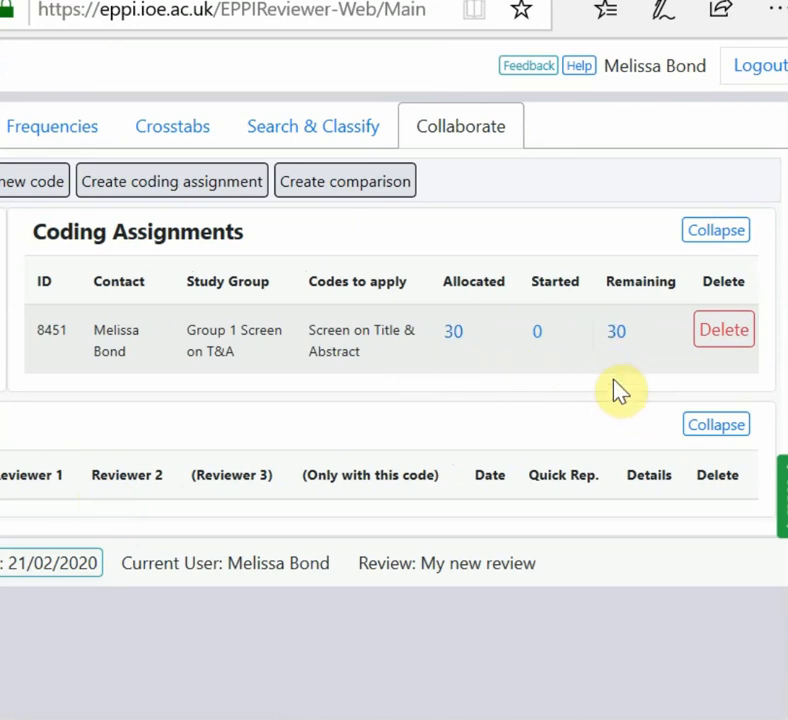
- List the 30 remaining items in the Group 1 Screen on T&A assignment
click(452, 332)
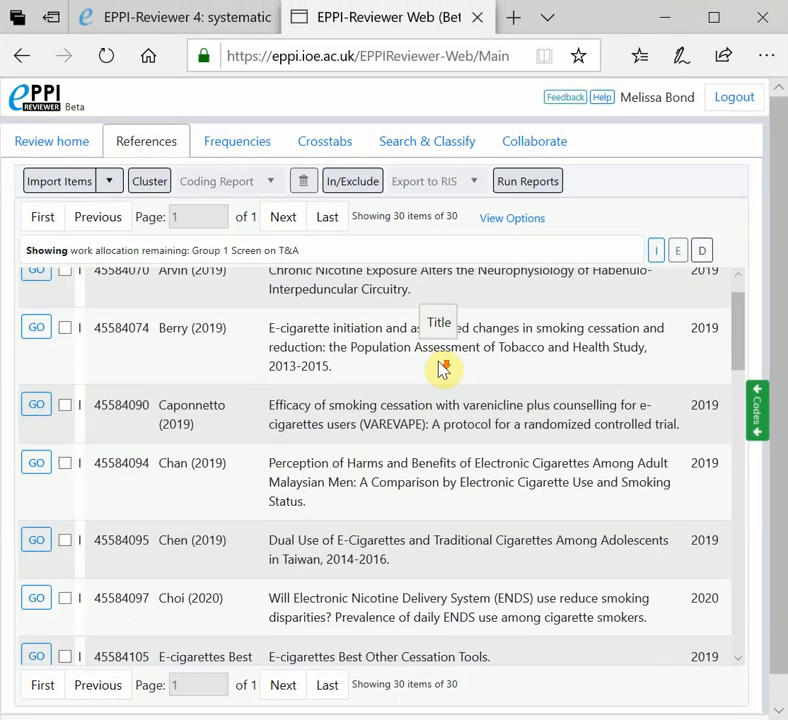
- Open the Arvin (2019) chronic nicotine exposure article in Item Details
scroll(down, 3)
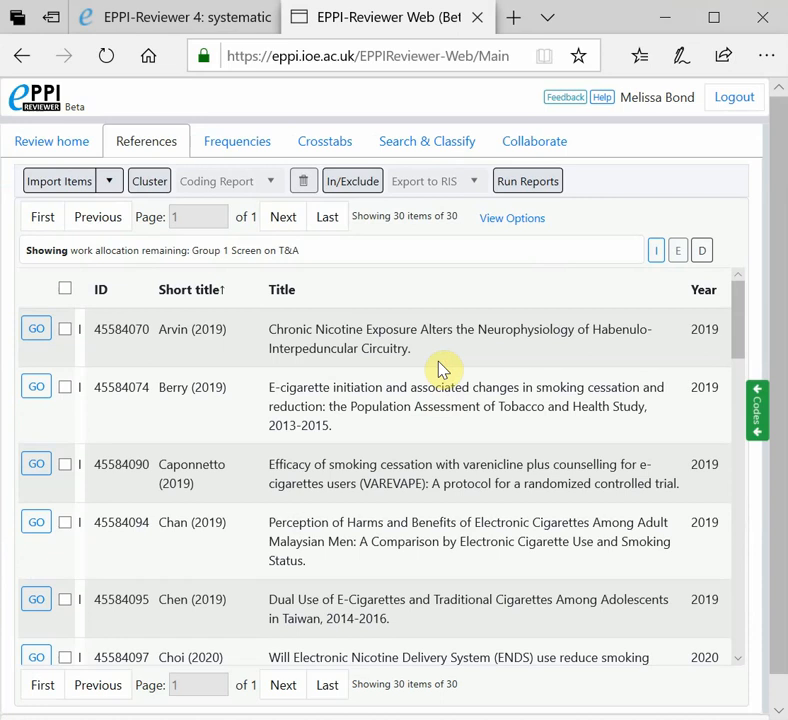
mouse_move(354, 336)
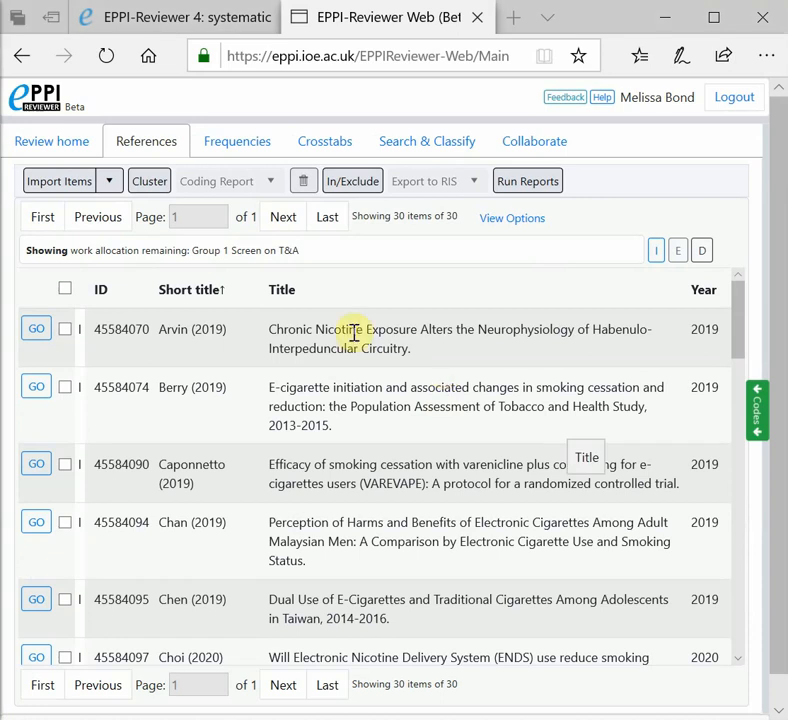
mouse_move(36, 328)
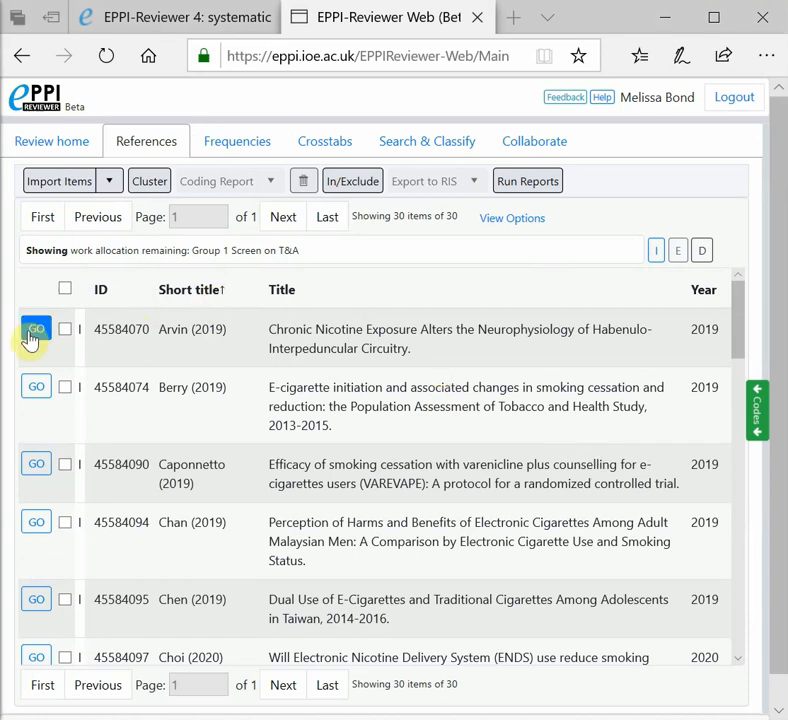
click(36, 328)
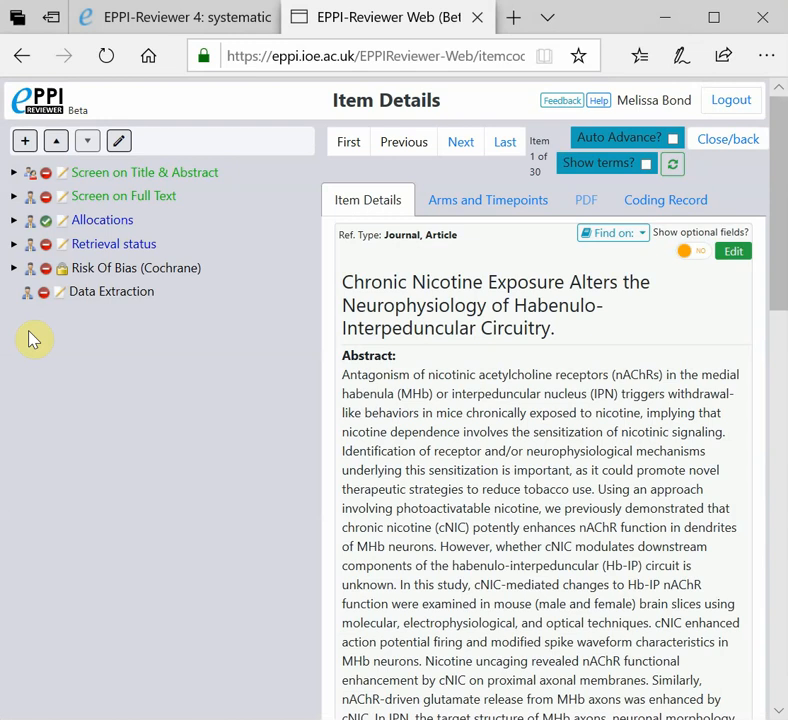
- Expand the Screen on Title & Abstract codes and read through the Arvin (2019) abstract and details
click(14, 172)
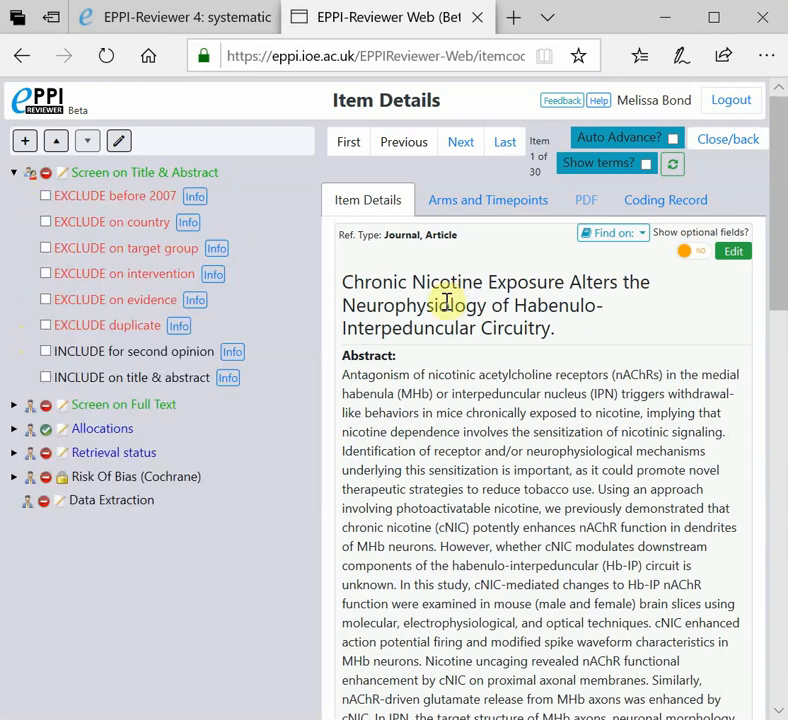
mouse_move(692, 336)
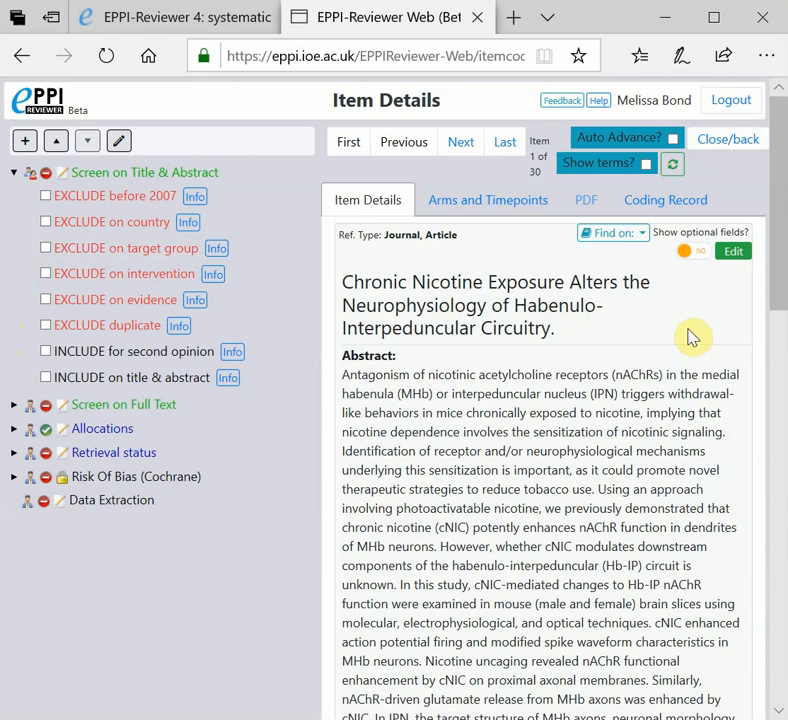
scroll(down, 3)
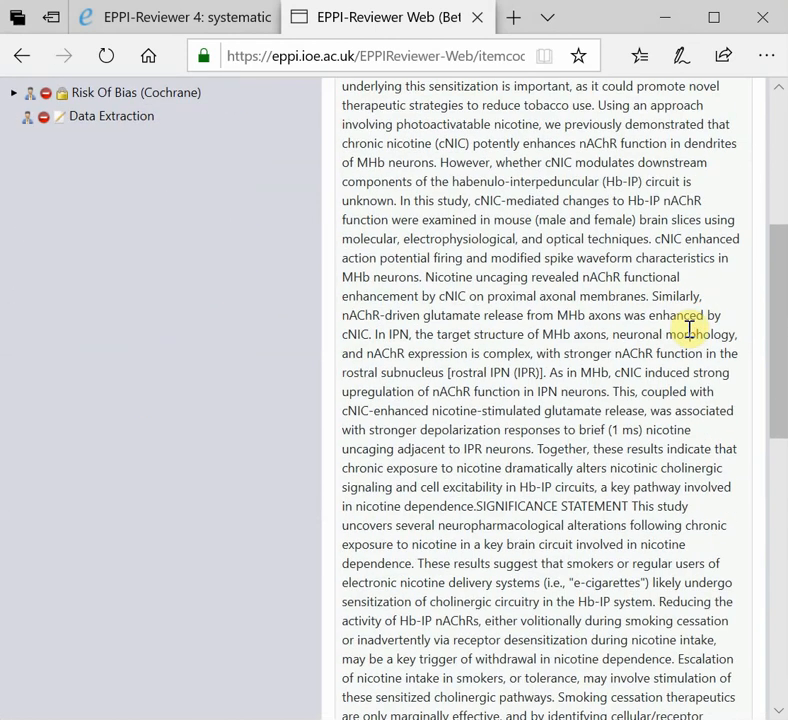
scroll(down, 3)
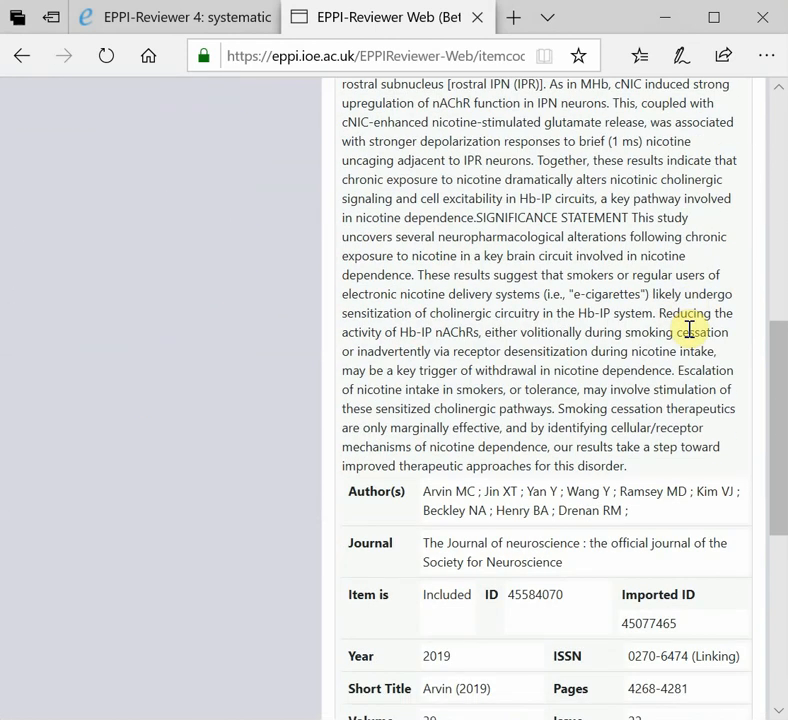
scroll(down, 3)
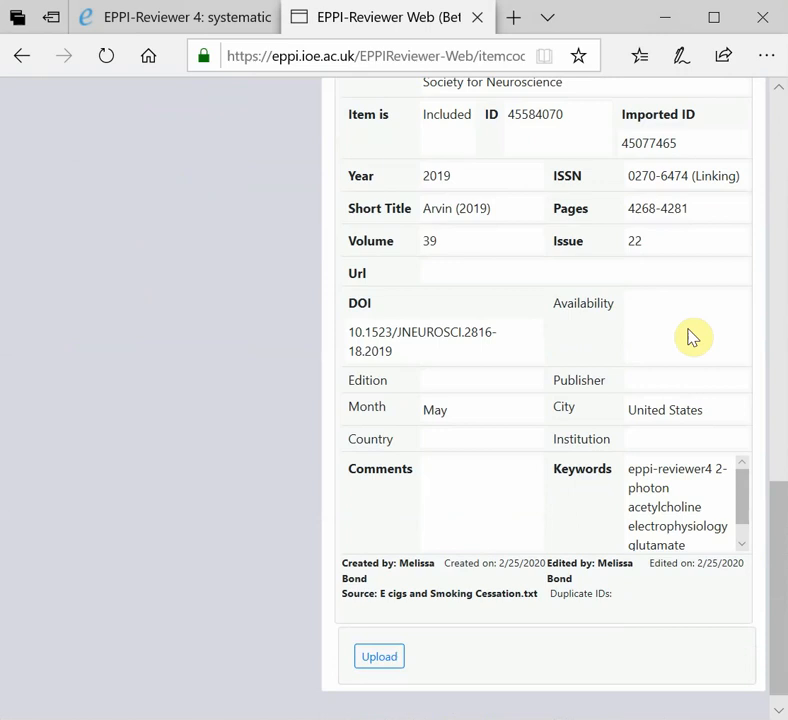